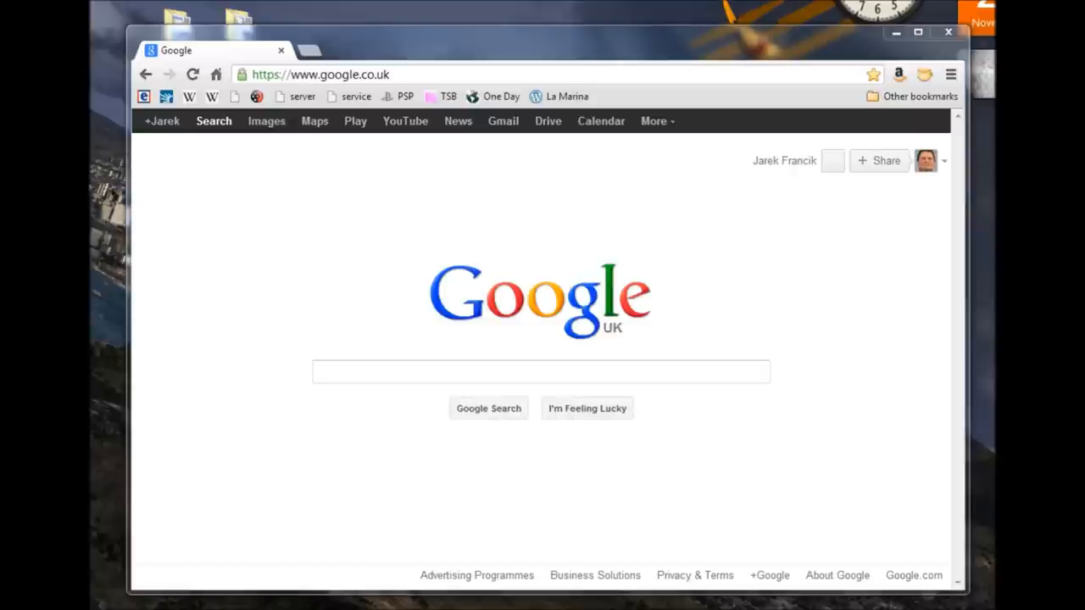
# Step: Search Google for 'xampp' and reach the Apache Friends XAMPP for Windows page
pyautogui.click(541, 373)
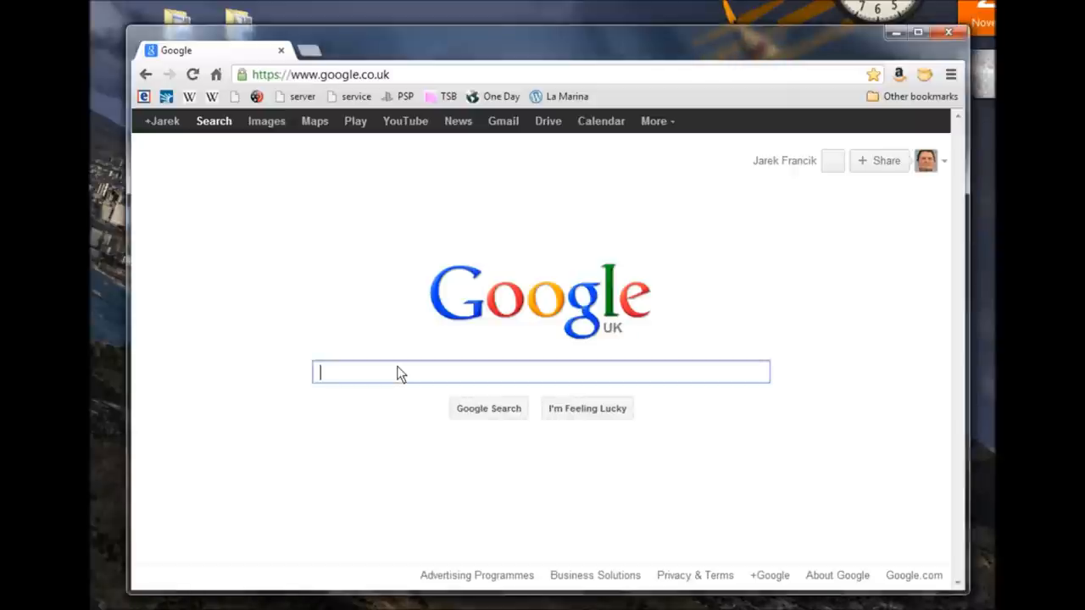
pyautogui.write('xampp')
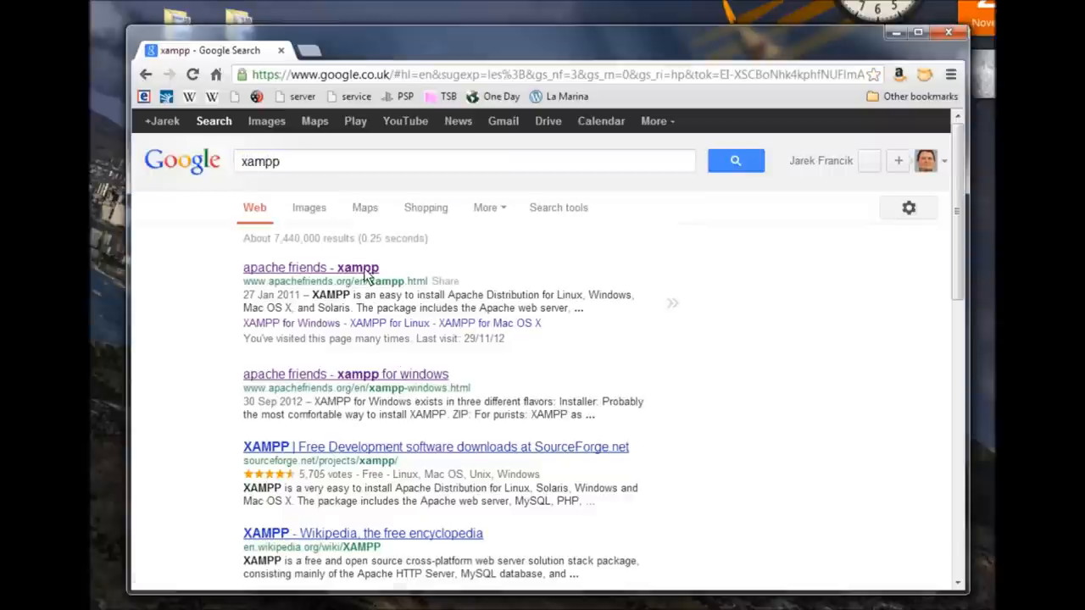
pyautogui.click(310, 268)
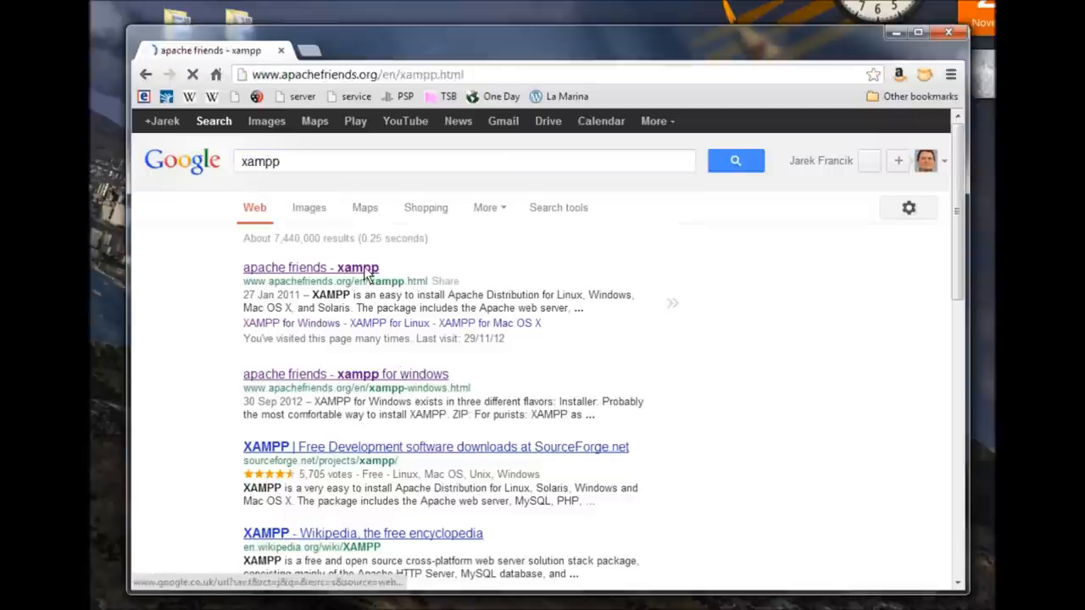
pyautogui.click(310, 268)
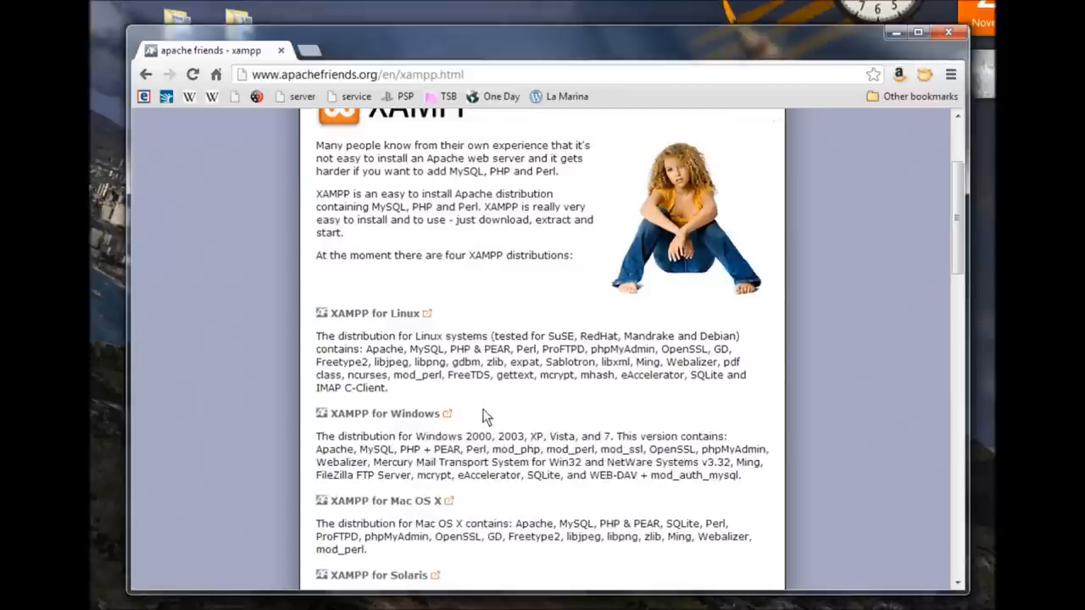
pyautogui.click(380, 413)
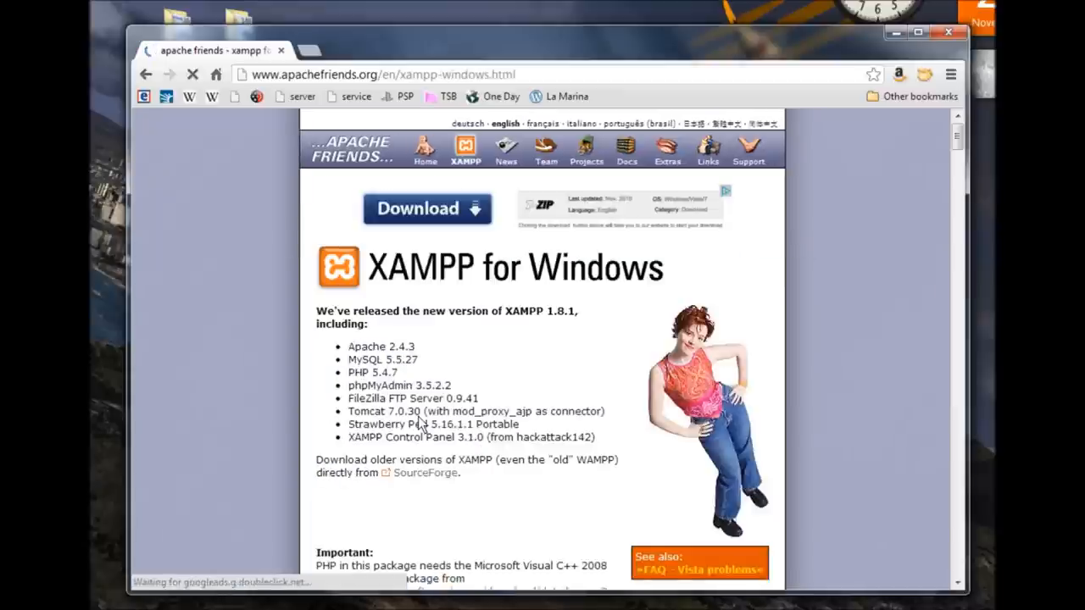
# Step: Download the 99 MB XAMPP 1.8.1 installer and save it to the Desktop
pyautogui.scroll(-3)
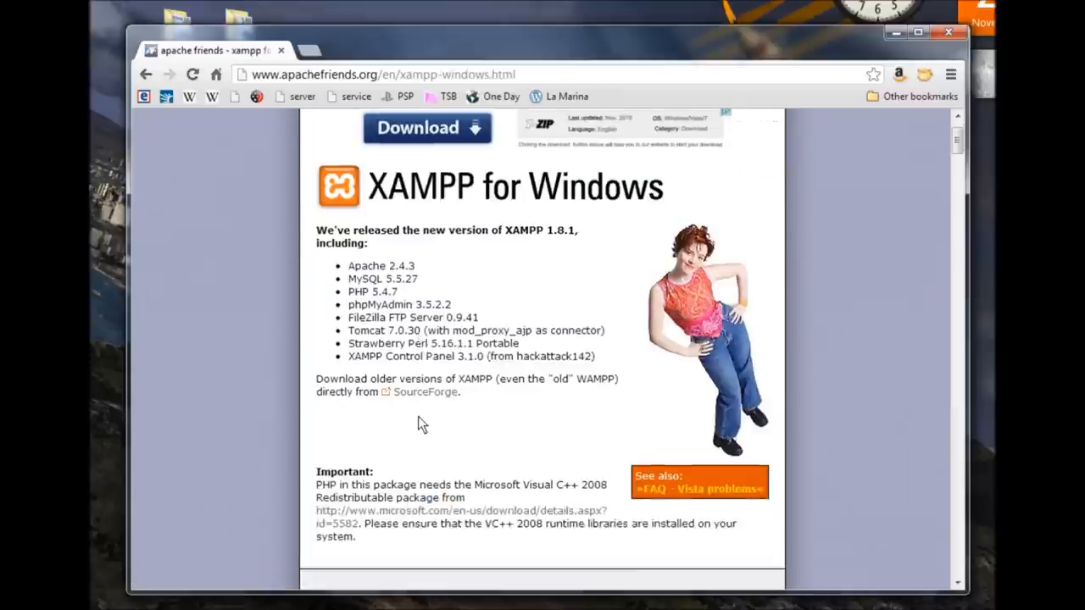
pyautogui.scroll(-3)
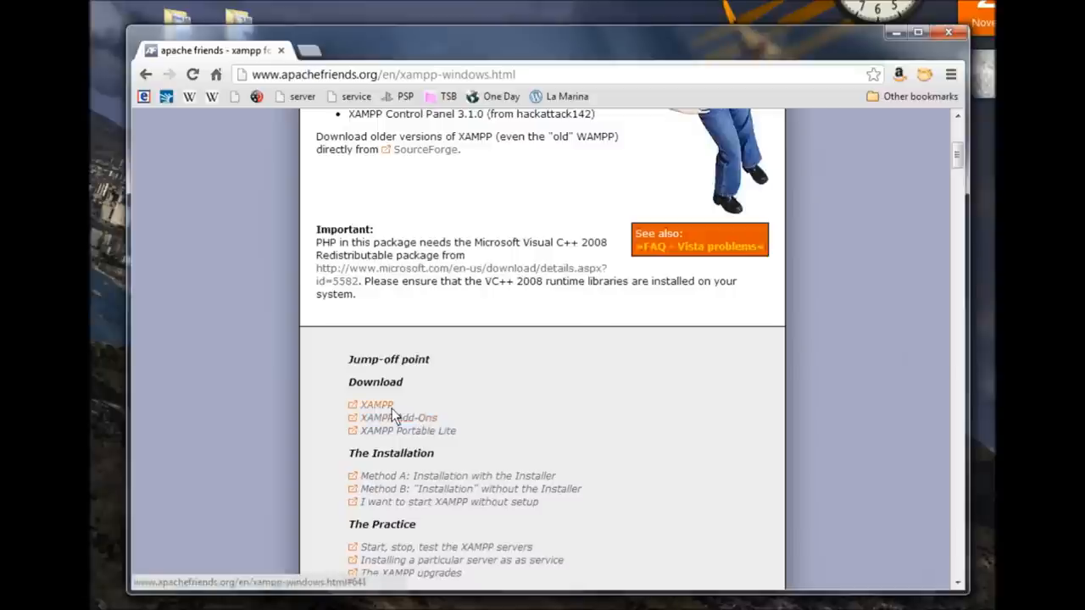
pyautogui.click(376, 403)
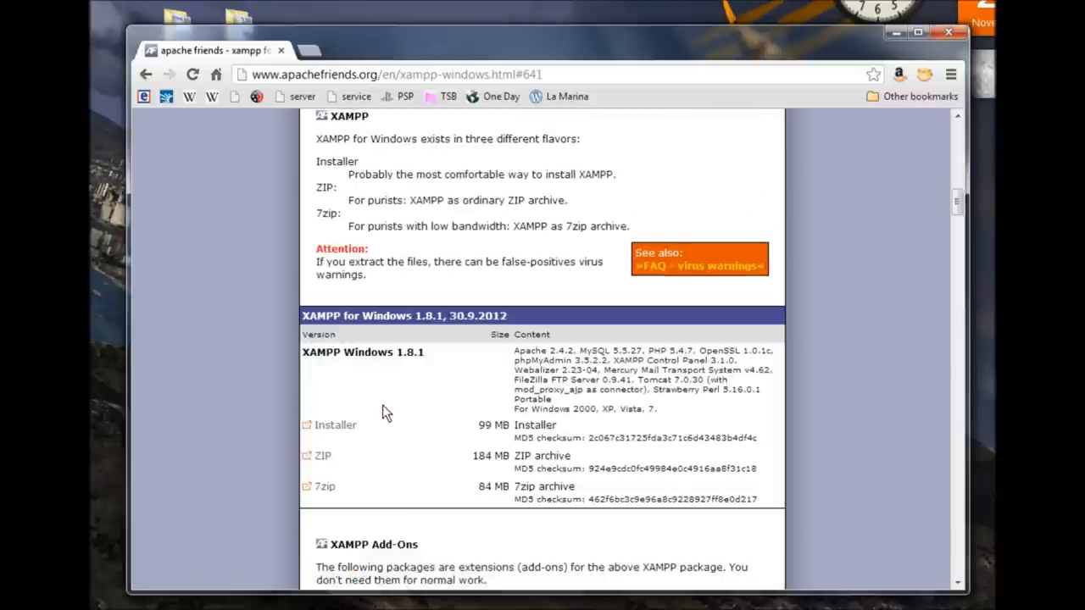
pyautogui.moveTo(334, 424)
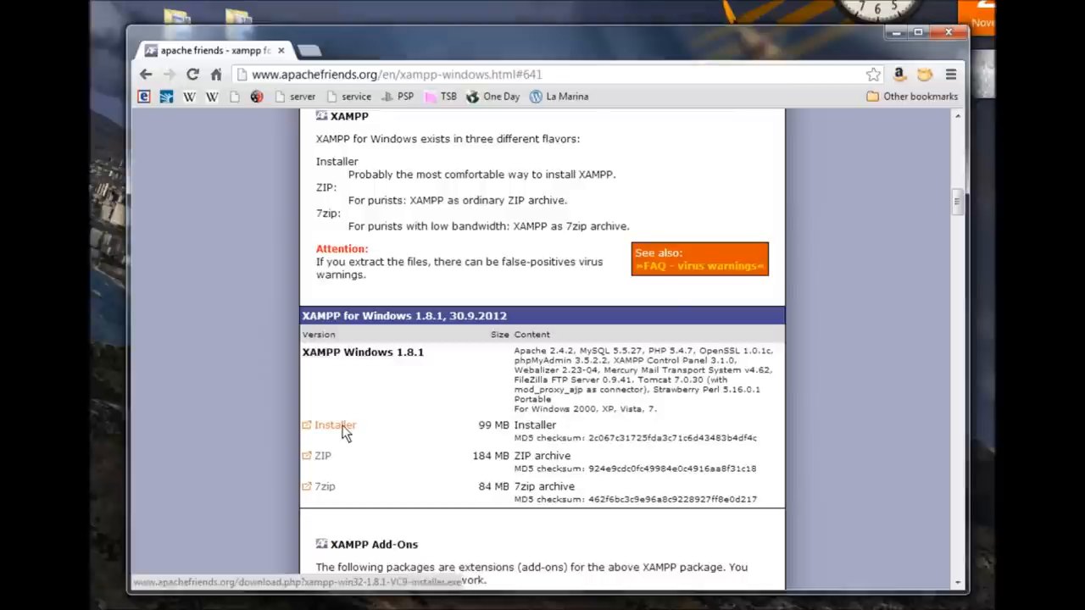
pyautogui.click(335, 424)
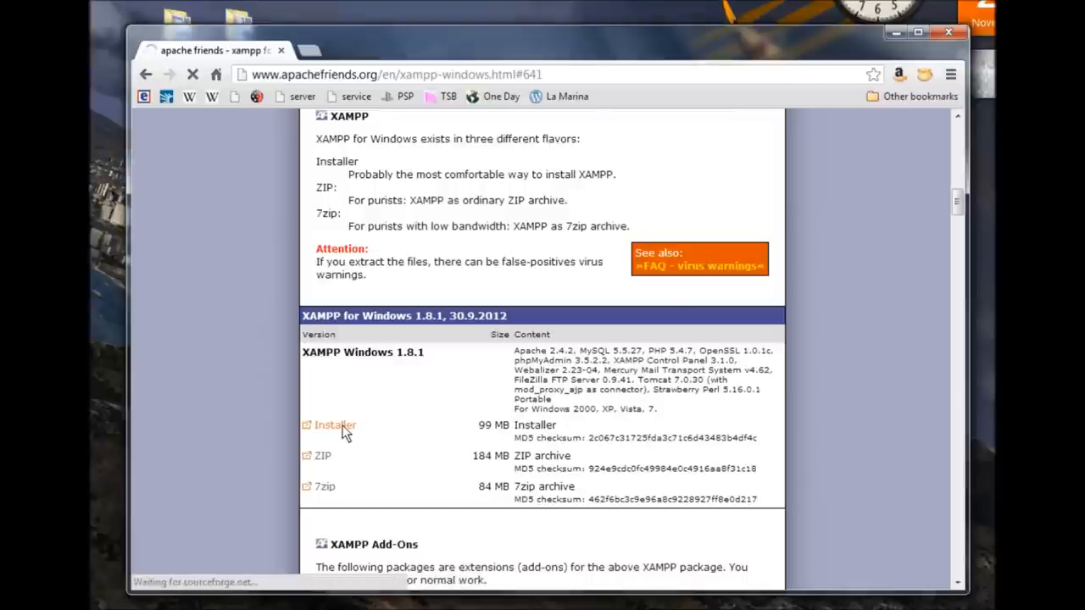
pyautogui.click(334, 424)
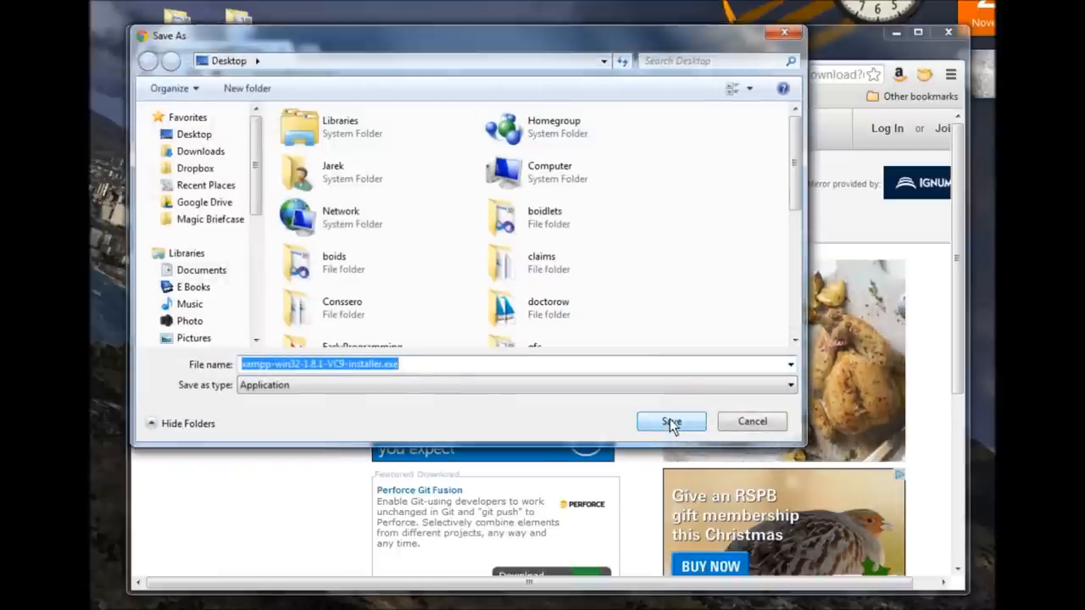
pyautogui.click(672, 422)
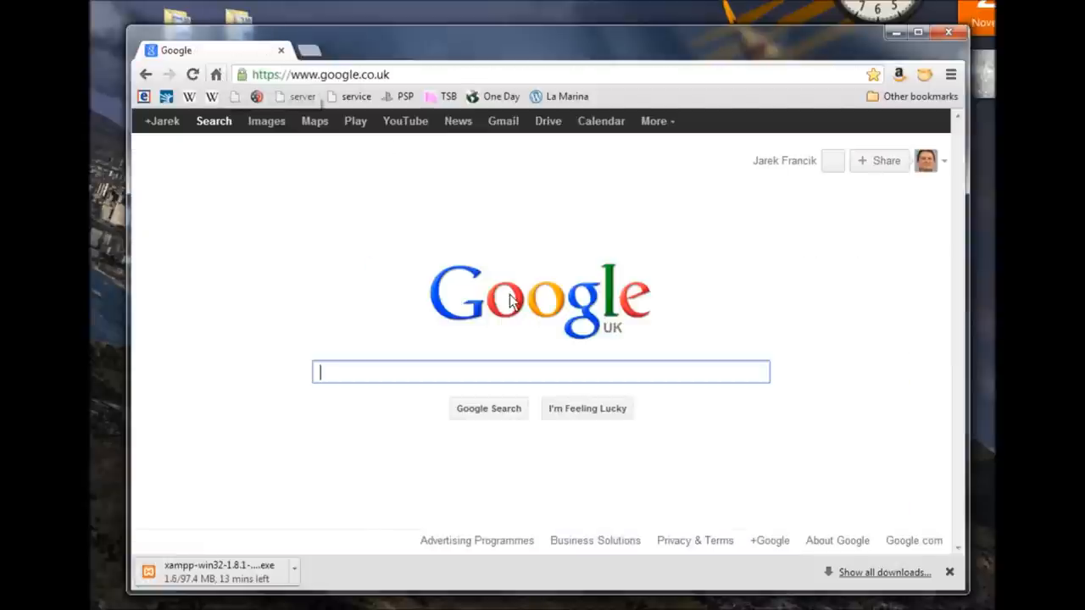
# Step: Search for Magento and reach the Community Edition download page on magentocommerce.com
pyautogui.write('magento')
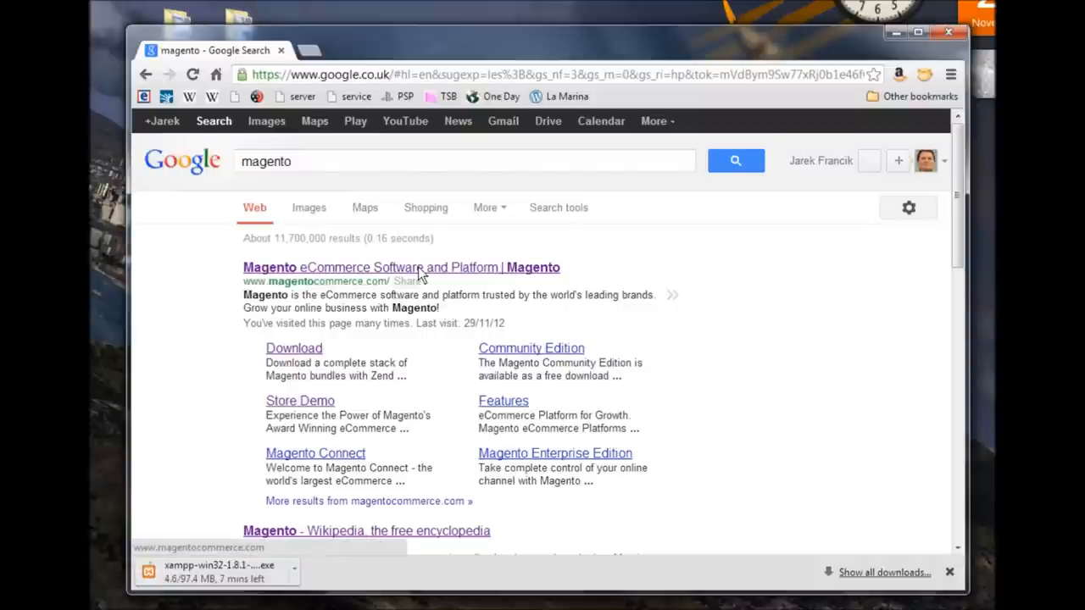
pyautogui.click(400, 268)
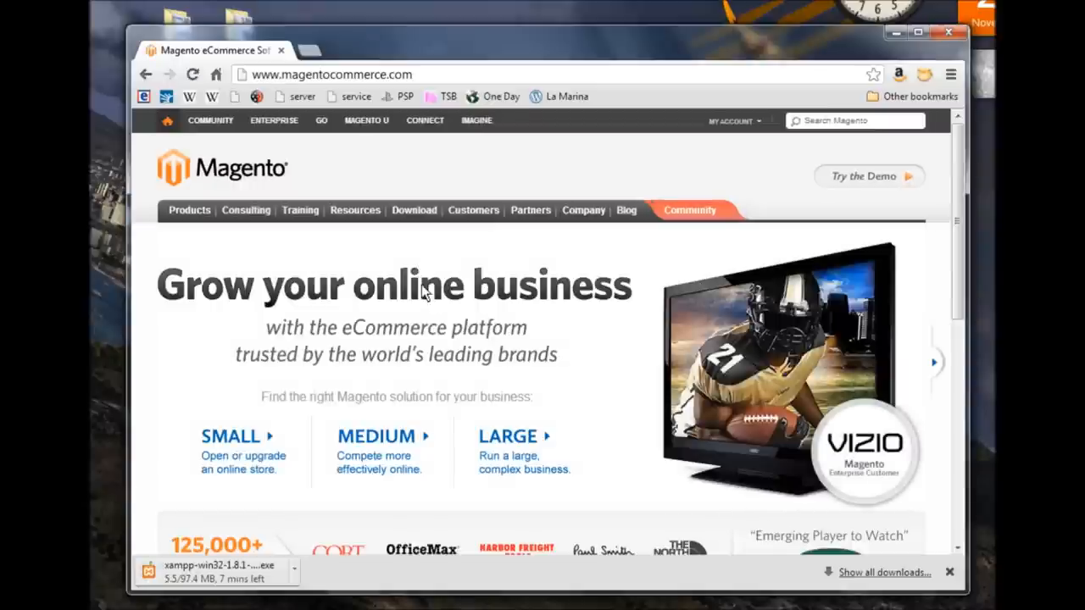
pyautogui.scroll(-3)
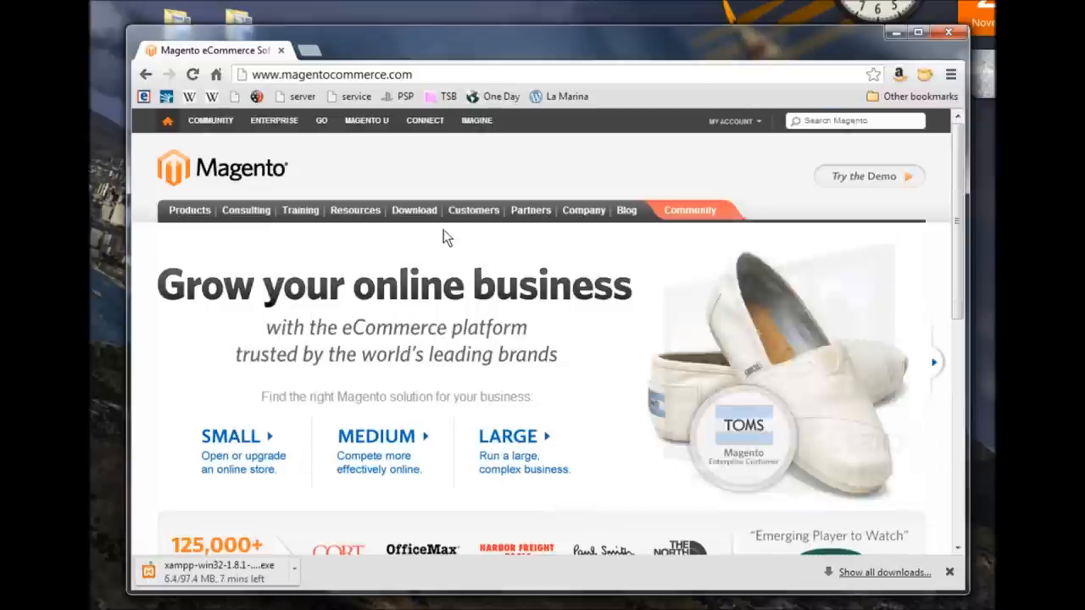
pyautogui.click(414, 210)
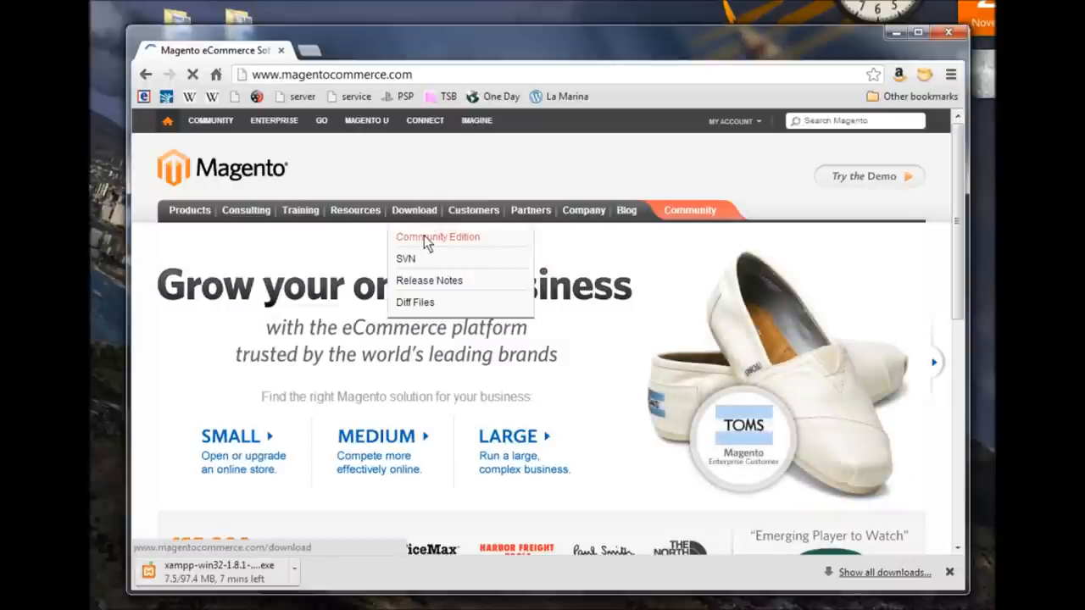
pyautogui.click(437, 238)
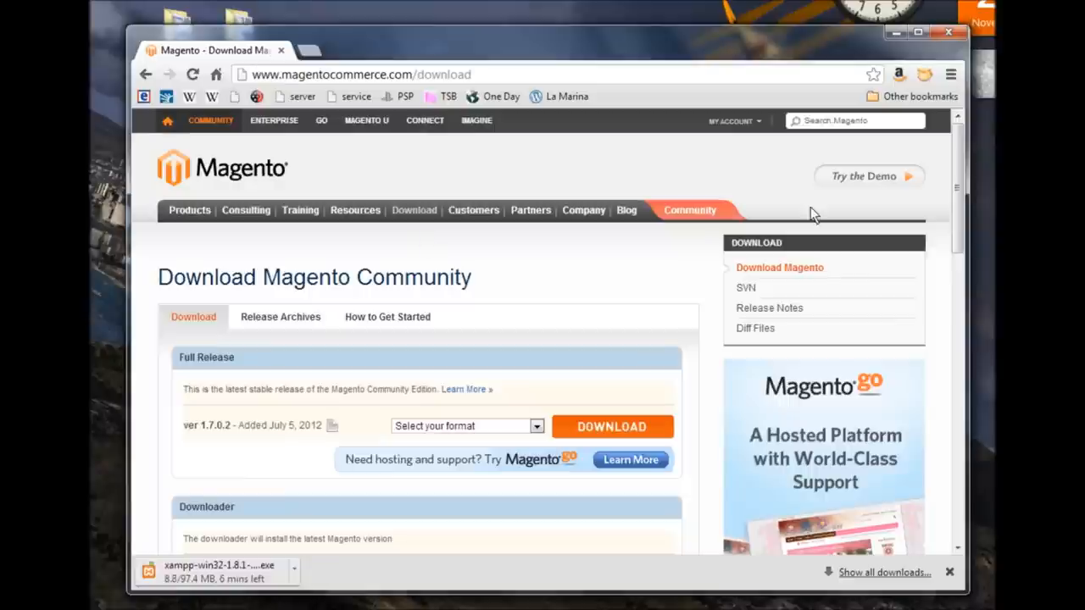
pyautogui.moveTo(916, 210)
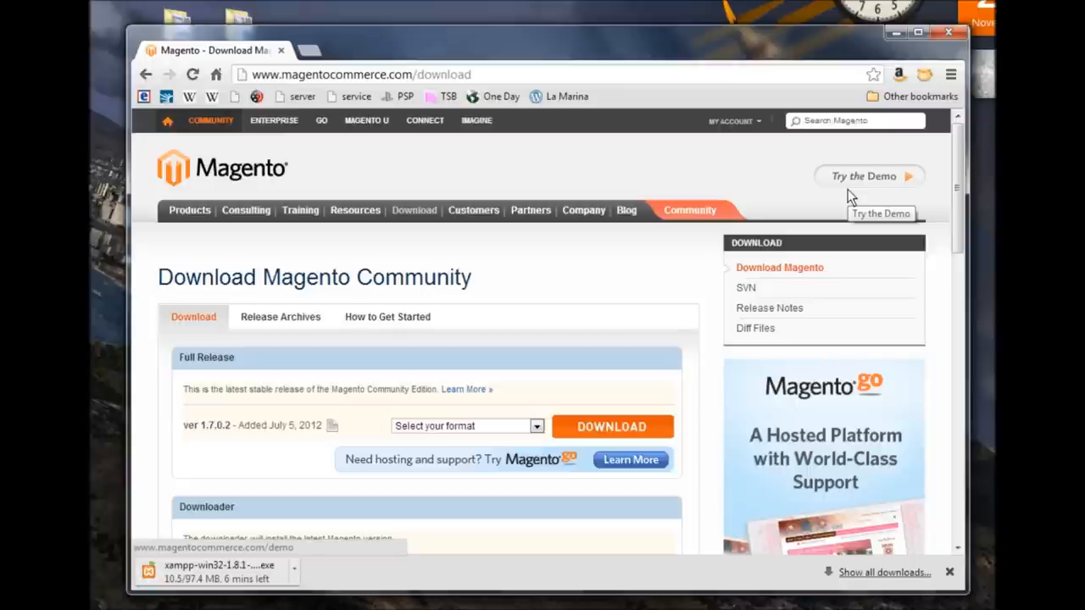
pyautogui.moveTo(672, 278)
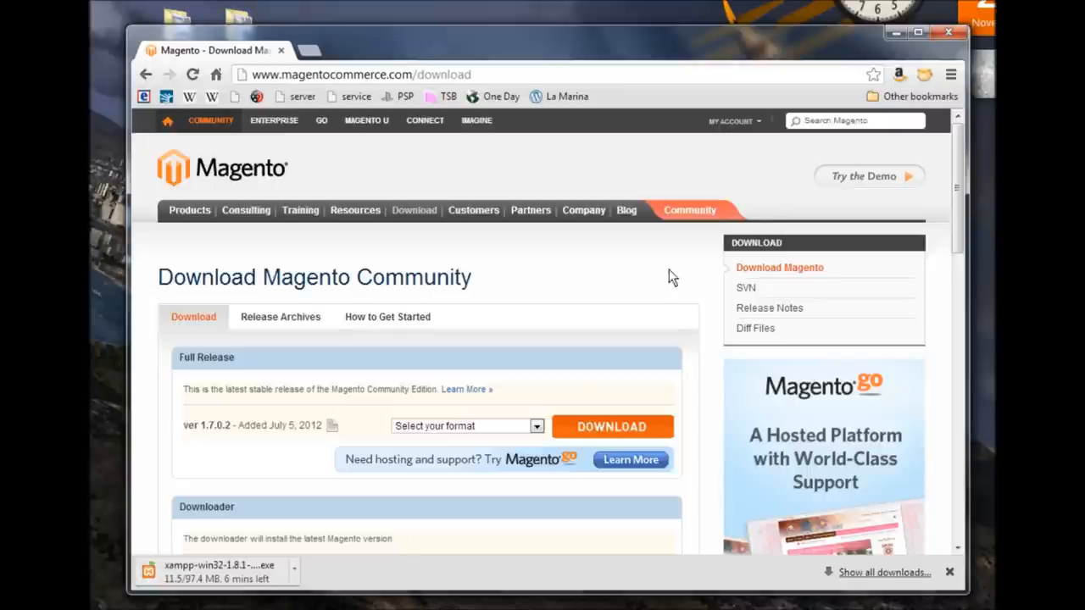
# Step: Choose the magento-1.7.0.2.zip package format and request the download
pyautogui.click(461, 426)
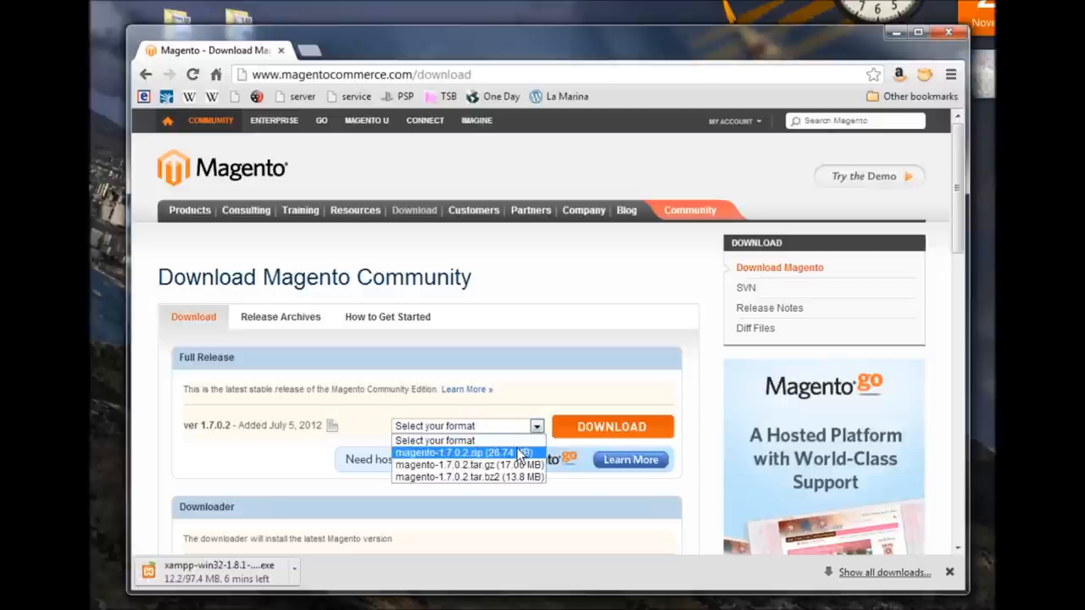
pyautogui.click(454, 451)
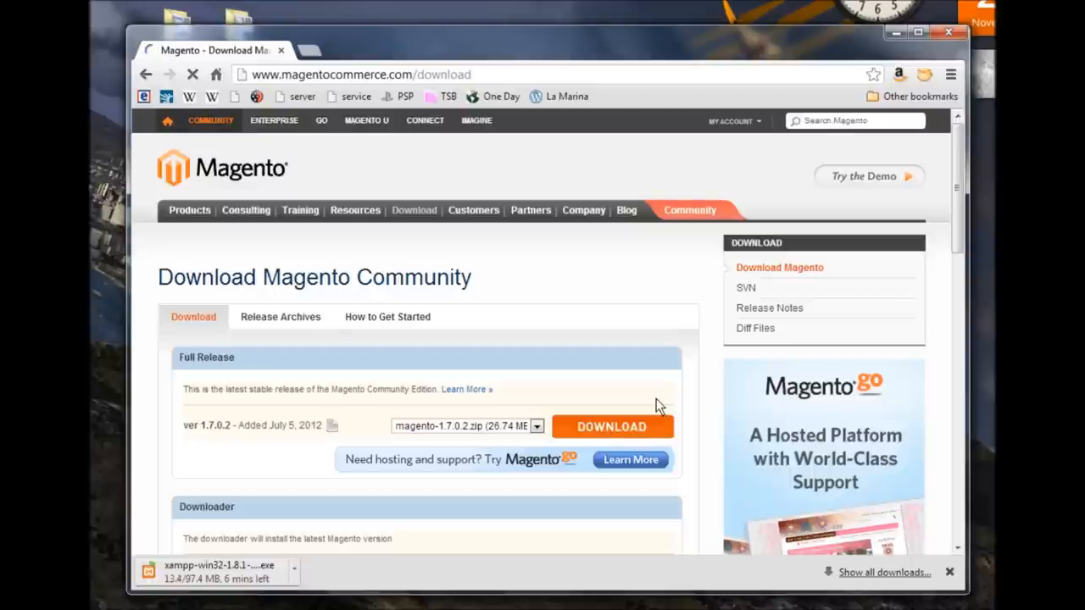
pyautogui.click(612, 427)
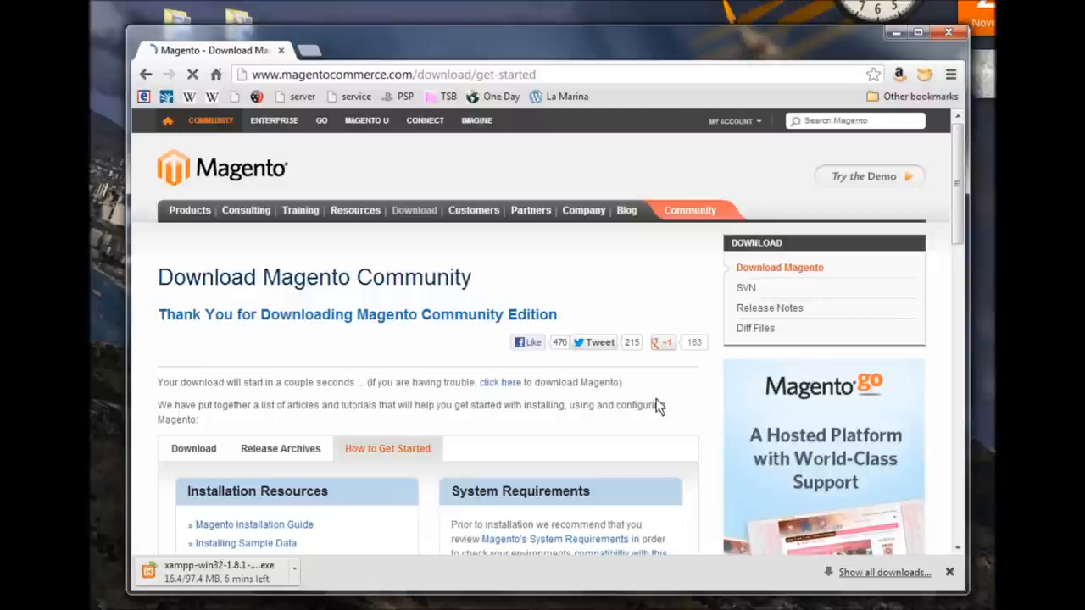
pyautogui.moveTo(383, 439)
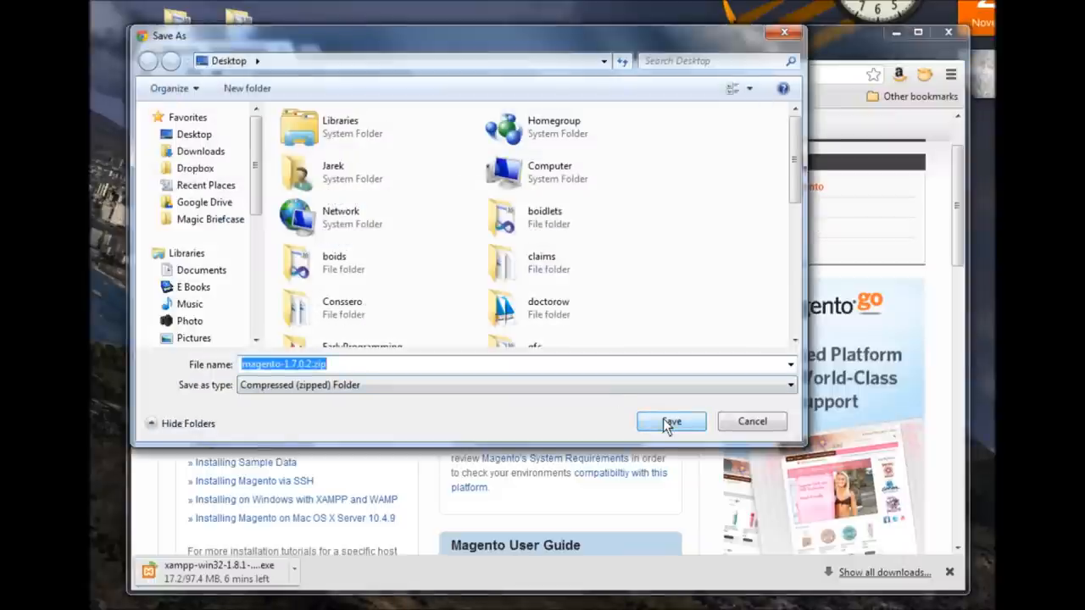
# Step: Save magento-1.7.0.2.zip to the Desktop alongside the XAMPP download
pyautogui.click(672, 421)
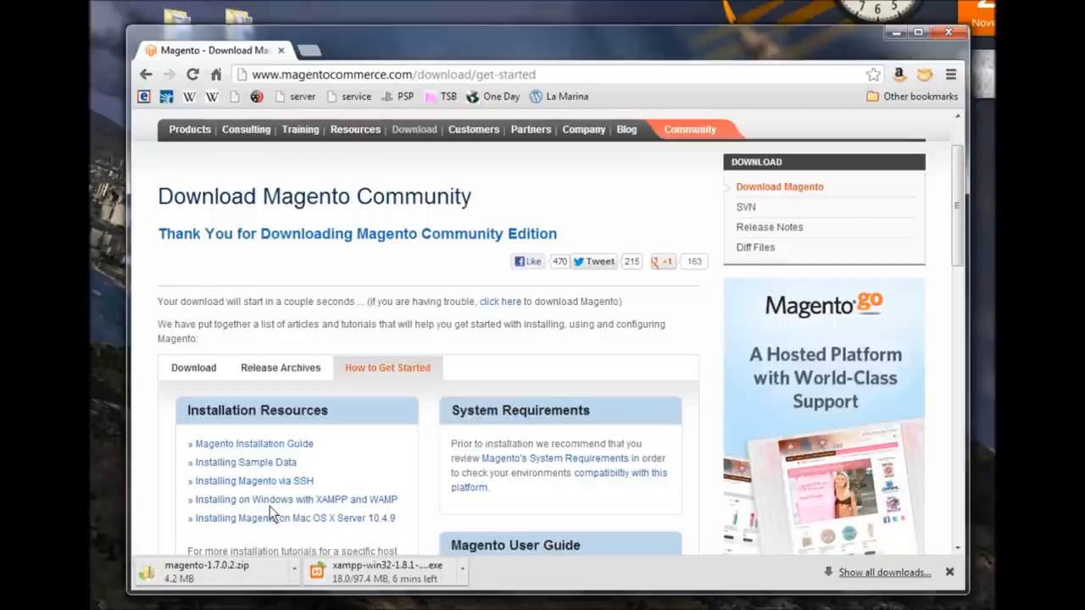
pyautogui.moveTo(316, 508)
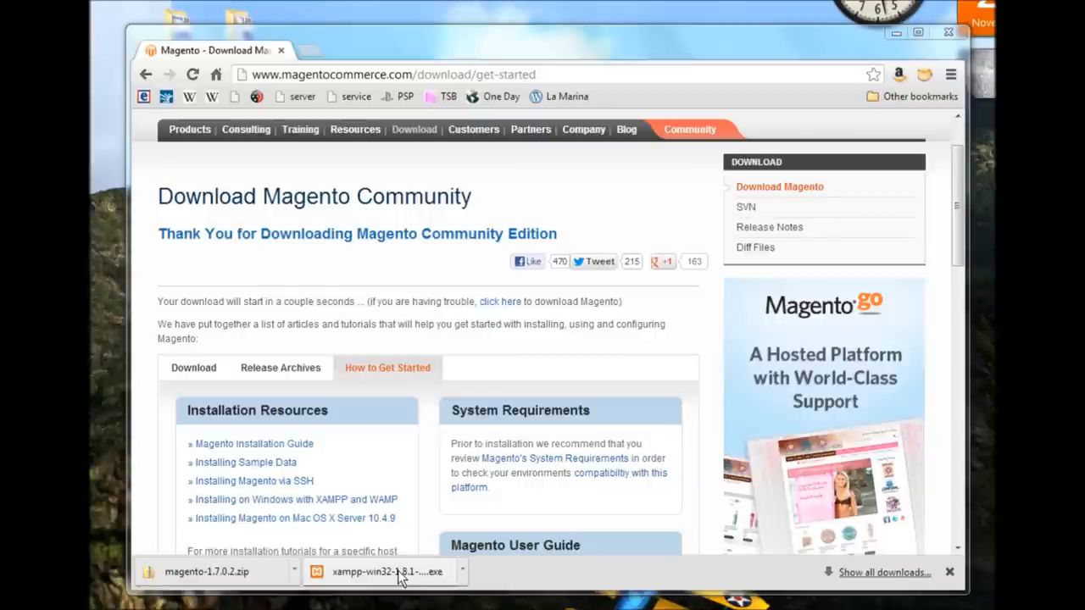
# Step: Run the XAMPP 1.8.1 installer in English with all components and finish the wizard
pyautogui.click(386, 572)
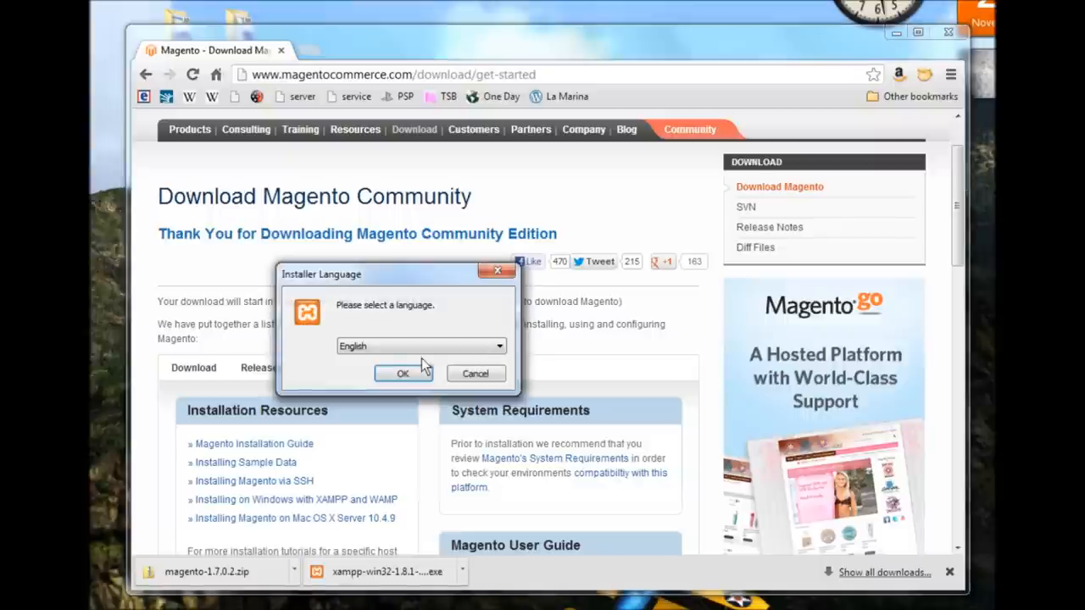
pyautogui.click(403, 374)
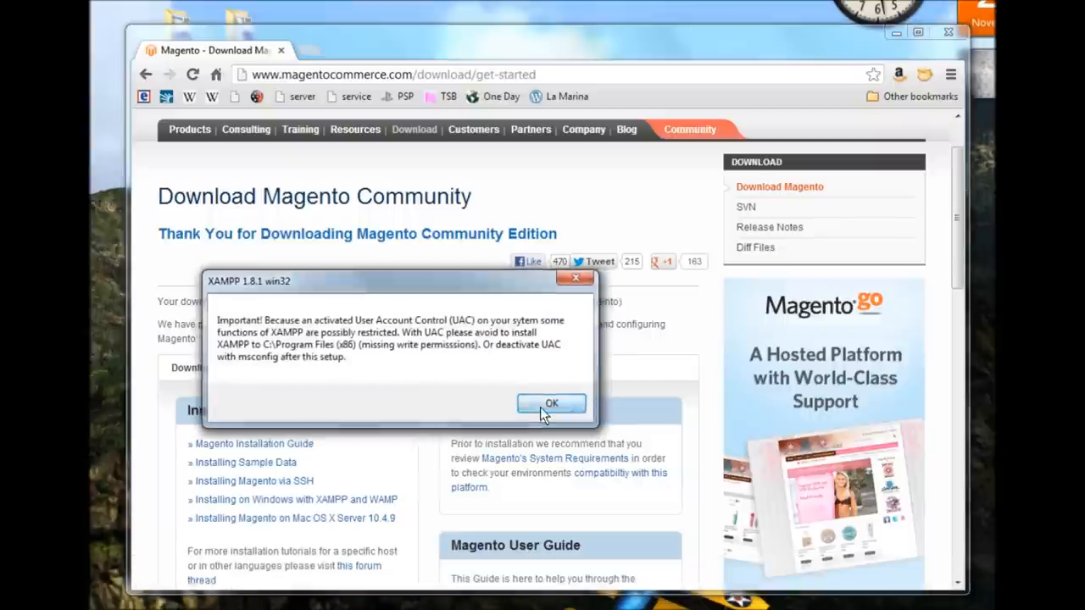
pyautogui.click(551, 403)
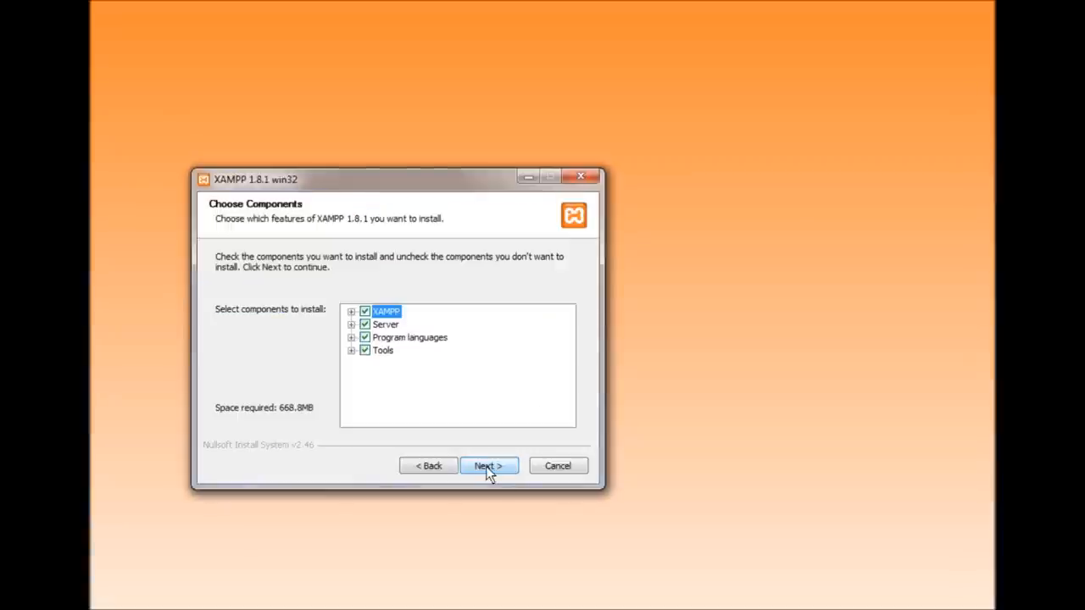
pyautogui.click(488, 464)
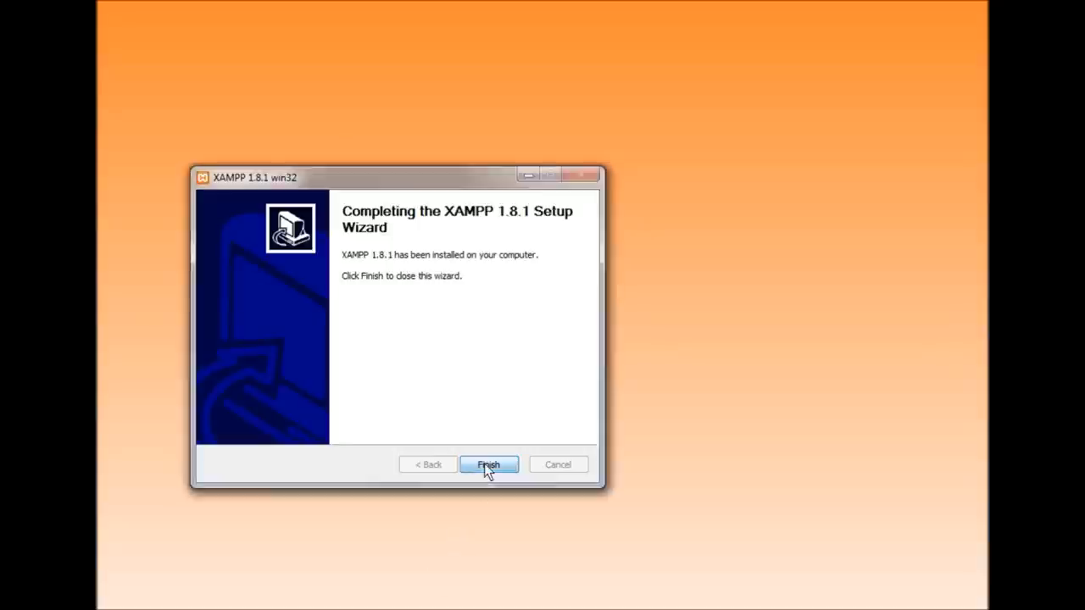
pyautogui.click(488, 464)
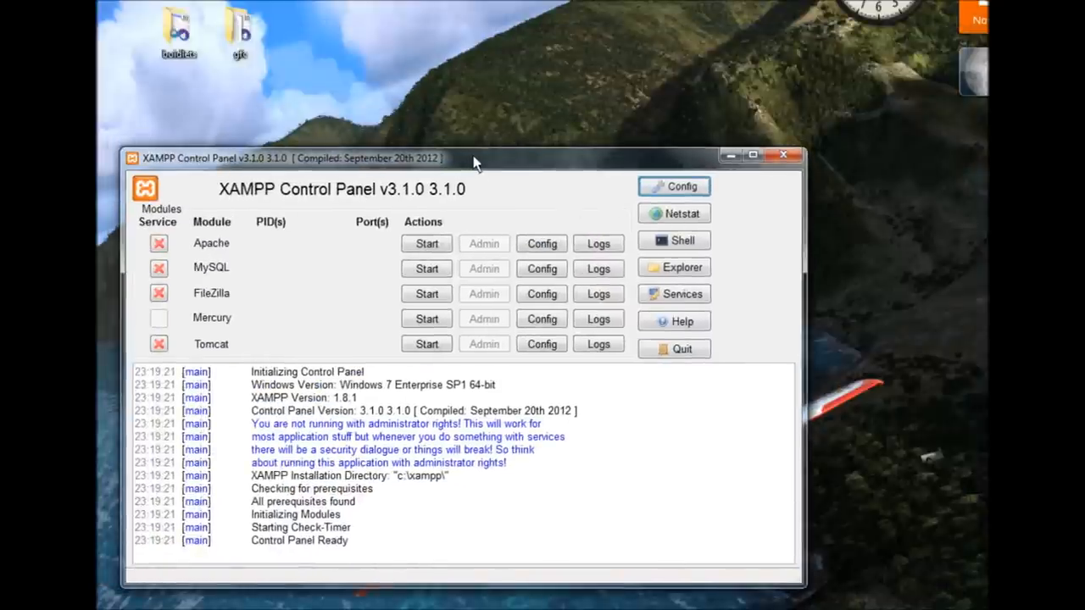
pyautogui.moveTo(425, 231)
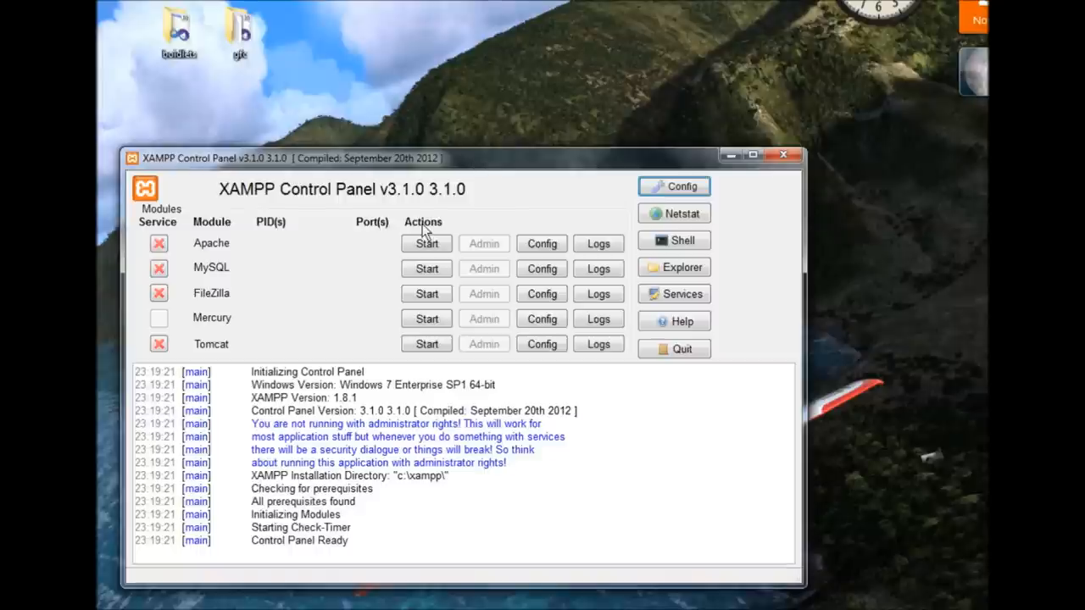
# Step: Start Apache (ports 80/443) and MySQL (port 3306) from the XAMPP Control Panel
pyautogui.click(427, 244)
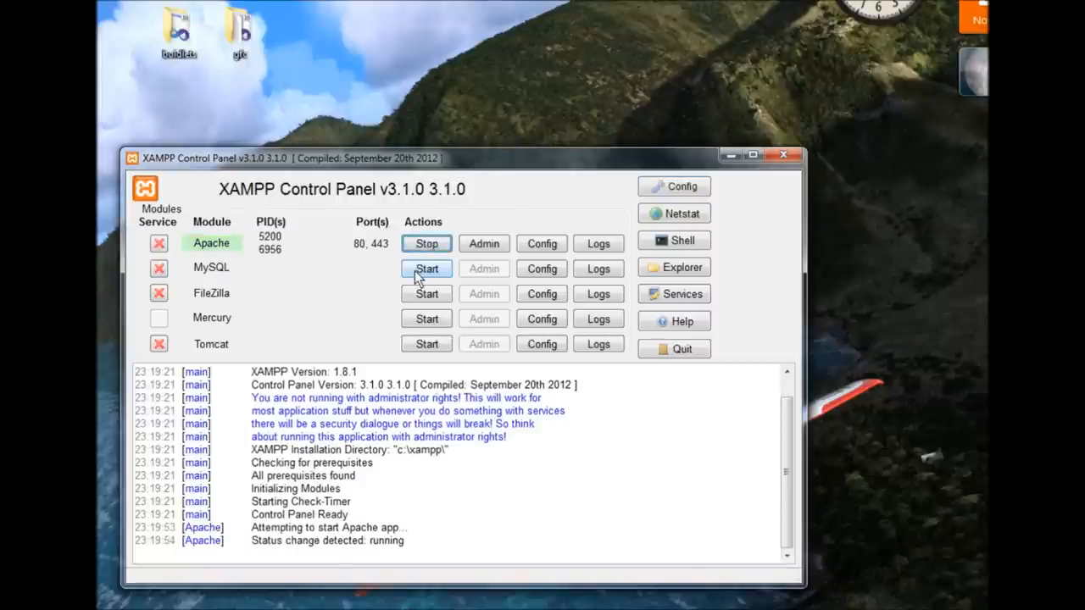
pyautogui.click(427, 268)
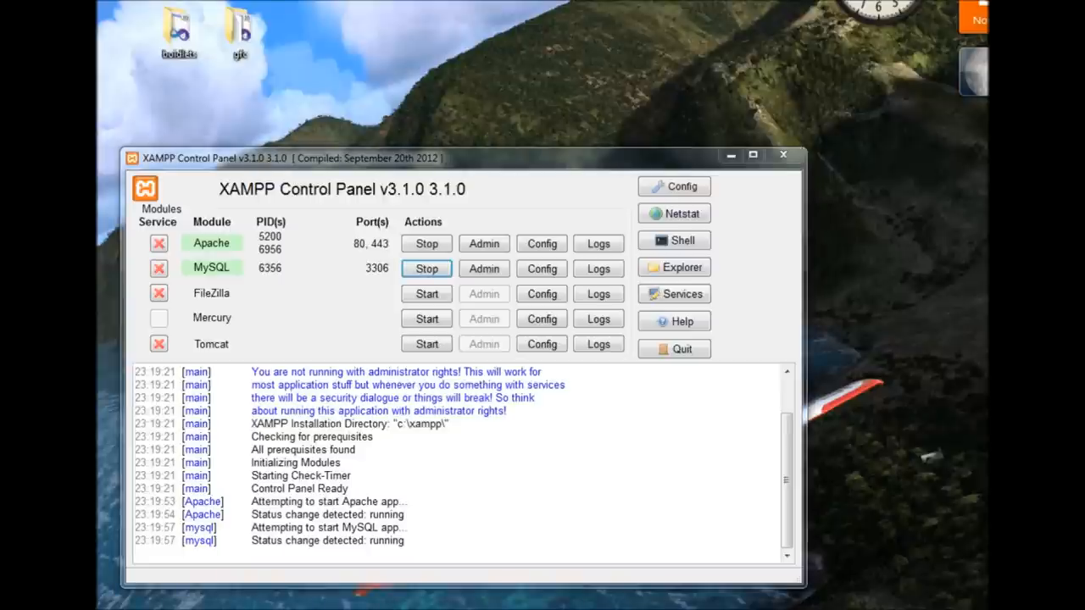
pyautogui.moveTo(194, 281)
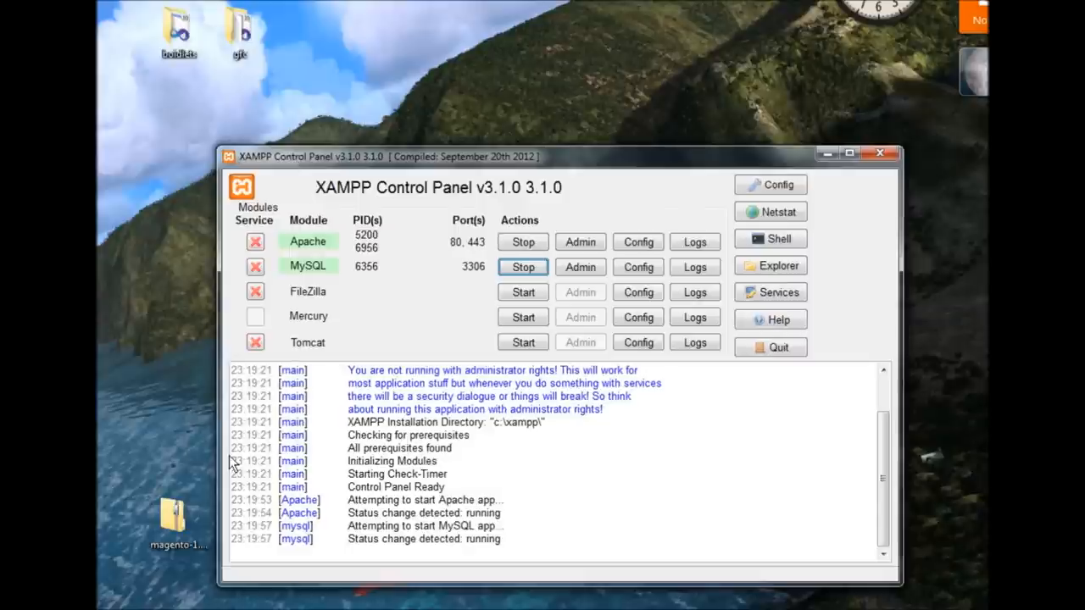
pyautogui.moveTo(212, 577)
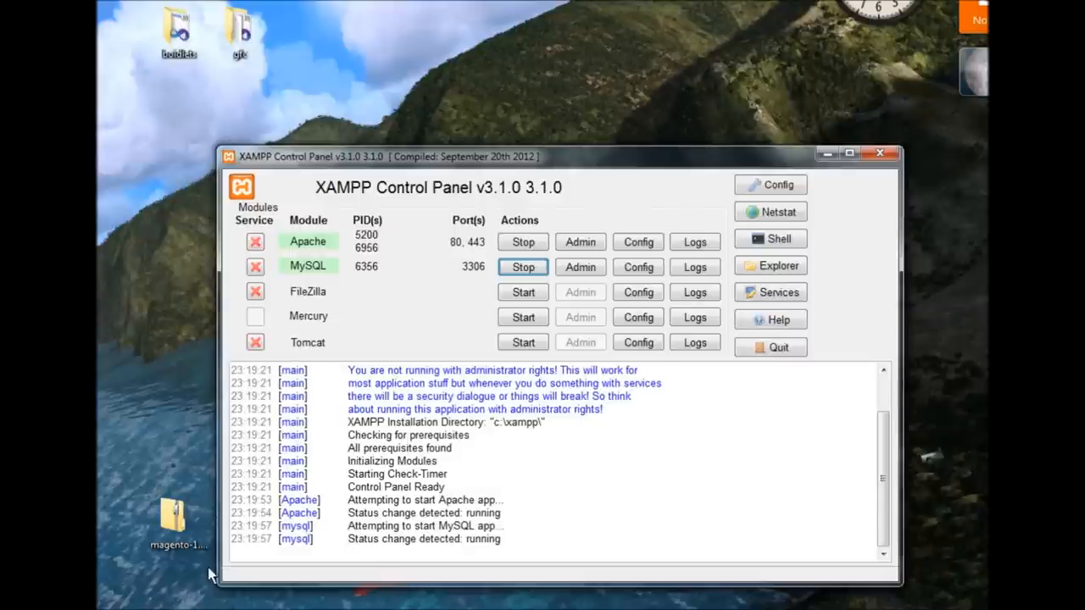
pyautogui.click(178, 522)
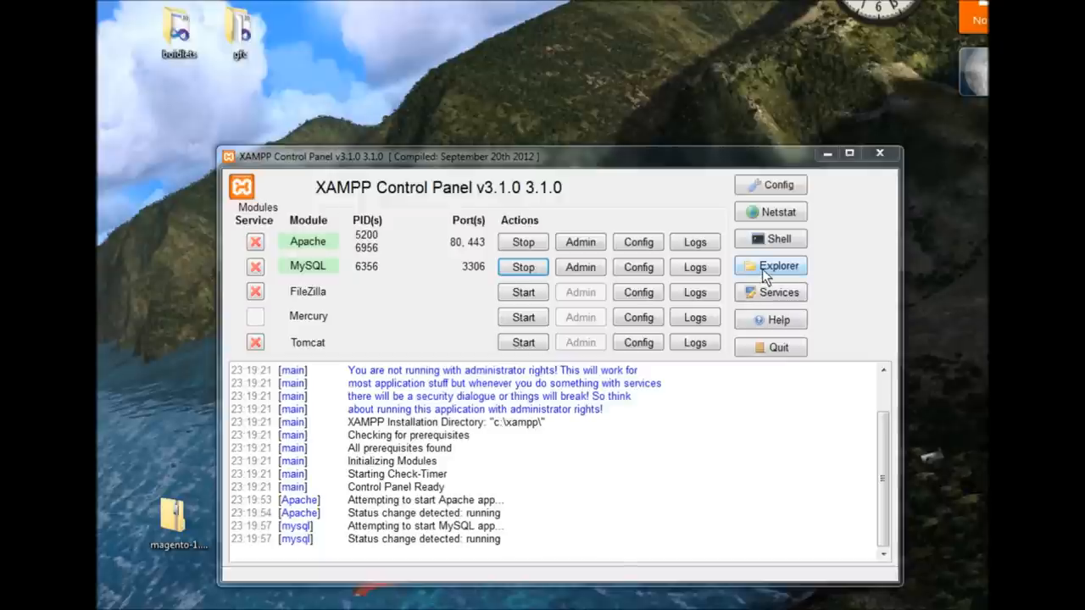
# Step: Copy the magento folder from the zip archive into XAMPP's htdocs folder
pyautogui.click(777, 265)
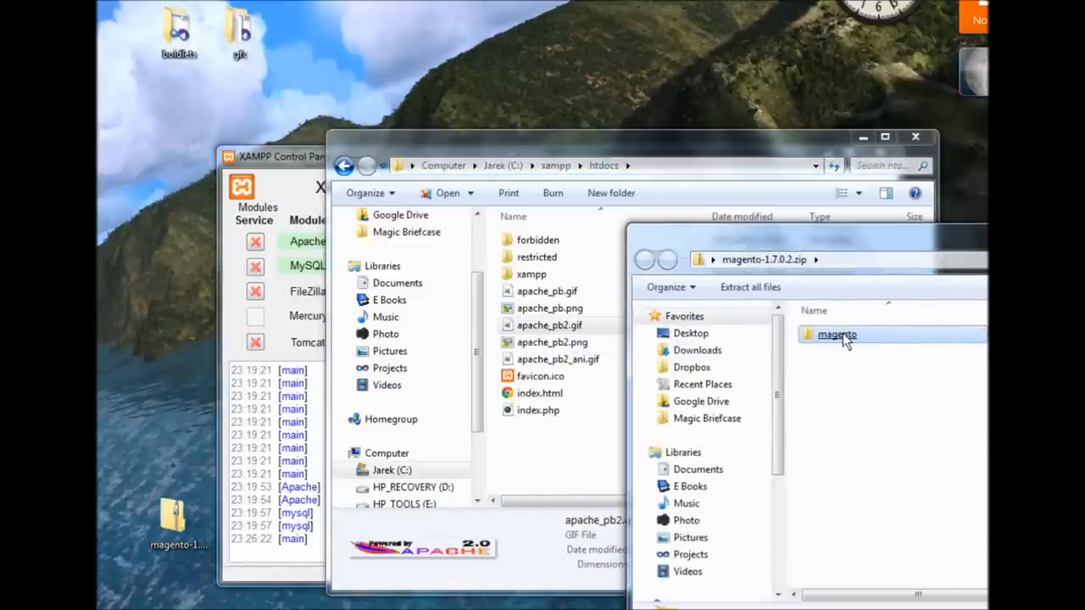
pyautogui.moveTo(837, 334); pyautogui.dragTo(563, 437)
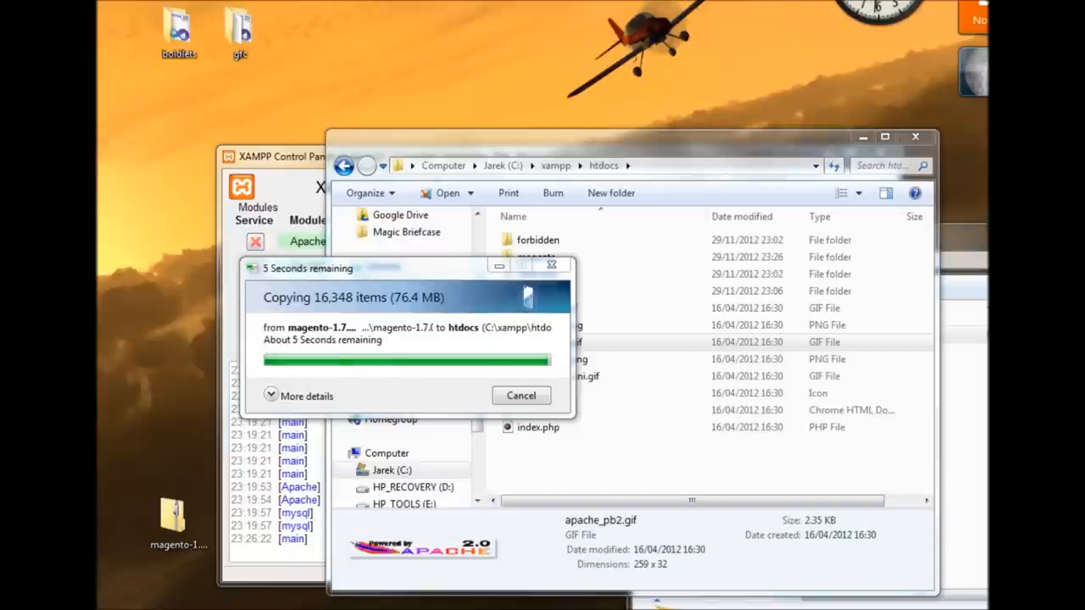
pyautogui.click(539, 258)
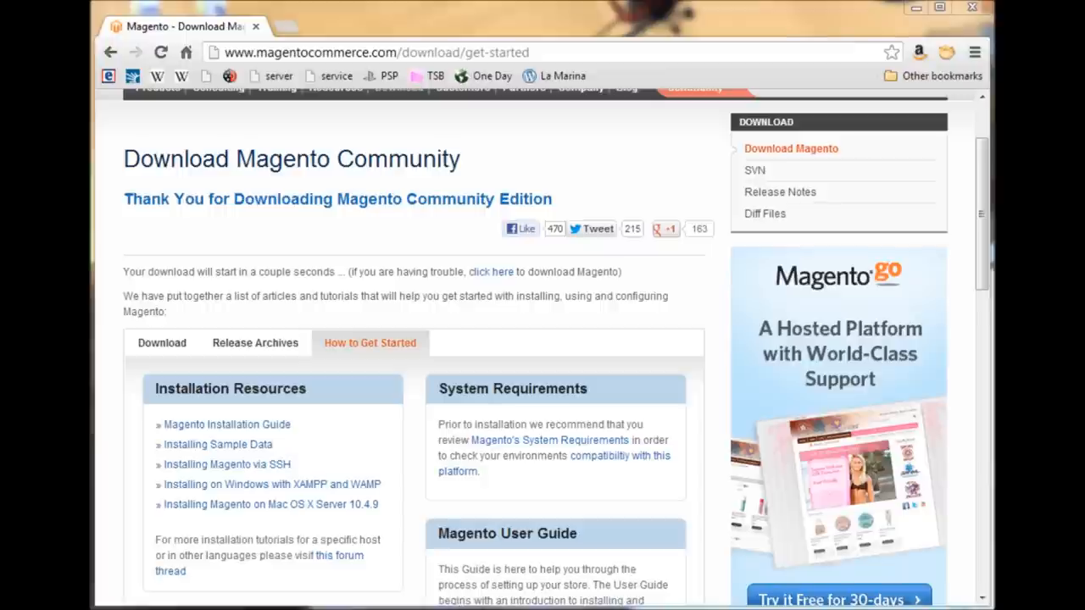
# Step: Begin entering the local address 127.0.0.1/magento in Chrome's address bar
pyautogui.click(373, 51)
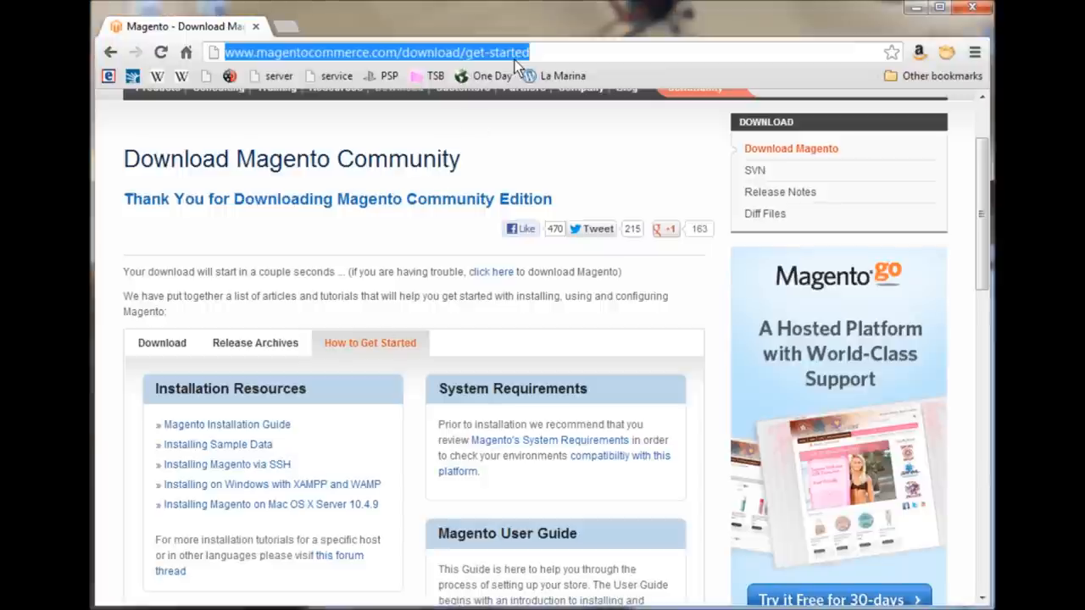
pyautogui.write('127.0.0.1/')
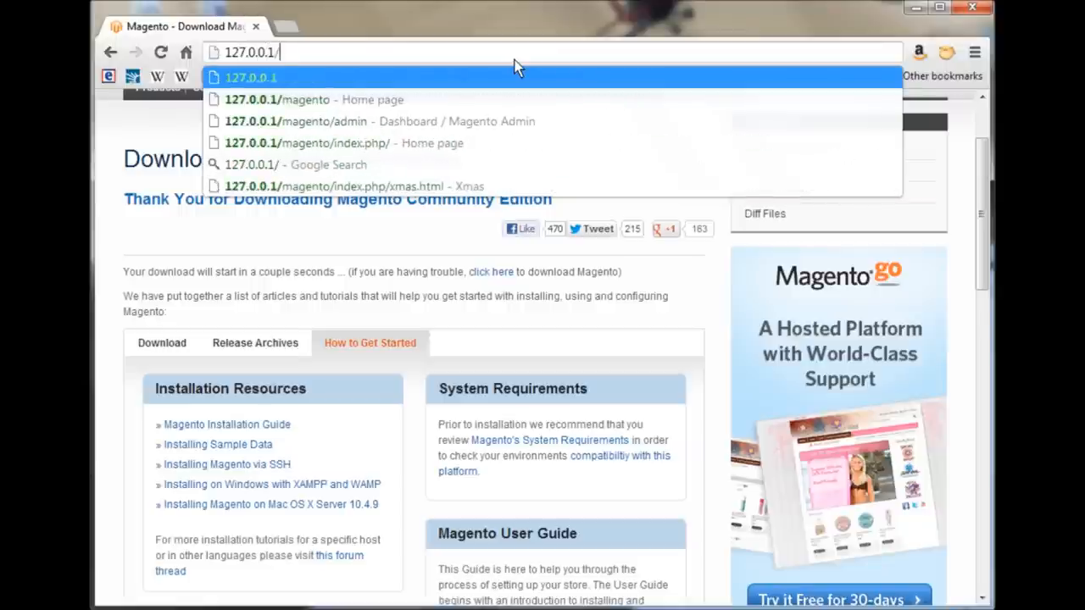
pyautogui.write('magent')
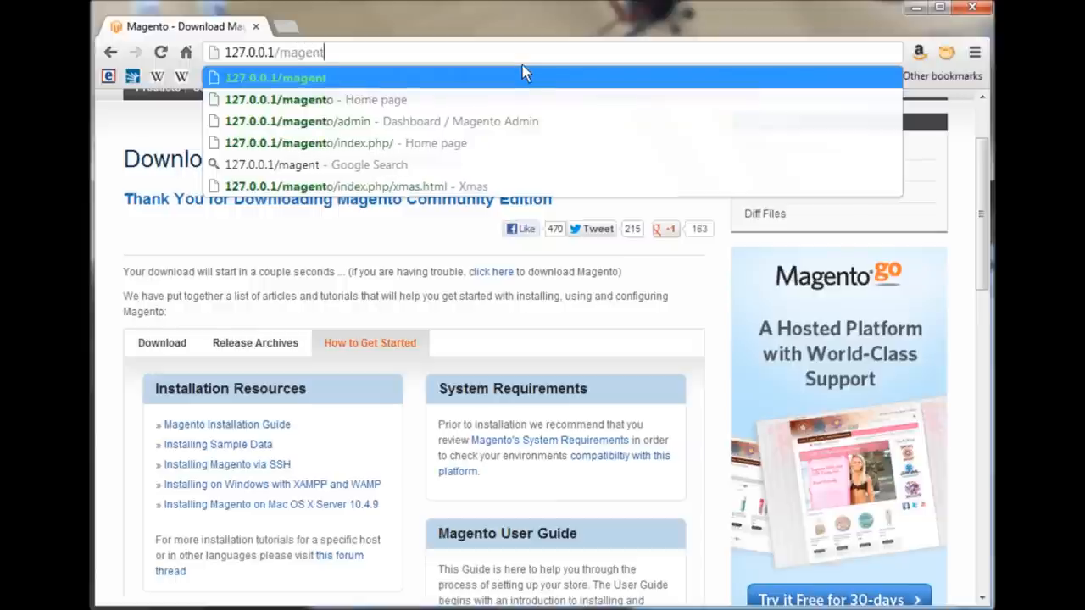
# Step: Load 127.0.0.1/magento, agree to the license terms and continue
pyautogui.write('o/index.php/install/')
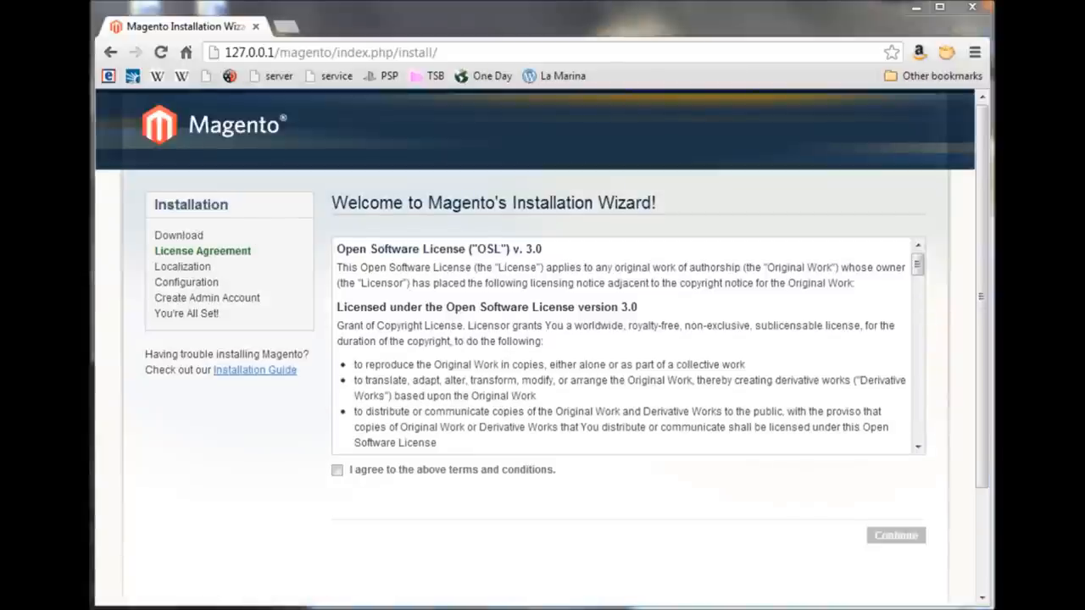
pyautogui.moveTo(322, 519)
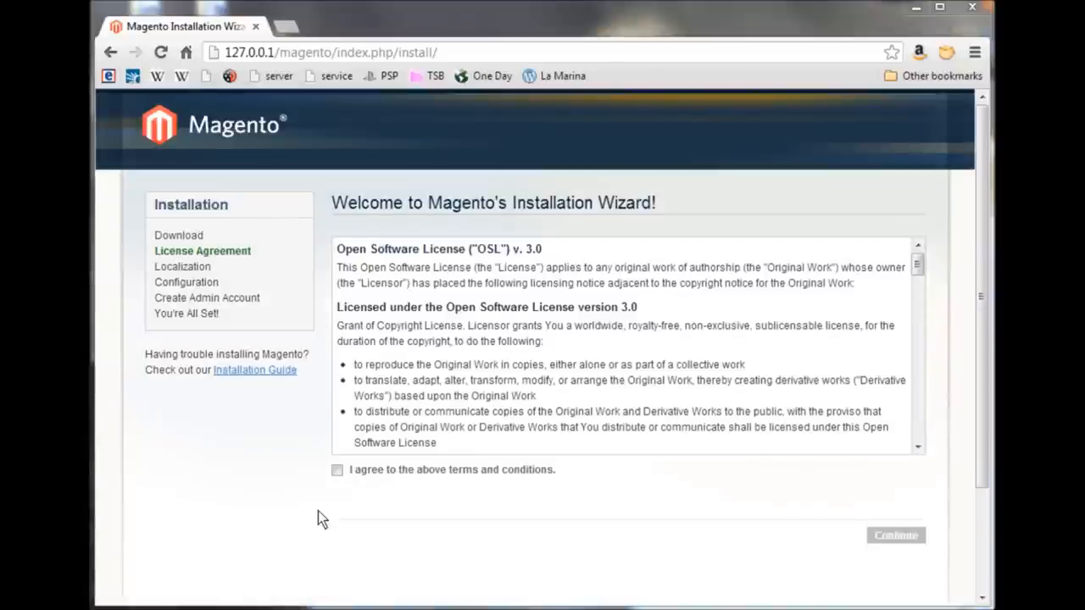
pyautogui.click(338, 470)
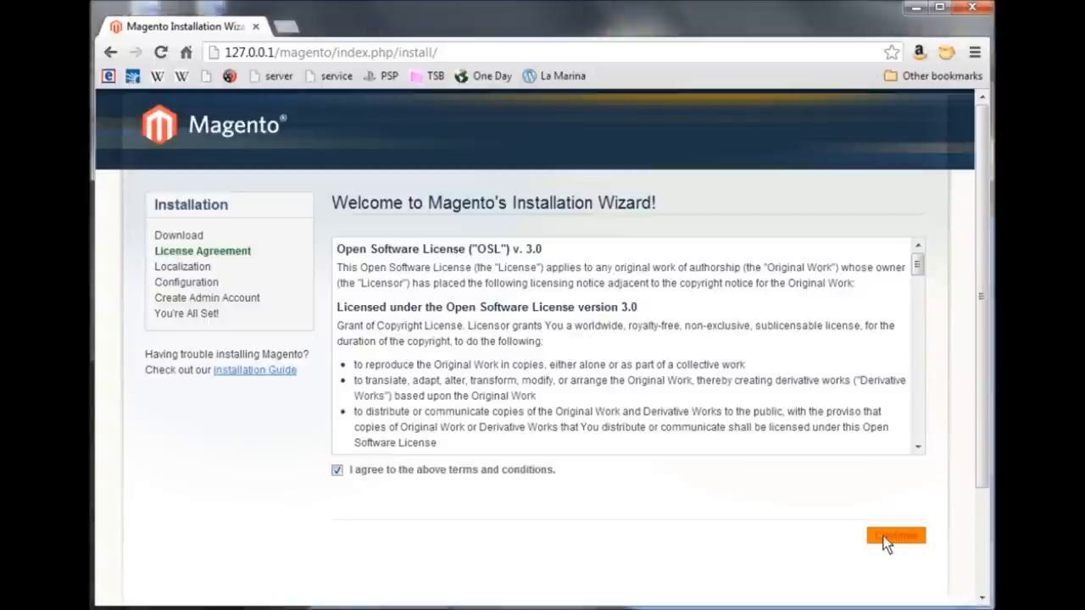
pyautogui.click(895, 536)
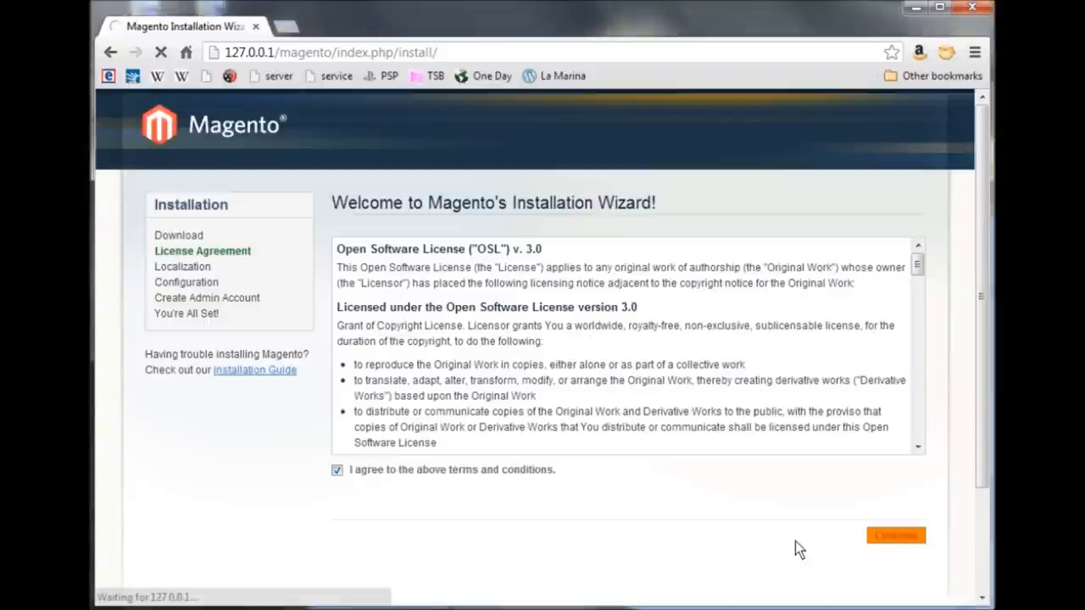
# Step: Set locale to English (United Kingdom) with Europe/London time and British Pounds, then continue
pyautogui.click(895, 536)
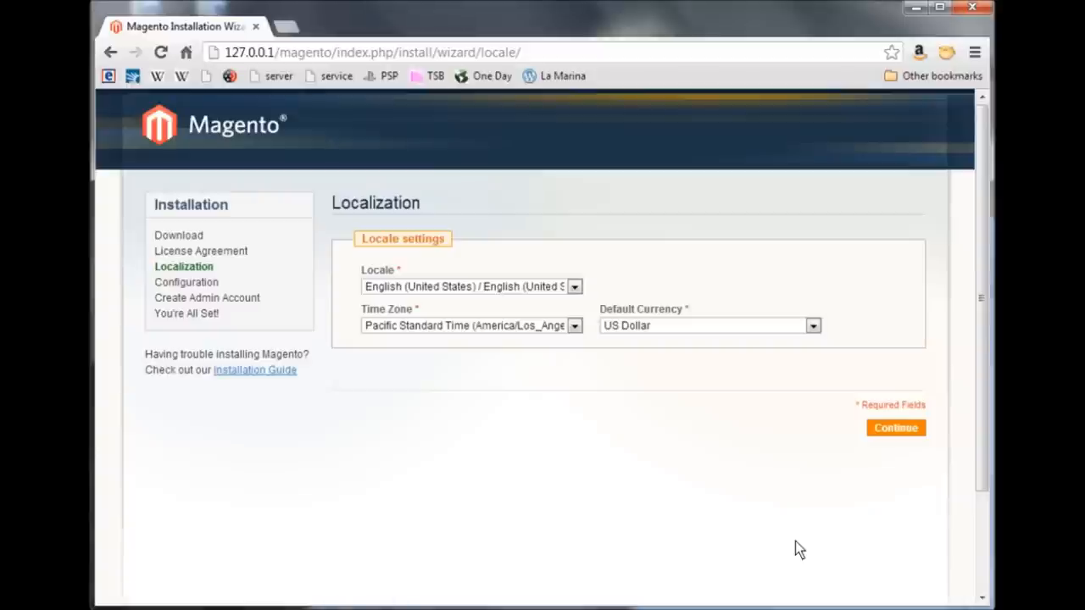
pyautogui.moveTo(594, 312)
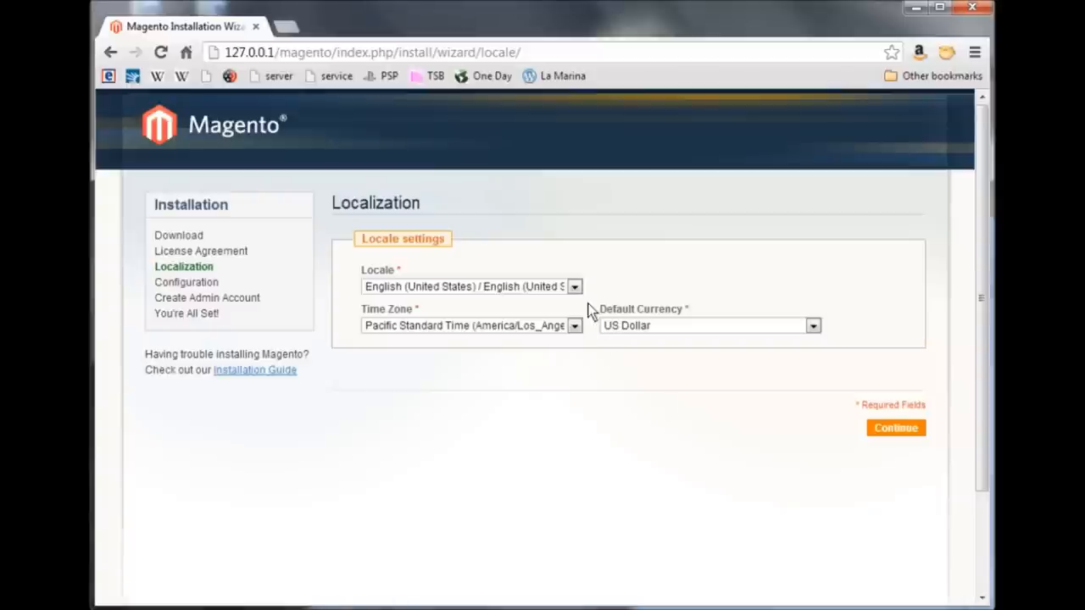
pyautogui.click(575, 286)
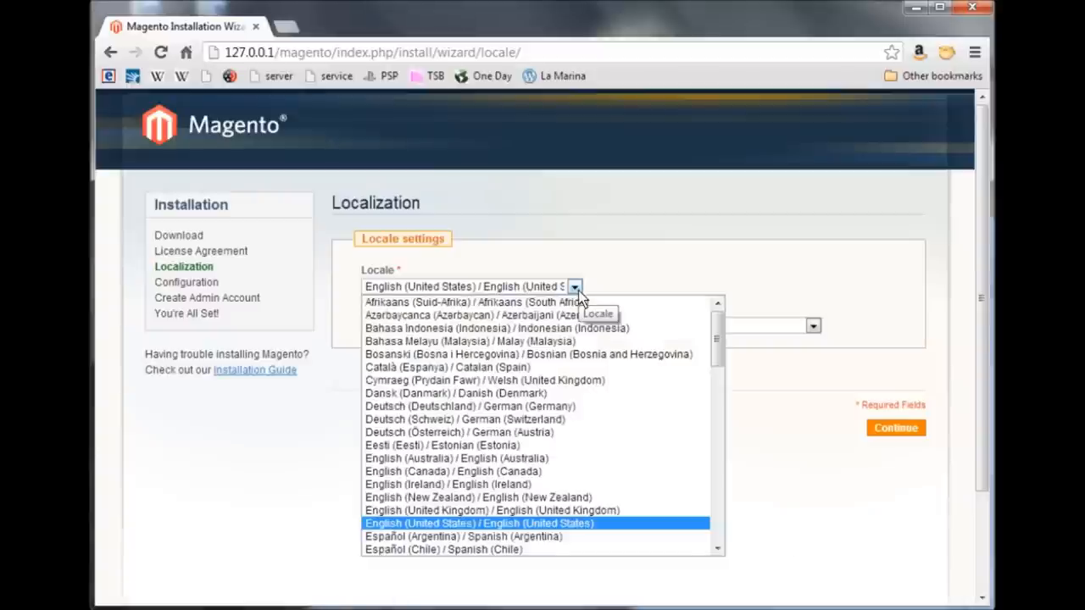
pyautogui.click(492, 510)
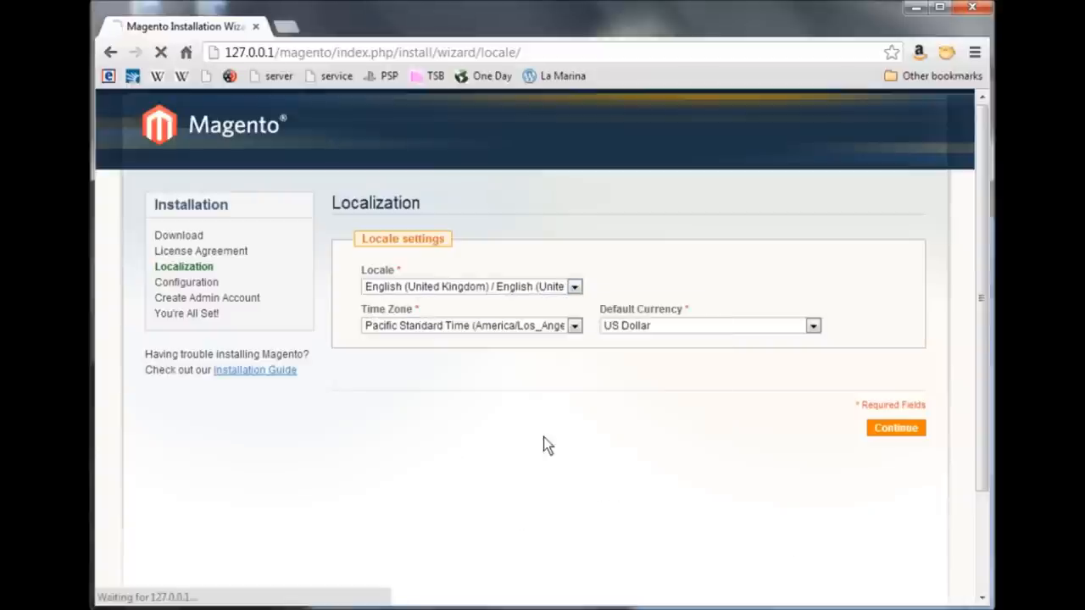
pyautogui.click(895, 427)
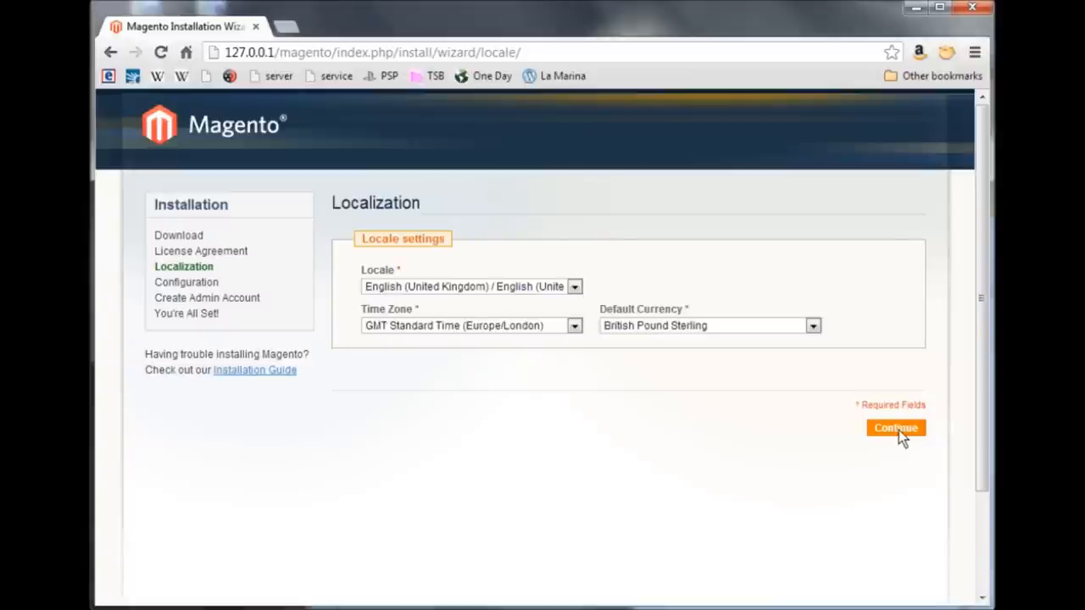
pyautogui.click(896, 427)
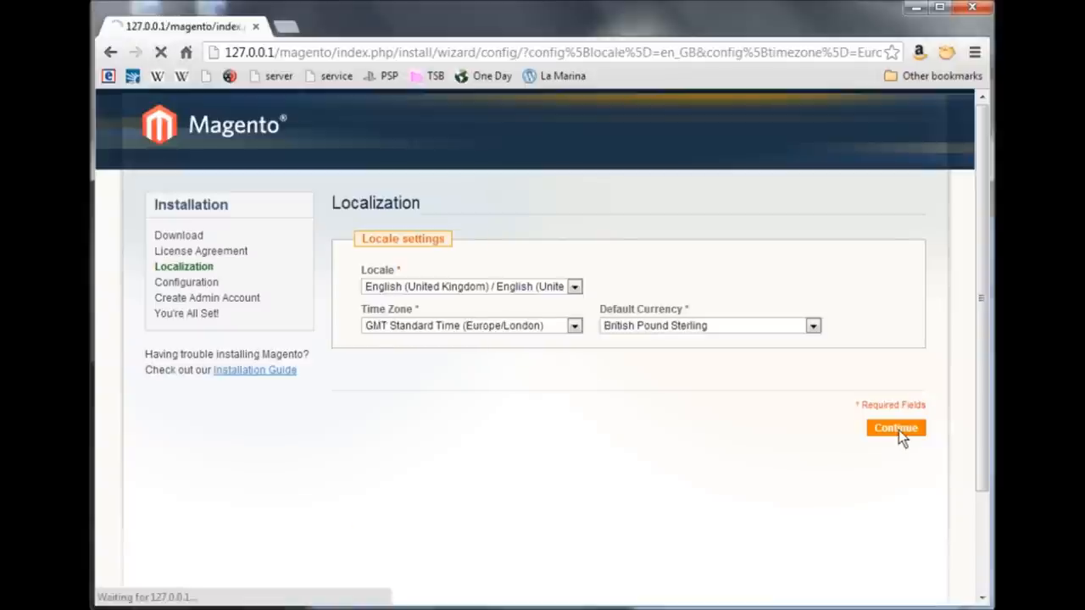
# Step: Enter database user 'root' with no password and submit the configuration
pyautogui.click(895, 427)
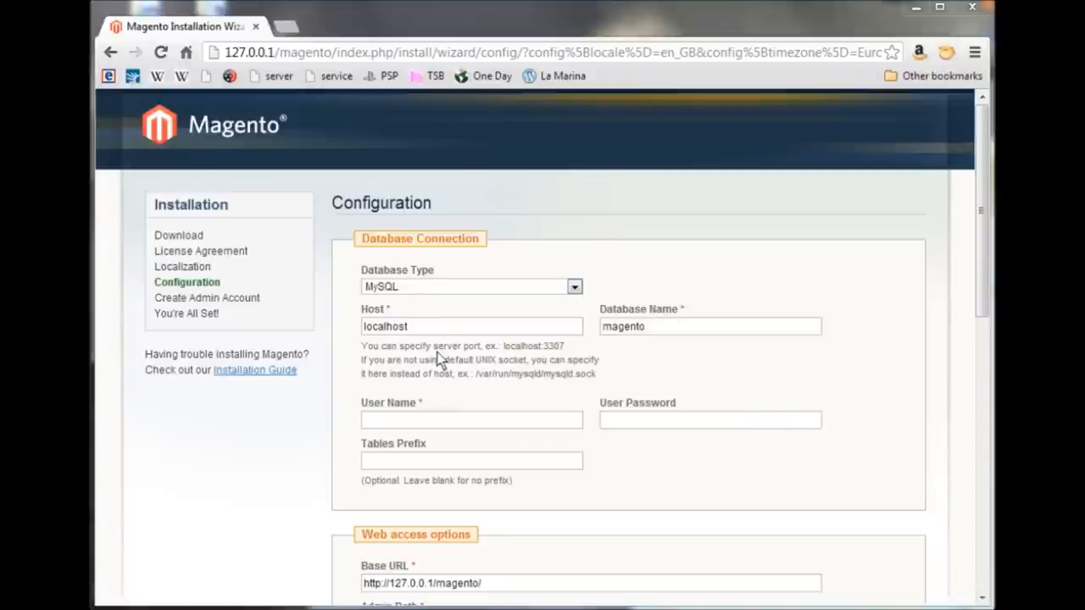
pyautogui.moveTo(670, 336)
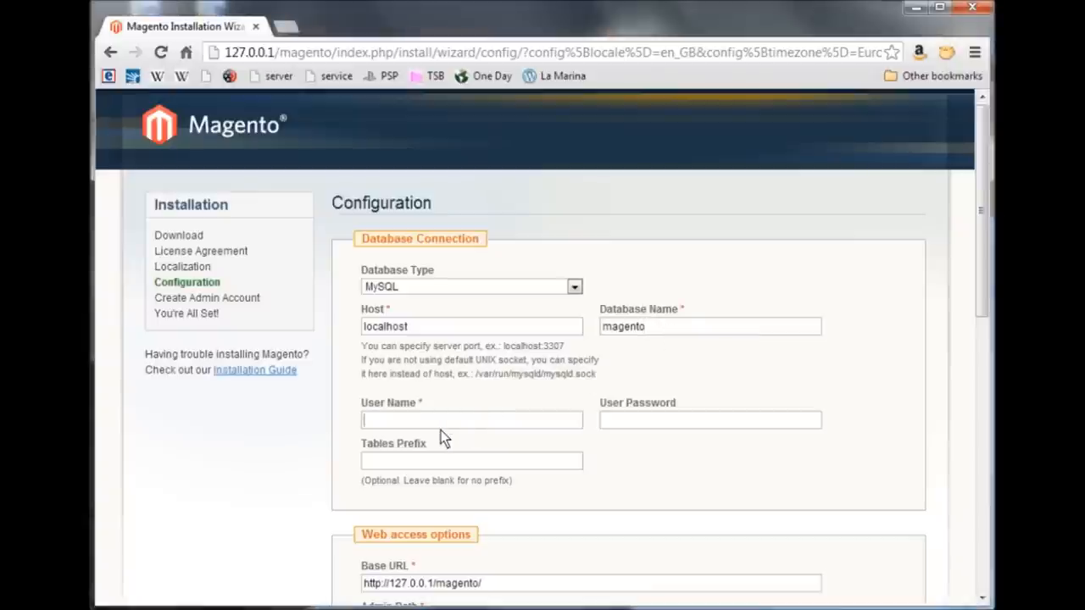
pyautogui.write('root')
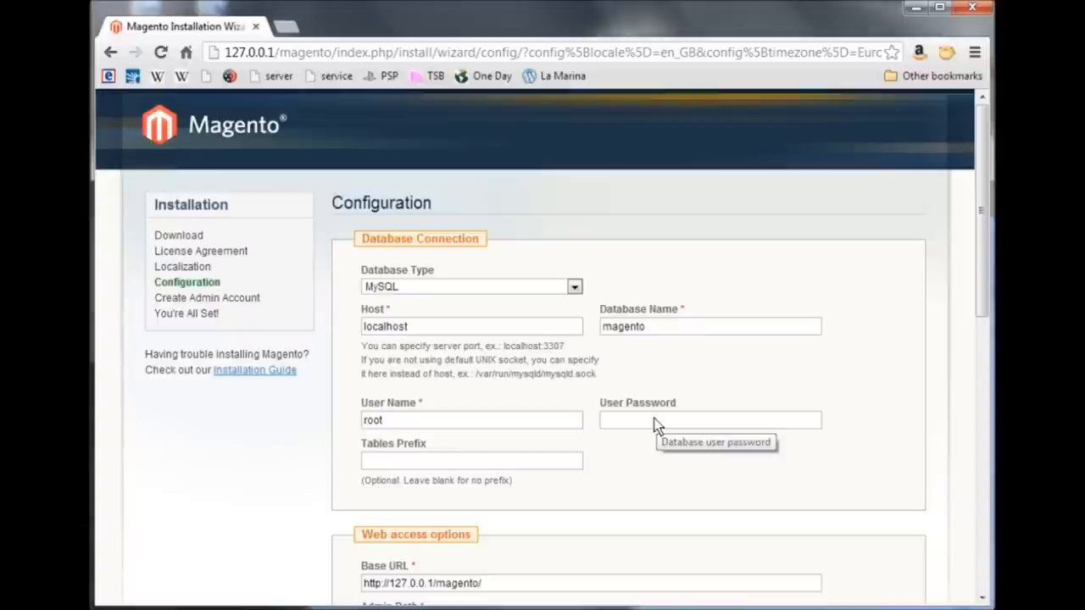
pyautogui.moveTo(665, 444)
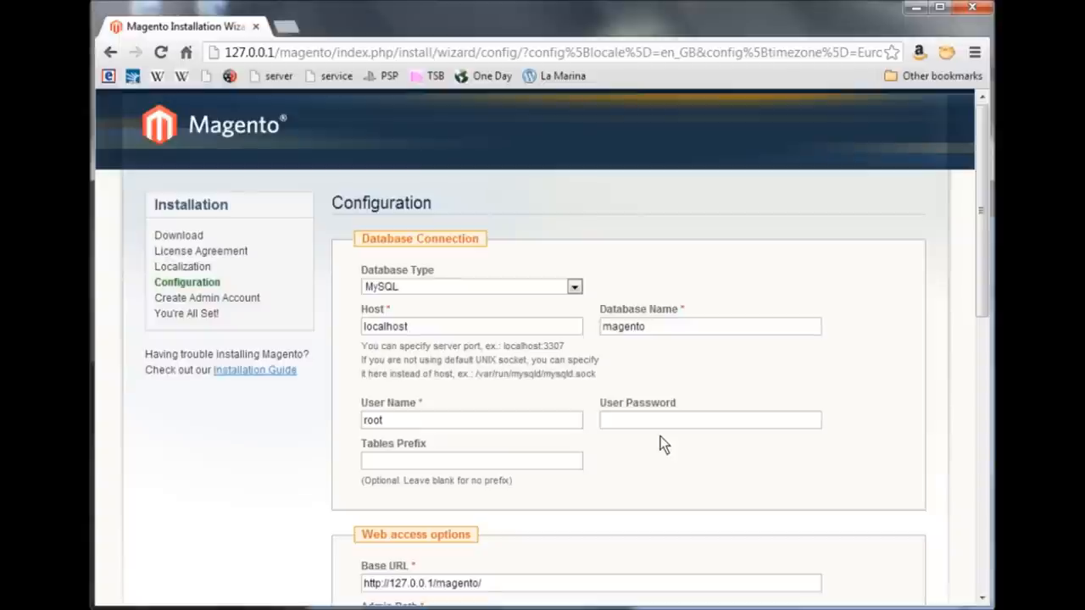
pyautogui.scroll(-3)
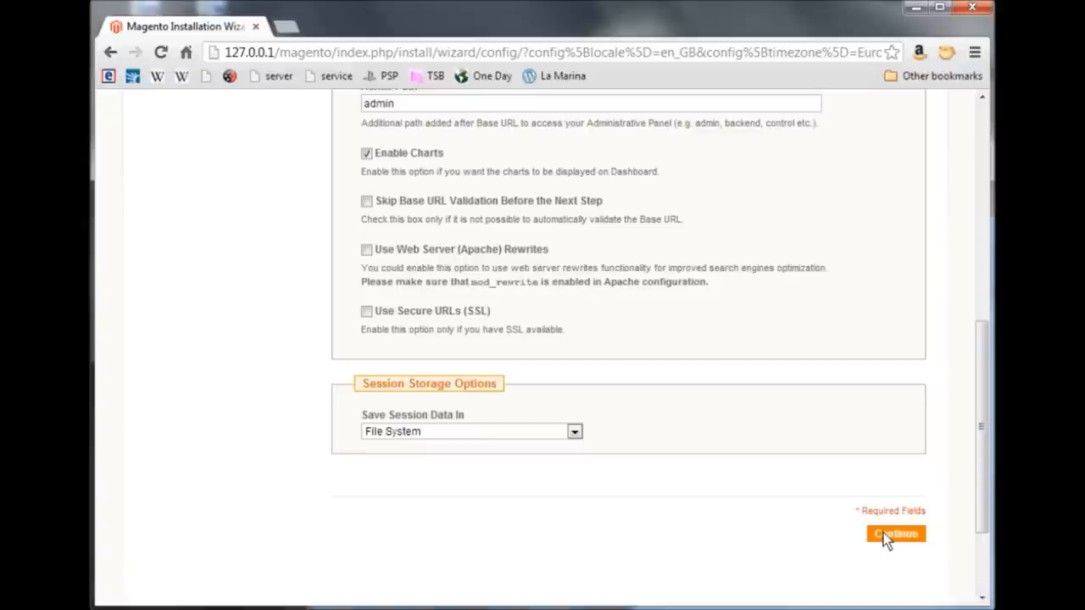
pyautogui.click(896, 533)
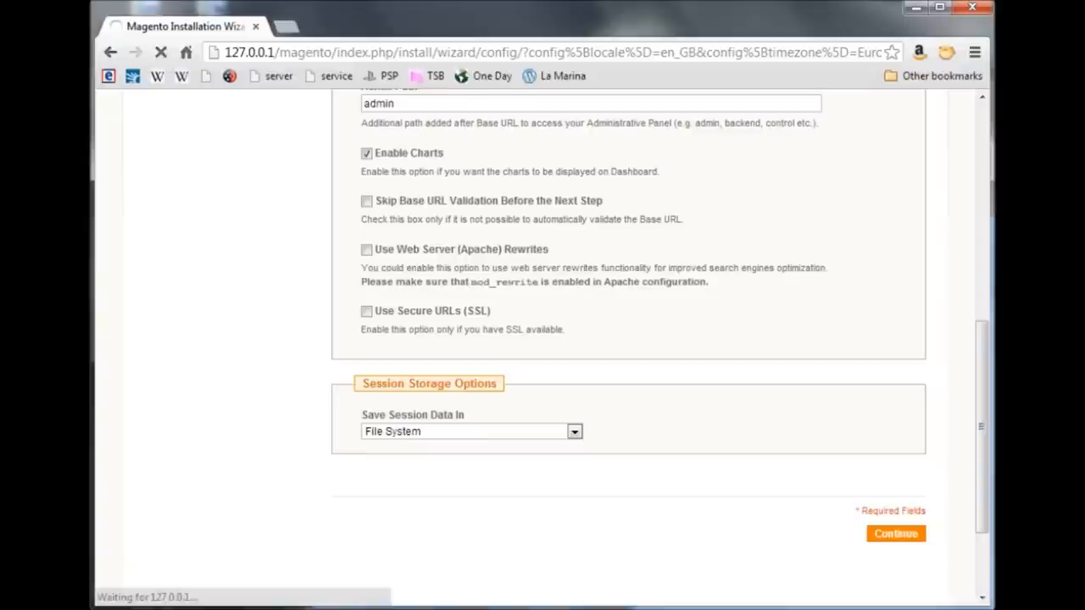
pyautogui.click(895, 532)
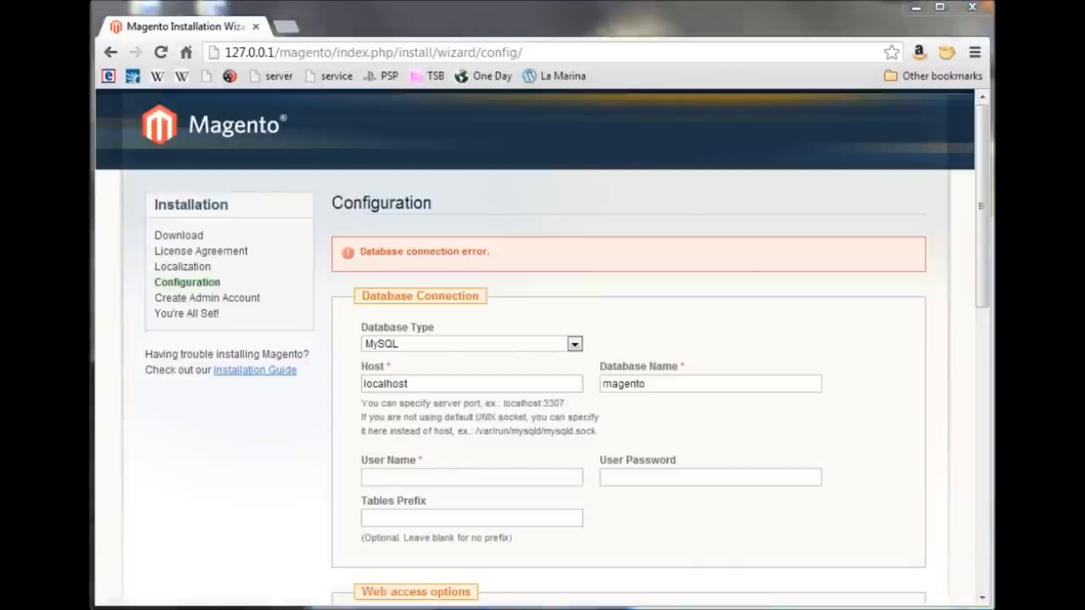
pyautogui.moveTo(551, 255)
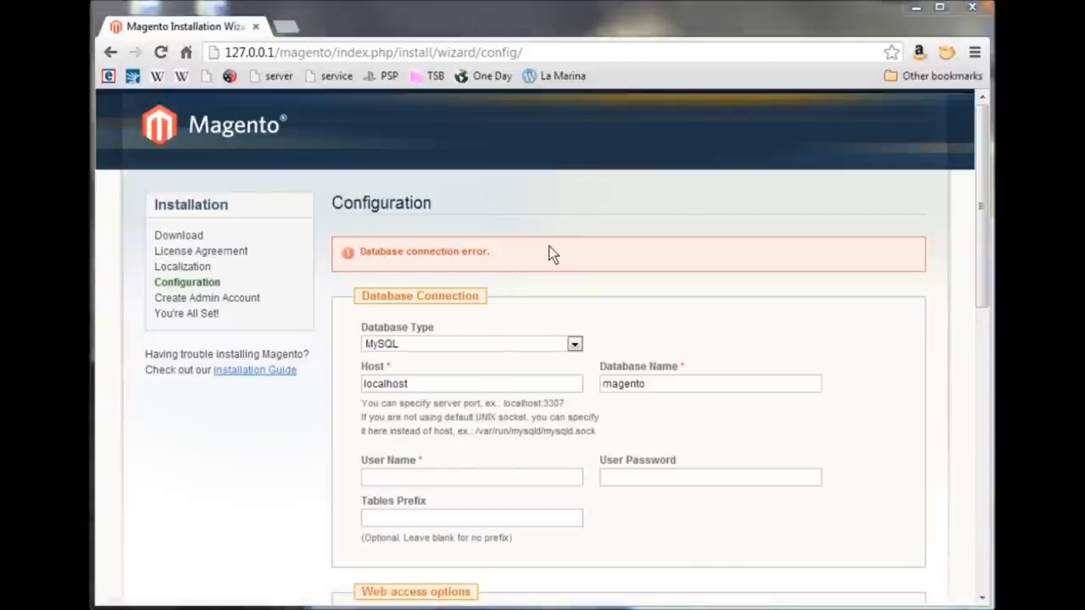
pyautogui.moveTo(702, 415)
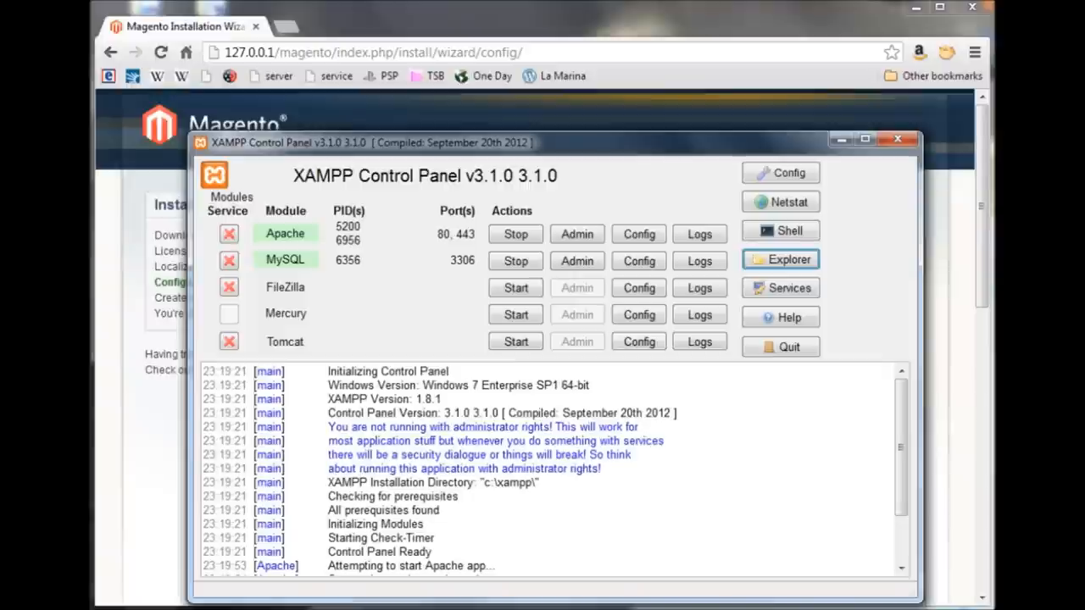
pyautogui.moveTo(605, 472)
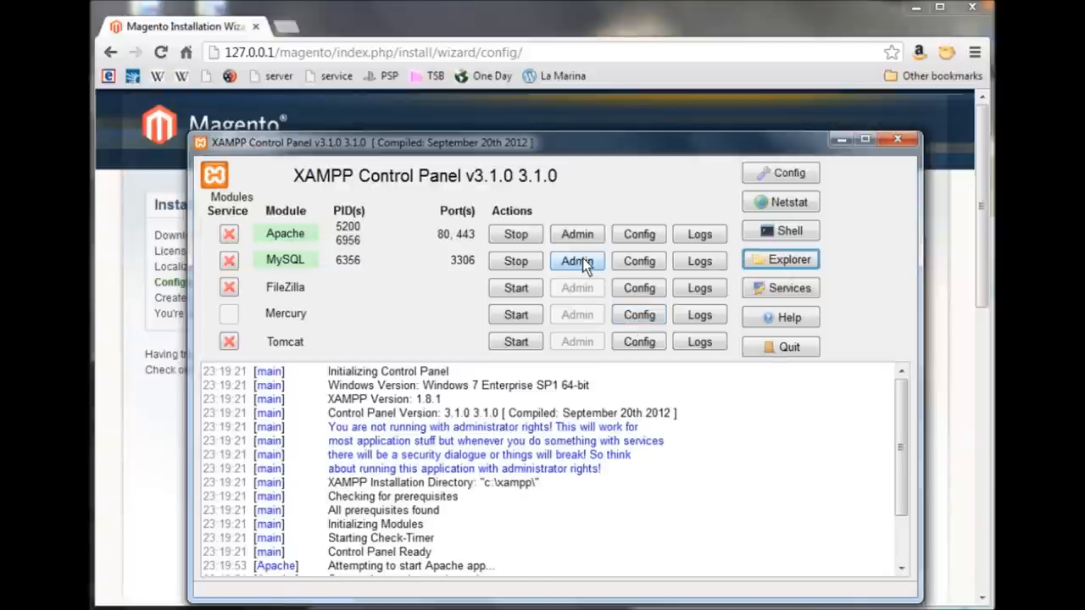
# Step: Launch phpMyAdmin from the MySQL module's Admin button in XAMPP
pyautogui.click(576, 262)
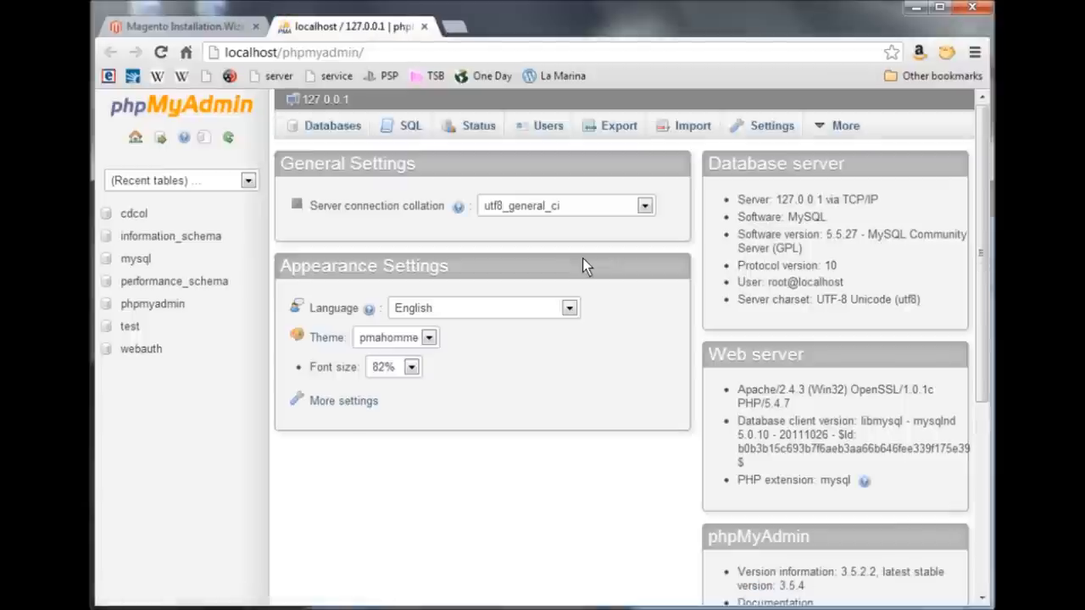
pyautogui.moveTo(332, 125)
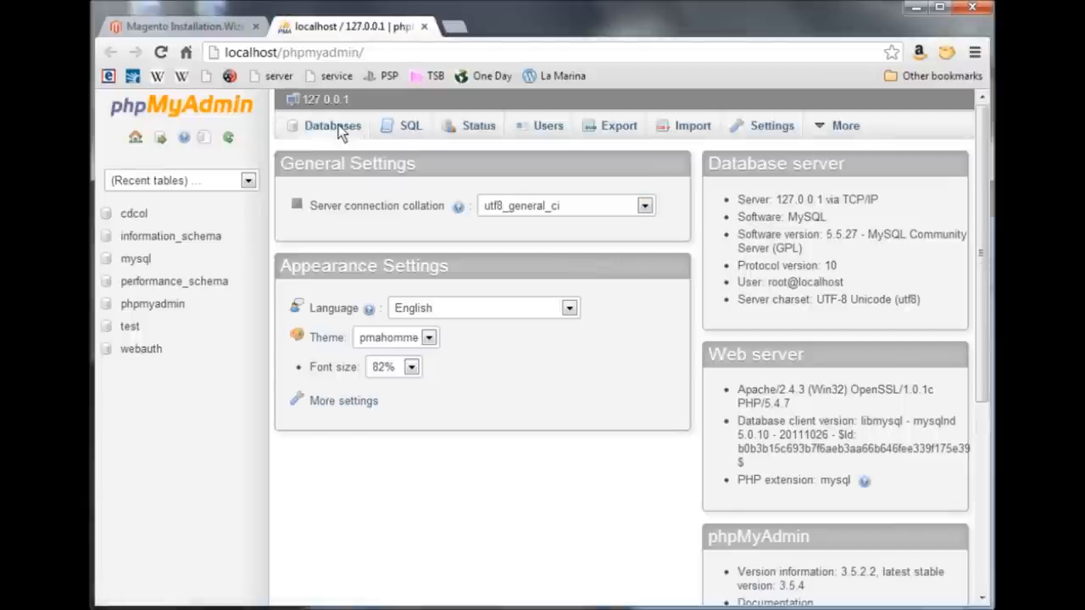
# Step: Create a new database named magento in phpMyAdmin and return to the Magento installer tab
pyautogui.click(333, 125)
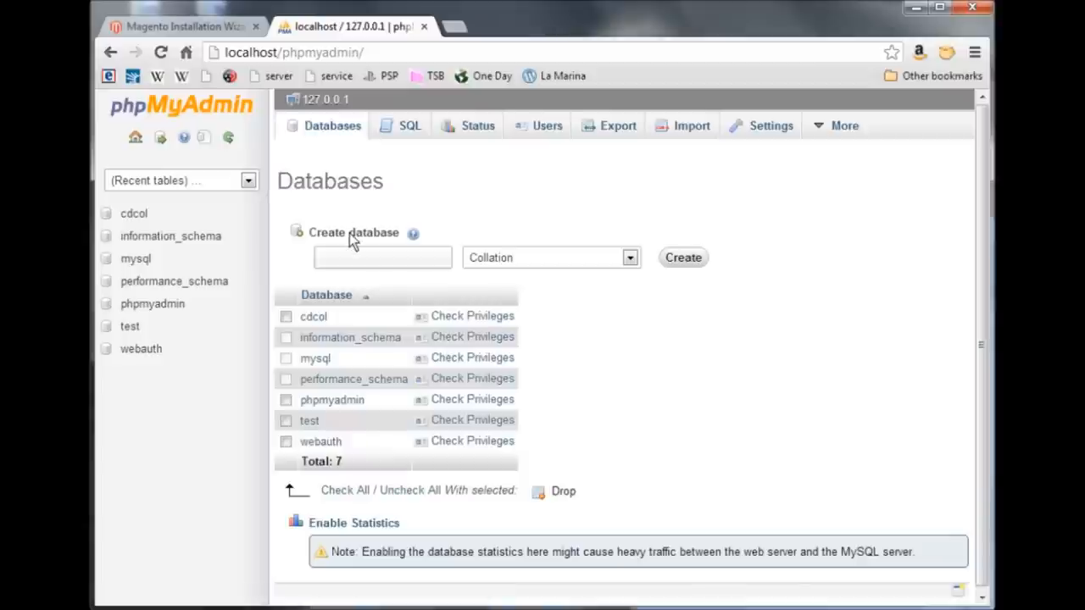
pyautogui.click(383, 258)
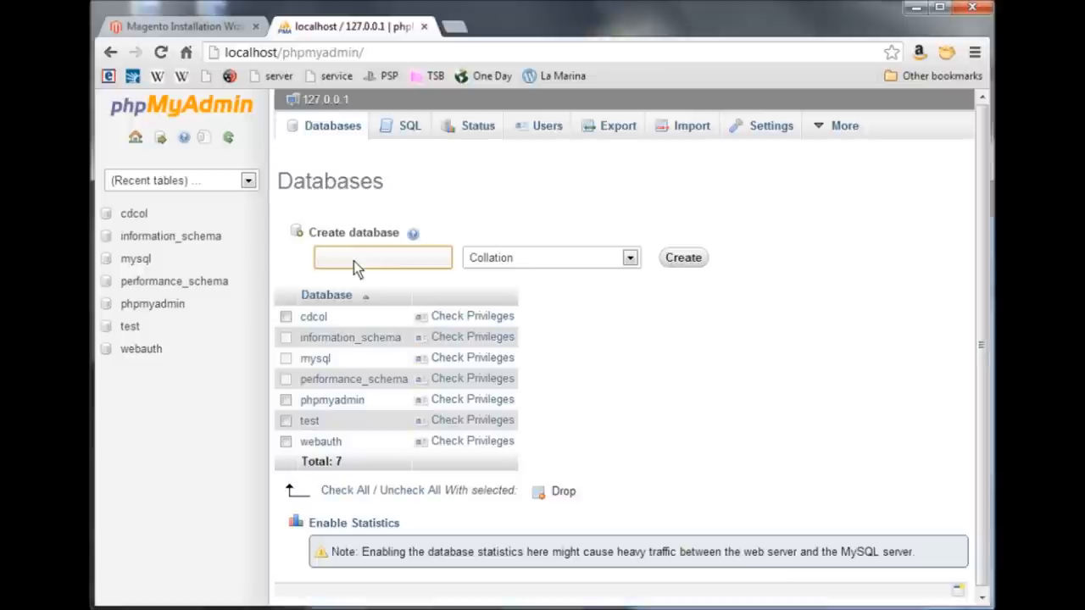
pyautogui.click(383, 258)
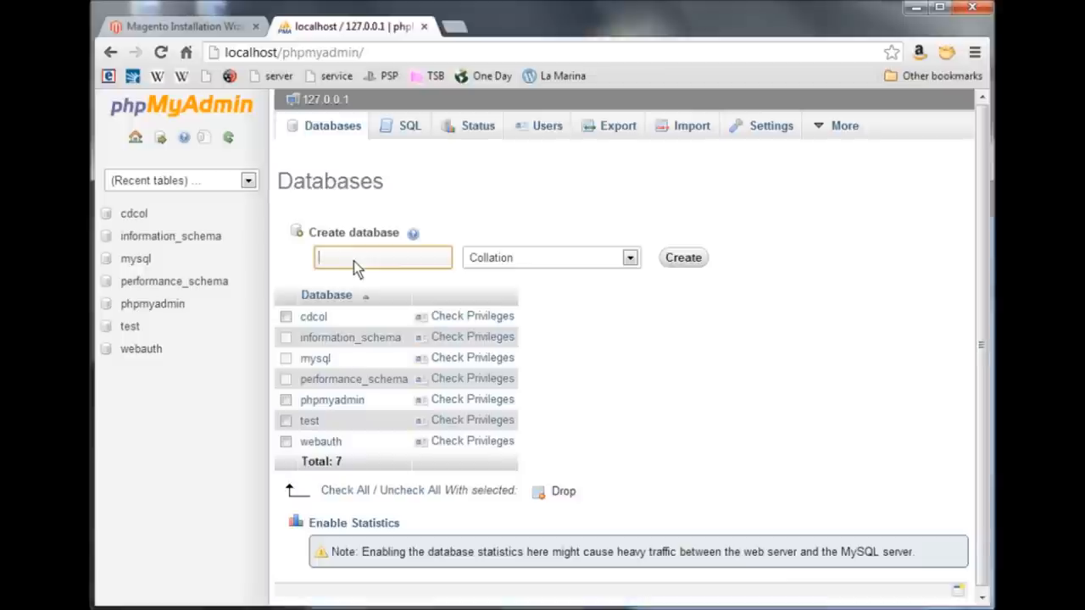
pyautogui.write('magento')
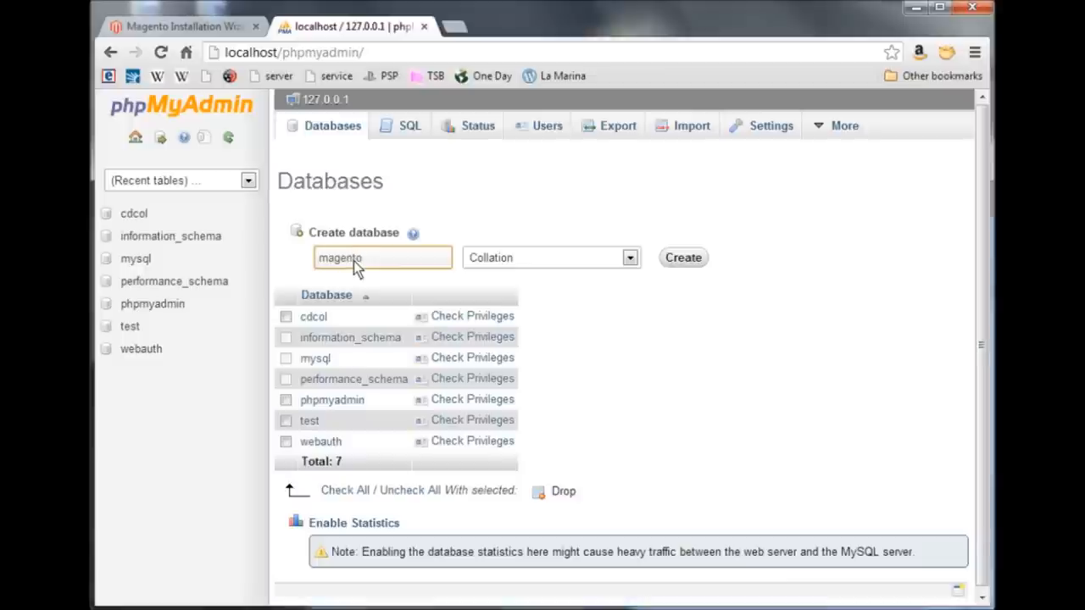
pyautogui.click(682, 258)
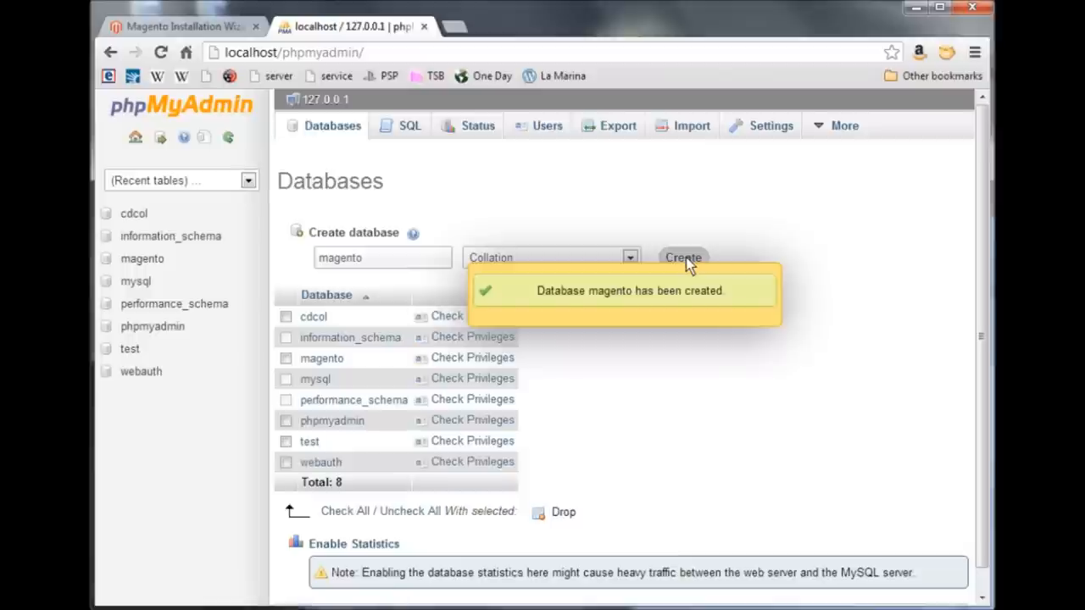
pyautogui.moveTo(709, 451)
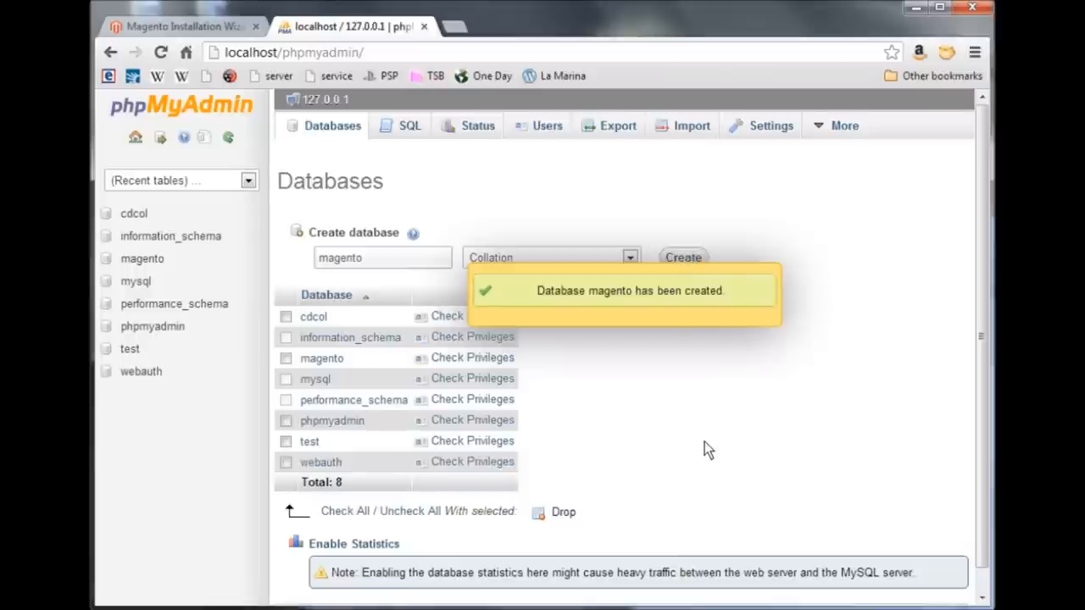
pyautogui.click(178, 27)
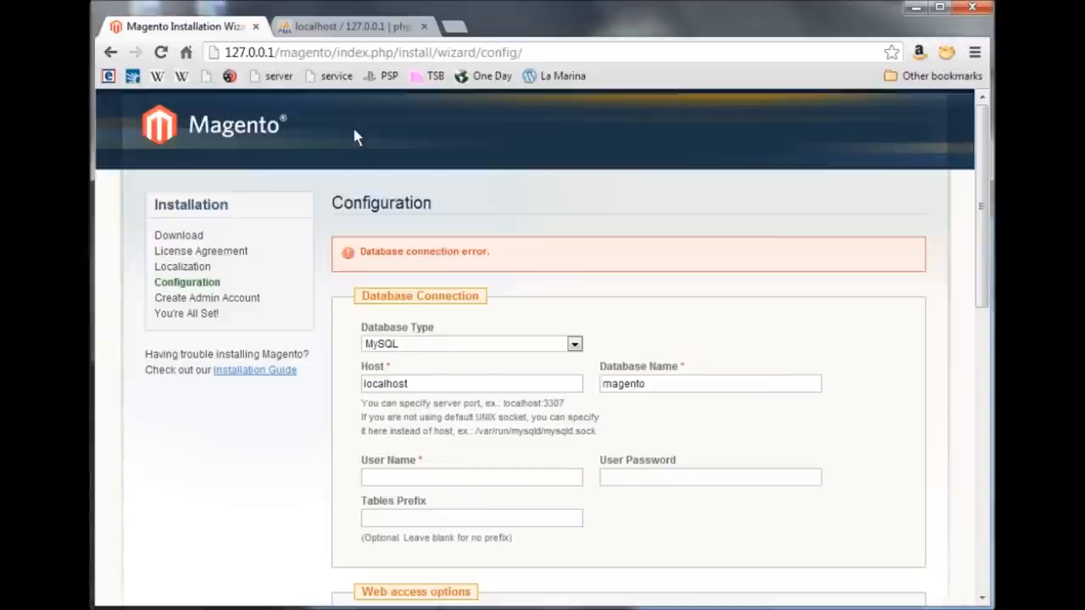
pyautogui.moveTo(490, 322)
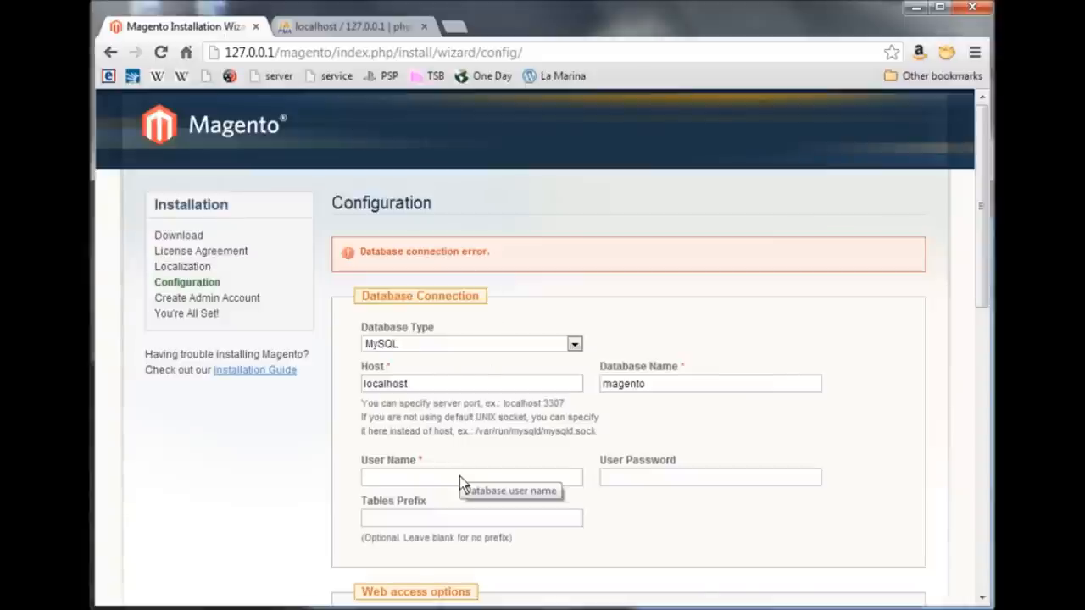
# Step: Enter root as the database user and continue to the Create Admin Account step
pyautogui.write('root')
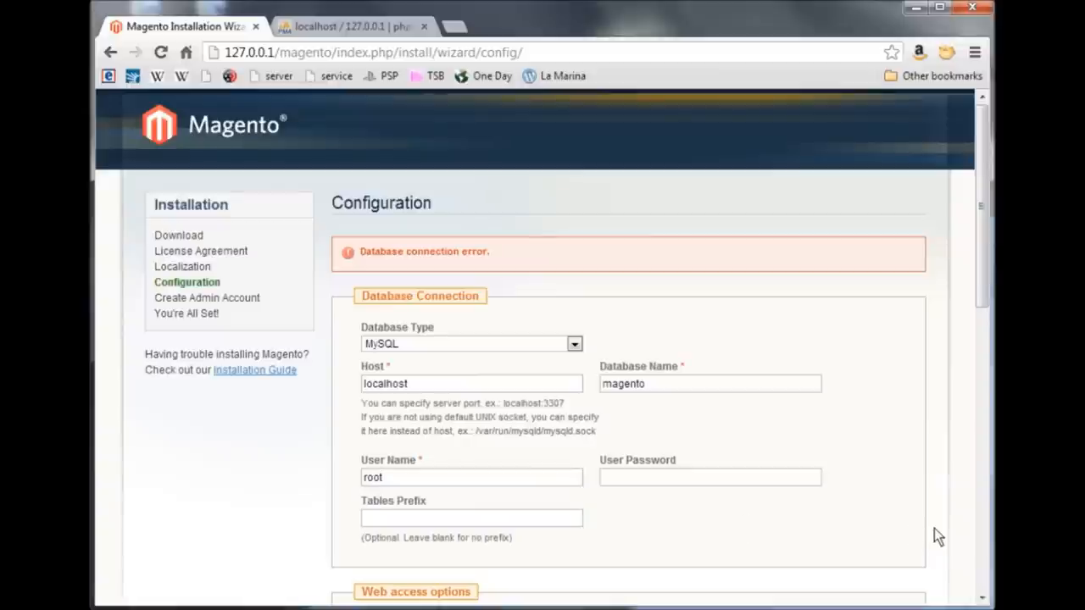
pyautogui.scroll(-3)
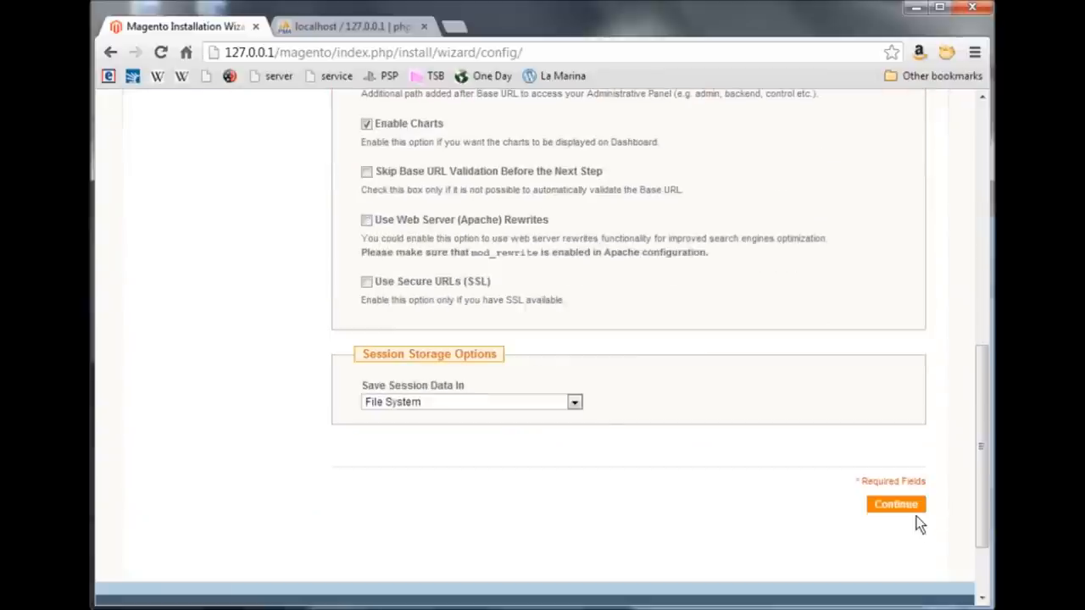
pyautogui.click(895, 505)
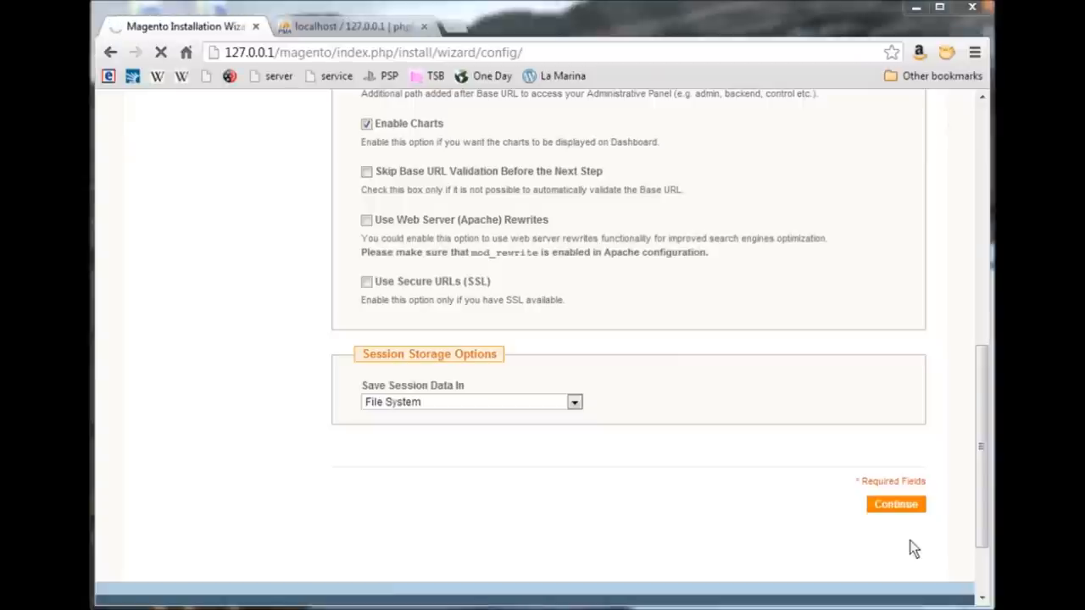
pyautogui.click(895, 505)
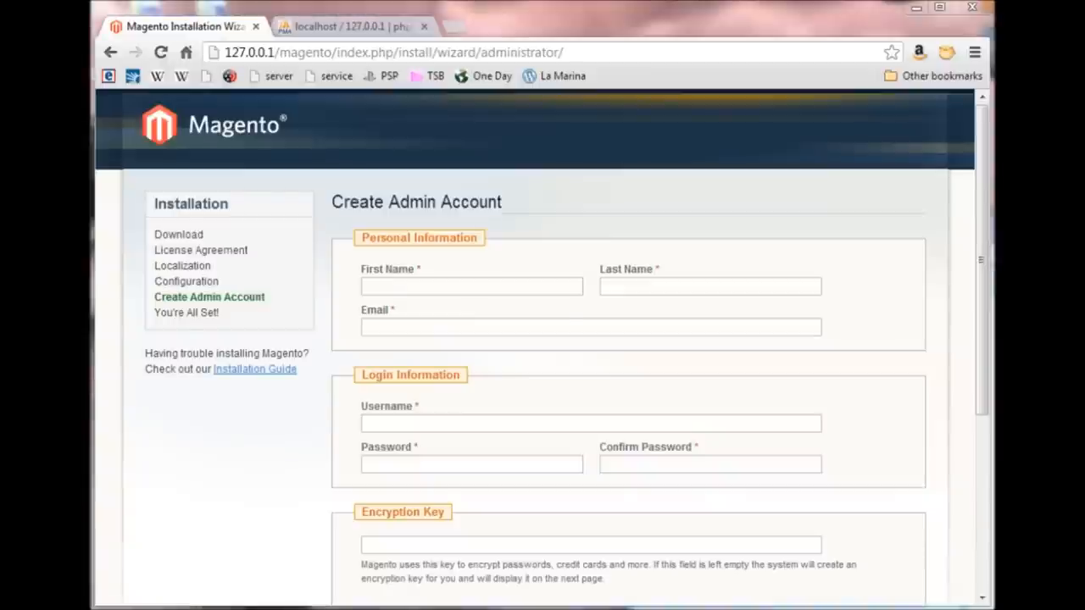
pyautogui.moveTo(421, 299)
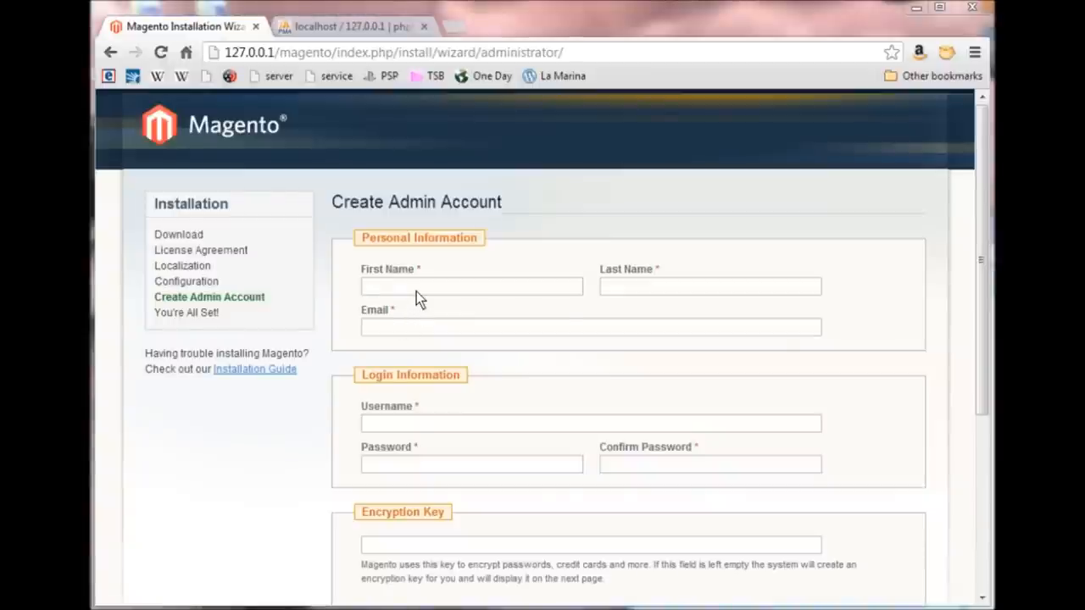
pyautogui.write('Ja')
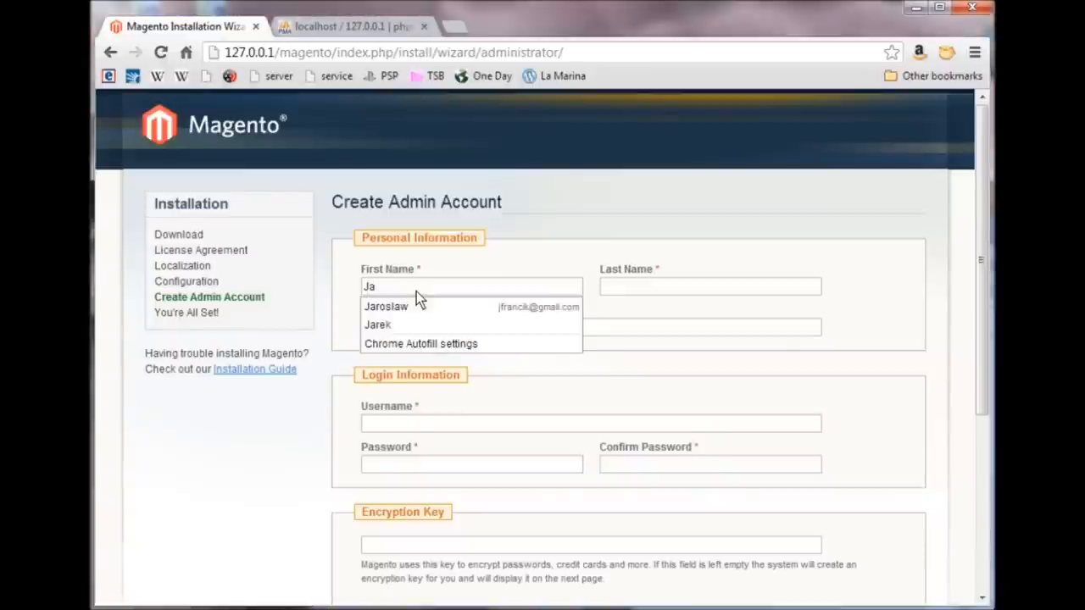
pyautogui.click(377, 326)
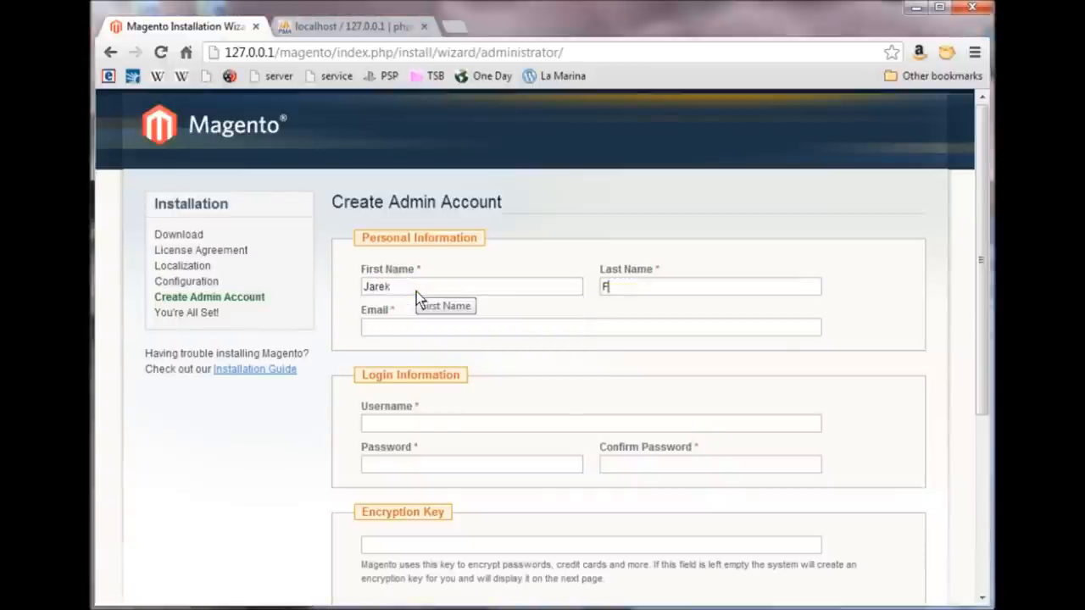
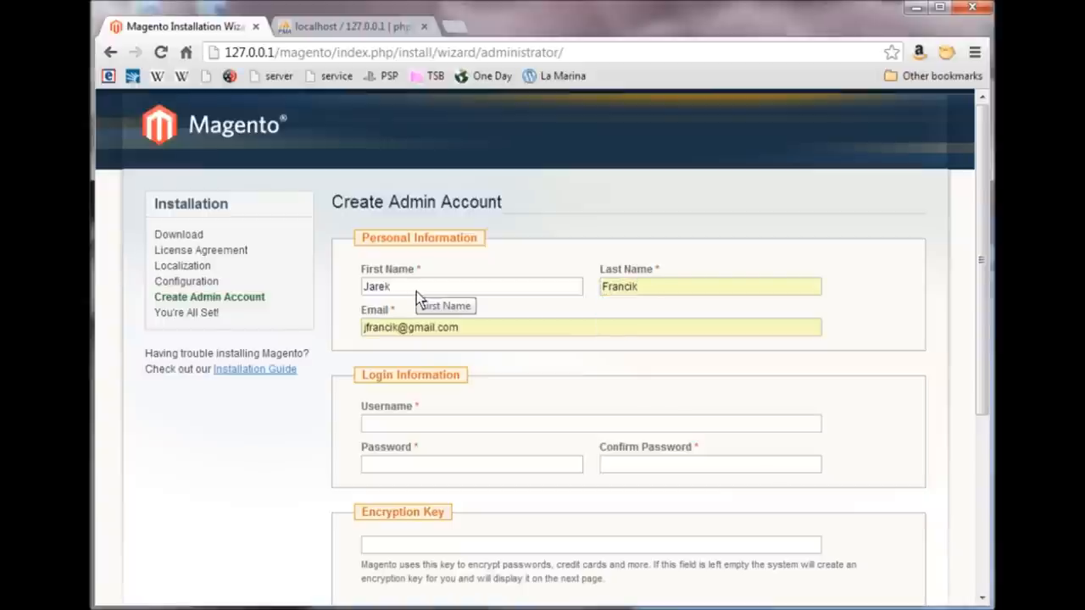
pyautogui.write('ja')
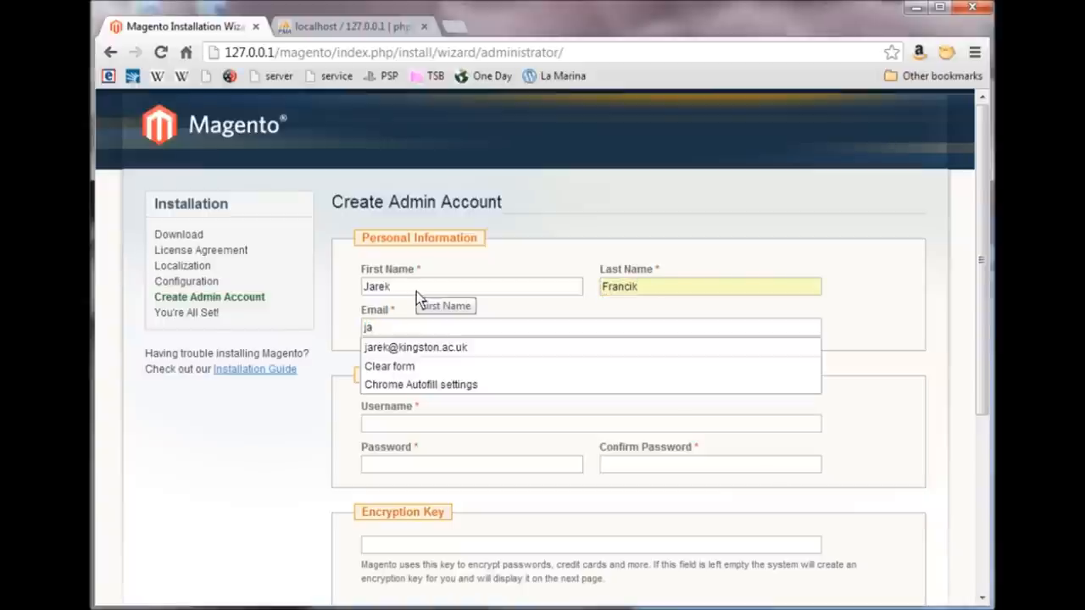
pyautogui.click(415, 346)
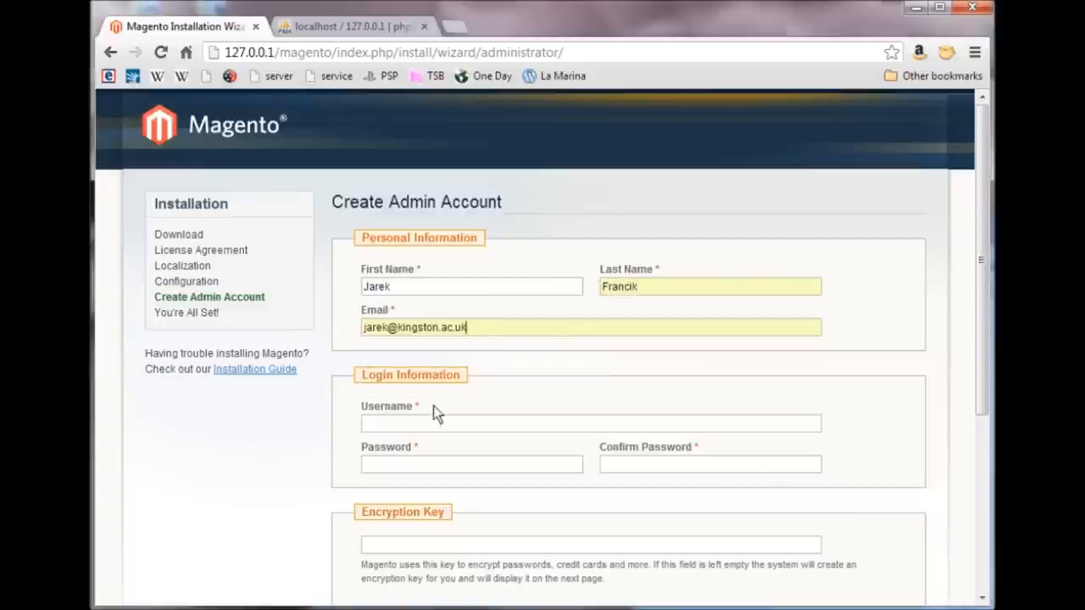
pyautogui.write('jarek')
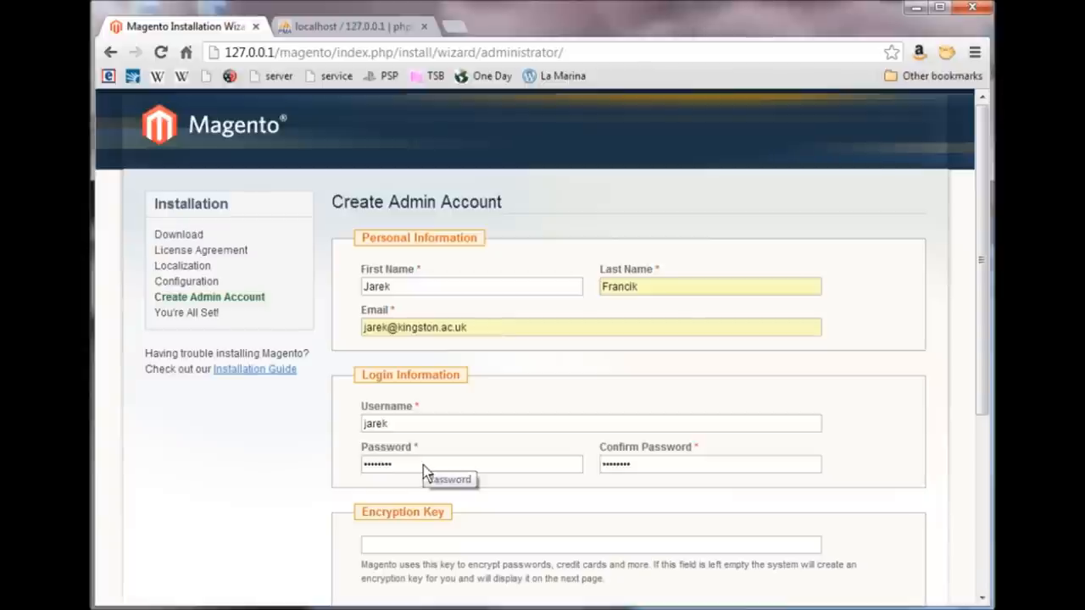
pyautogui.moveTo(420, 551)
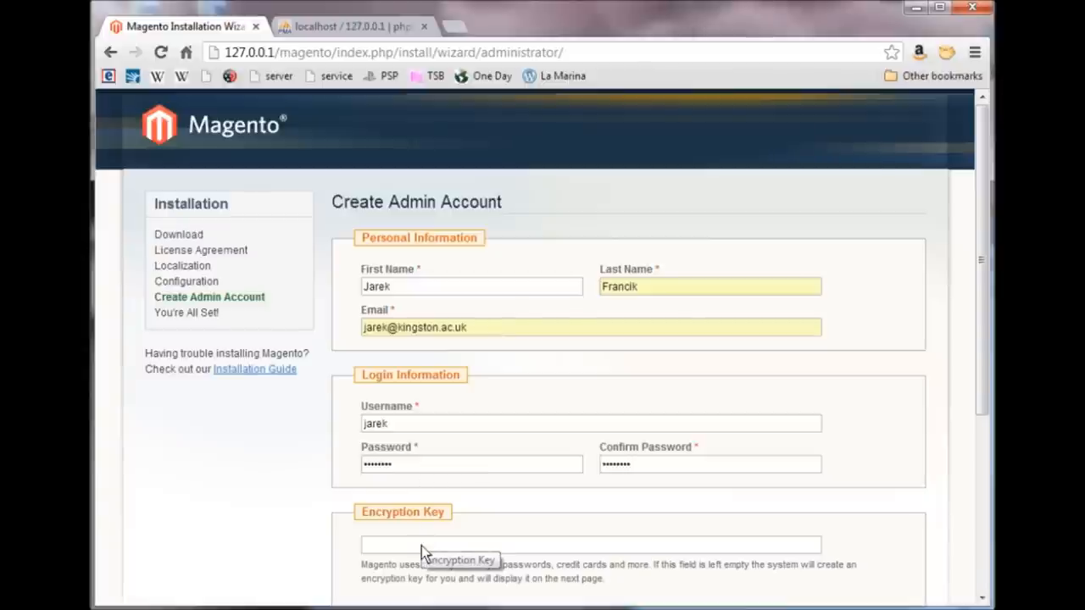
# Step: Submit the admin account, leaving the encryption key blank
pyautogui.scroll(-3)
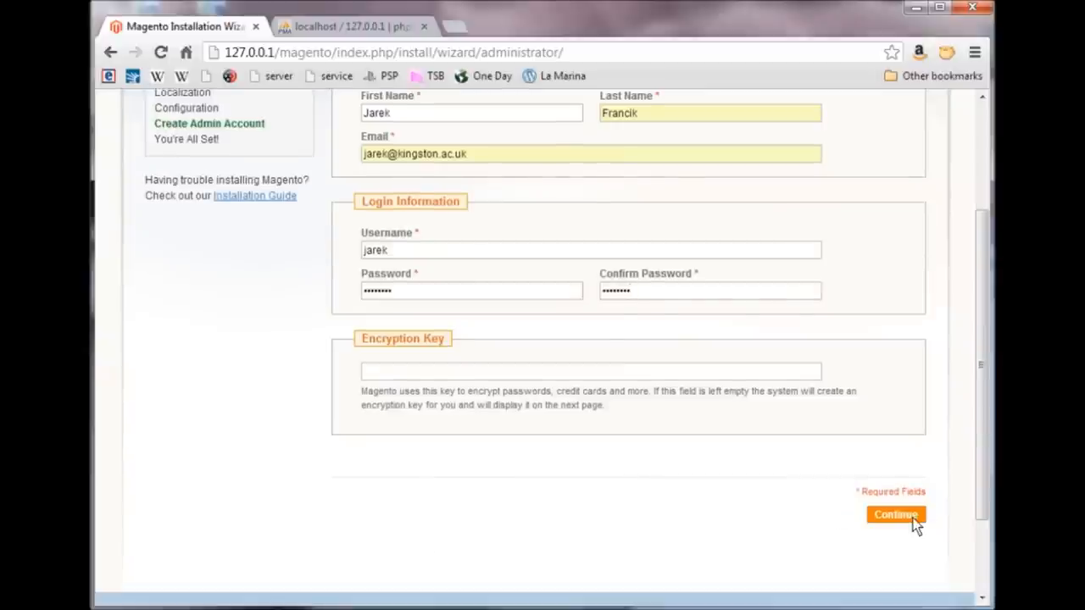
pyautogui.click(895, 516)
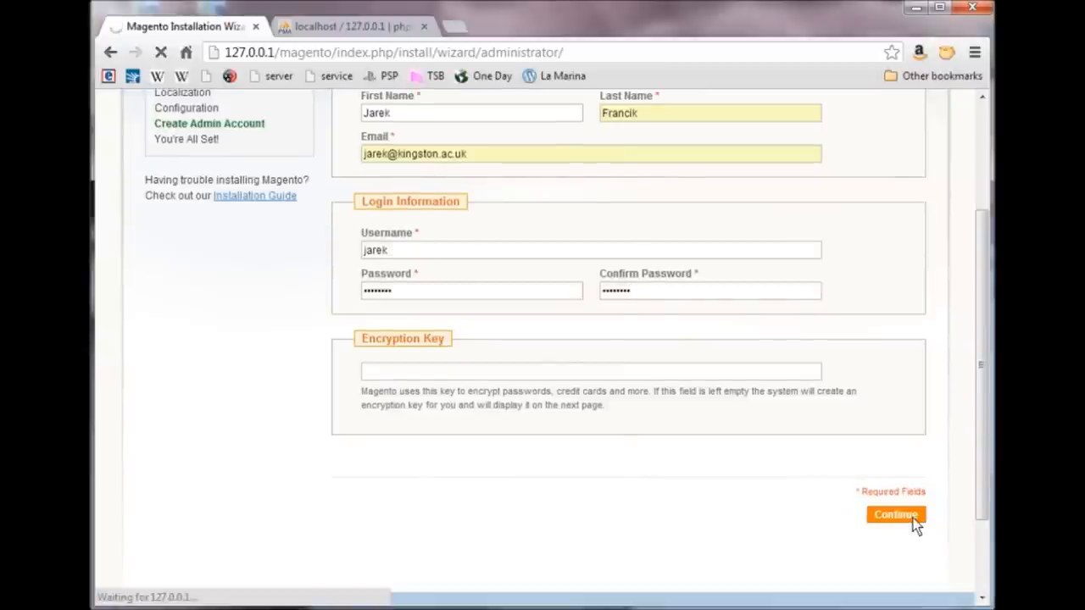
pyautogui.click(895, 516)
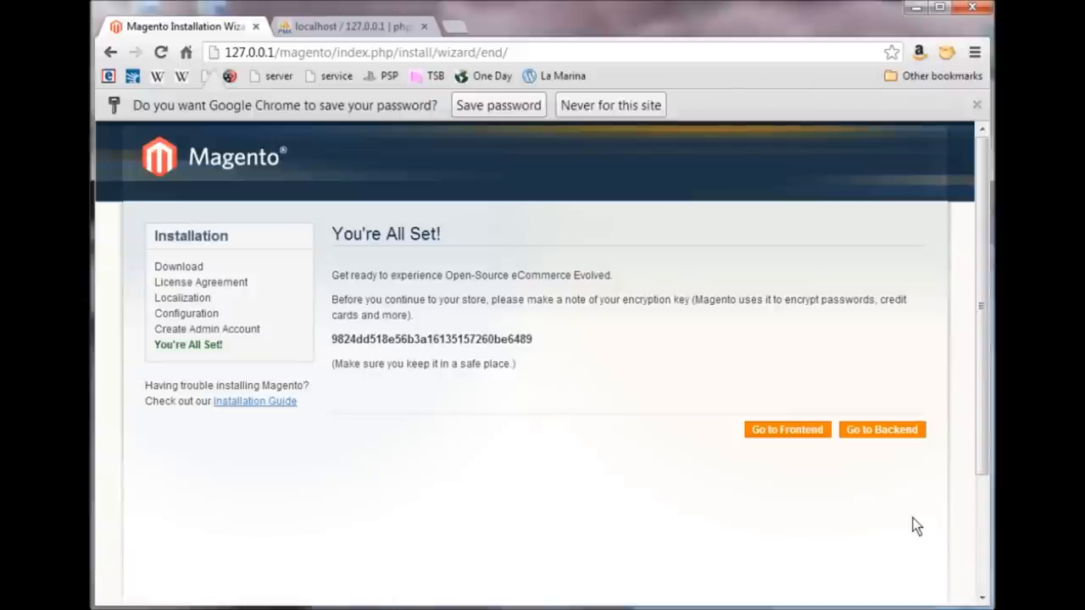
pyautogui.moveTo(822, 471)
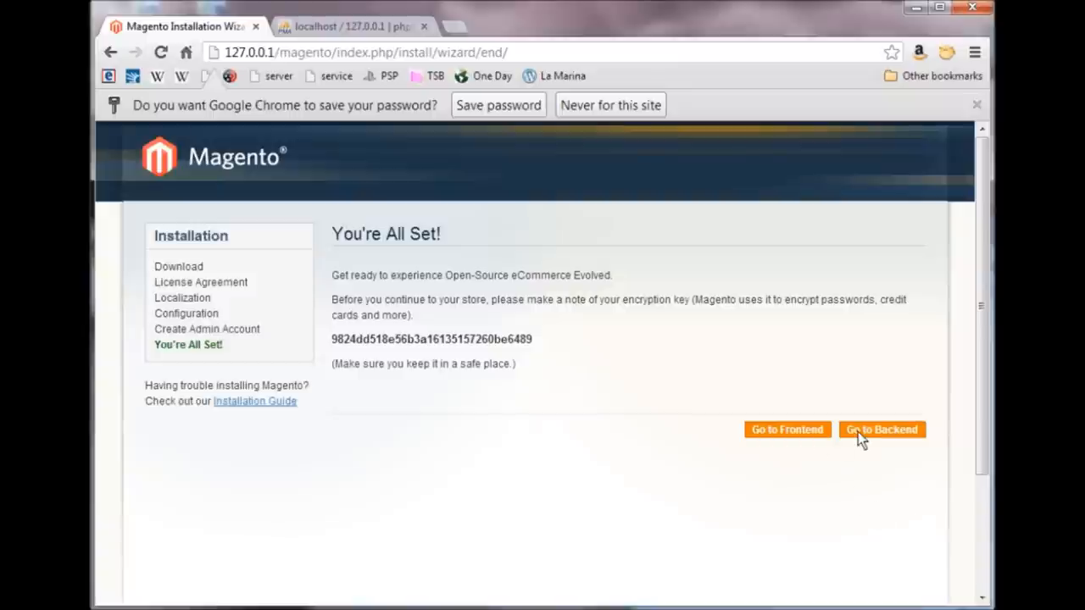
pyautogui.moveTo(786, 439)
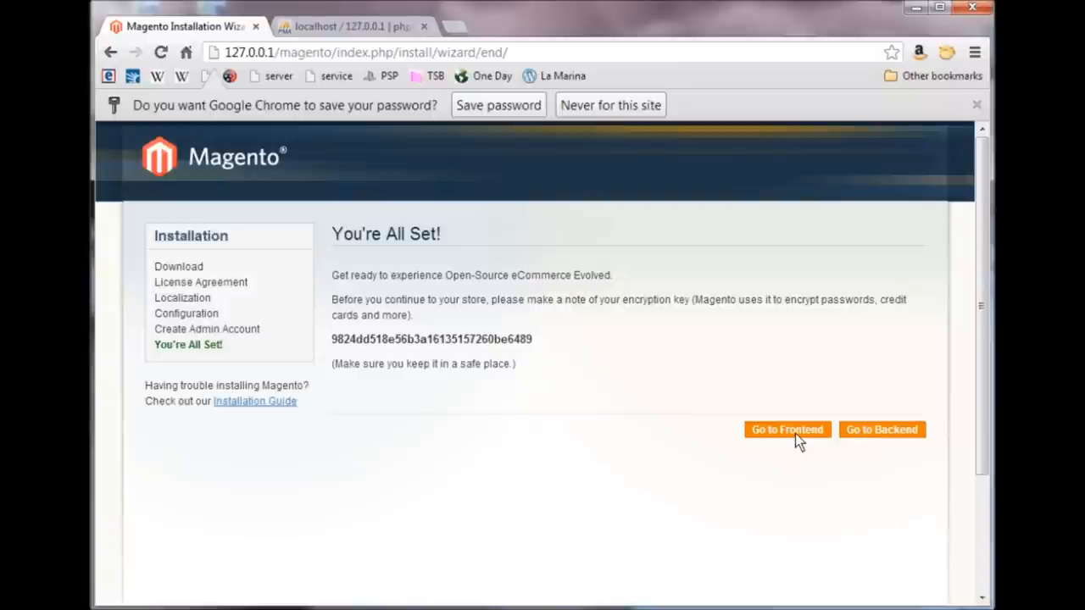
# Step: Go to the store's public frontend from the You're All Set page
pyautogui.click(787, 431)
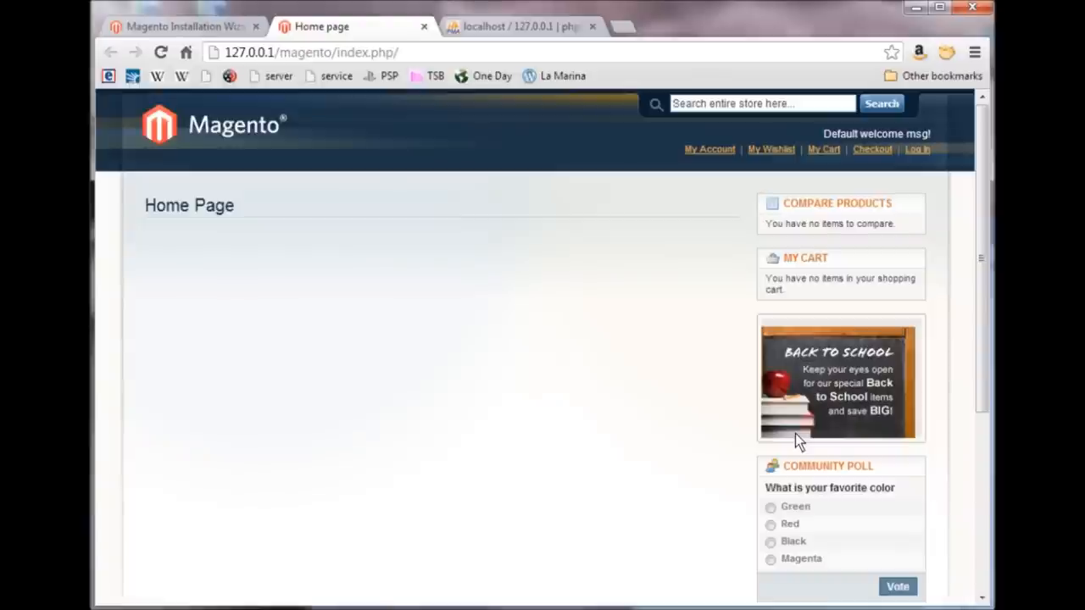
pyautogui.moveTo(607, 526)
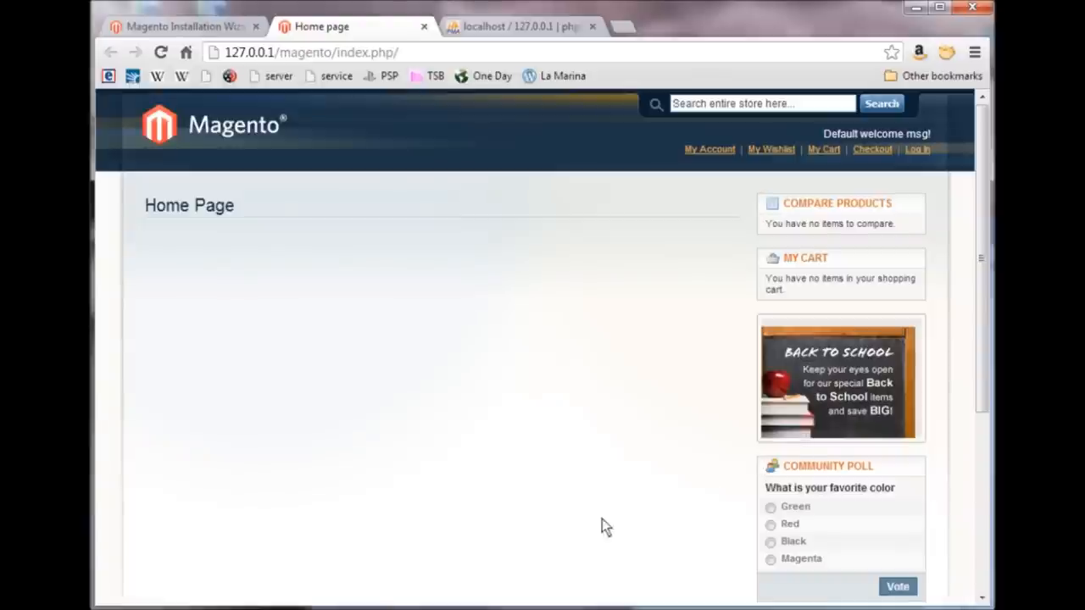
# Step: Scroll through the demo storefront Home Page and return to the wizard's completion tab
pyautogui.scroll(-3)
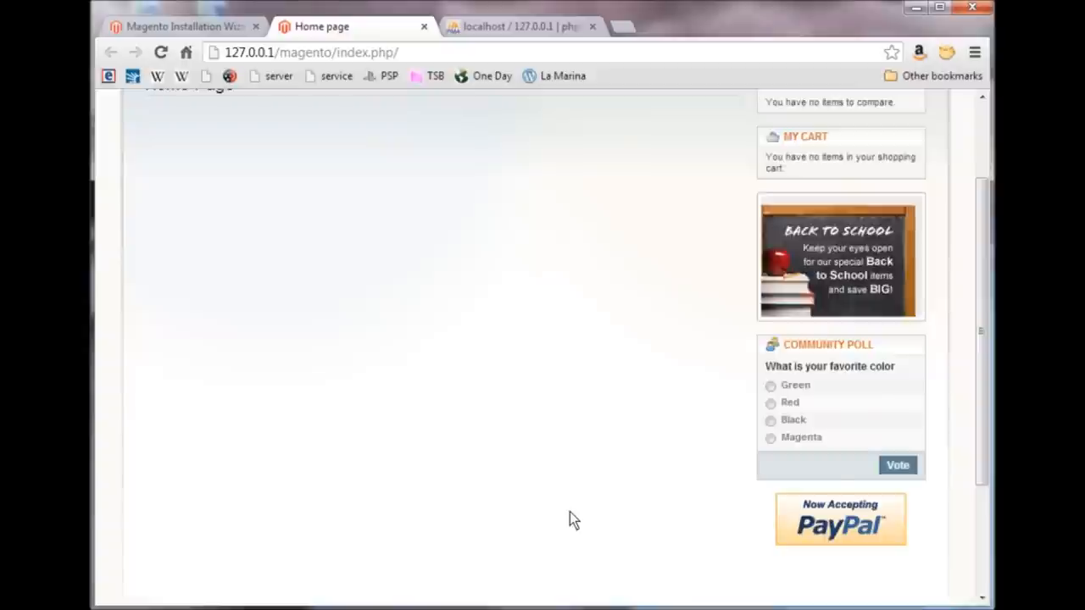
pyautogui.scroll(-3)
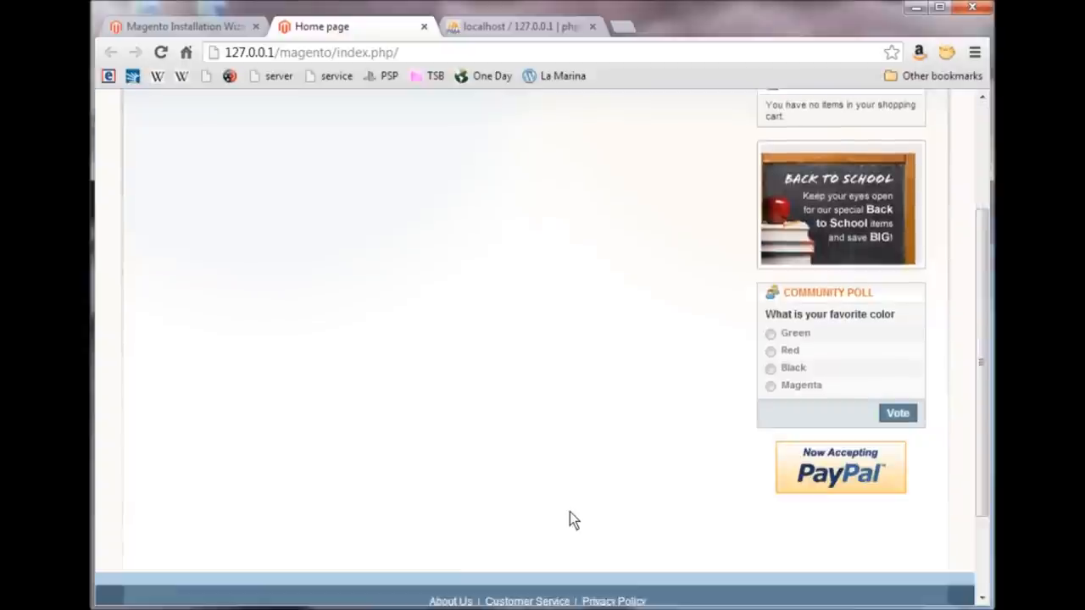
pyautogui.scroll(3)
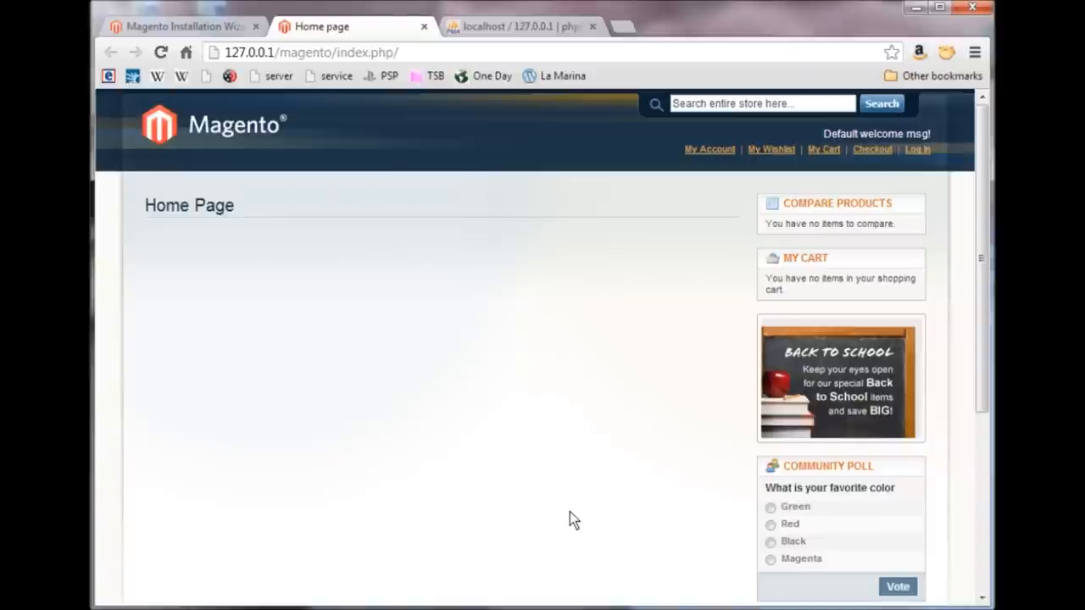
pyautogui.moveTo(483, 405)
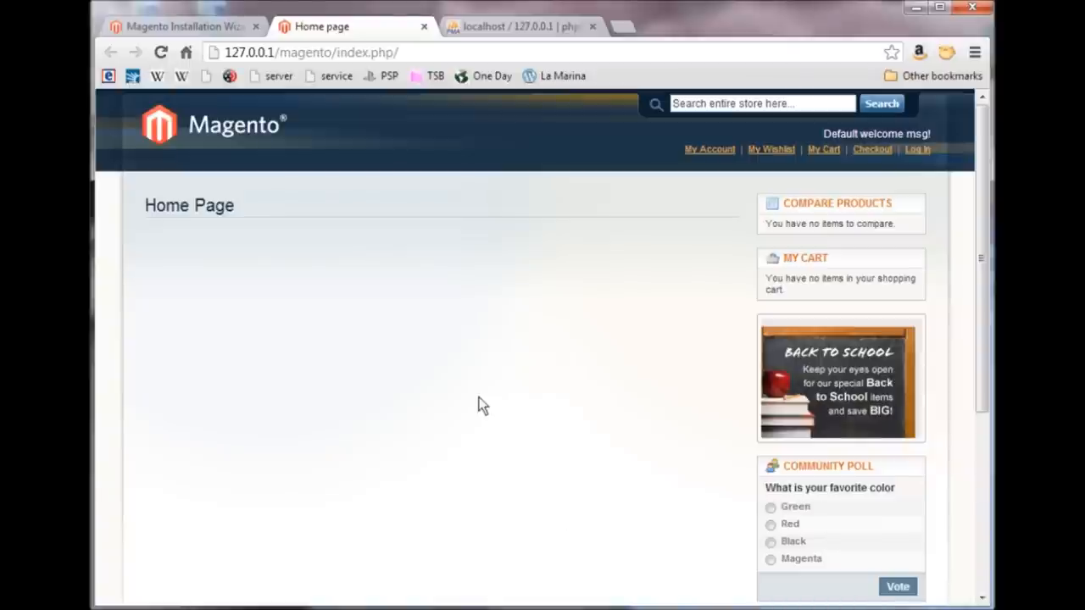
pyautogui.click(183, 27)
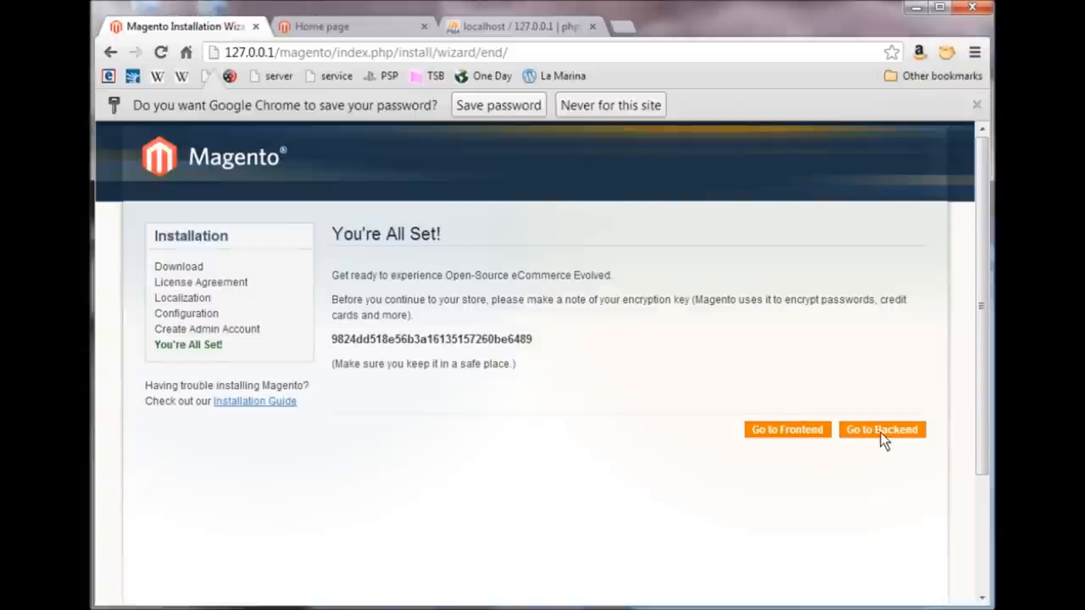
# Step: Go to the admin backend and log in with the administrator username and password
pyautogui.click(881, 431)
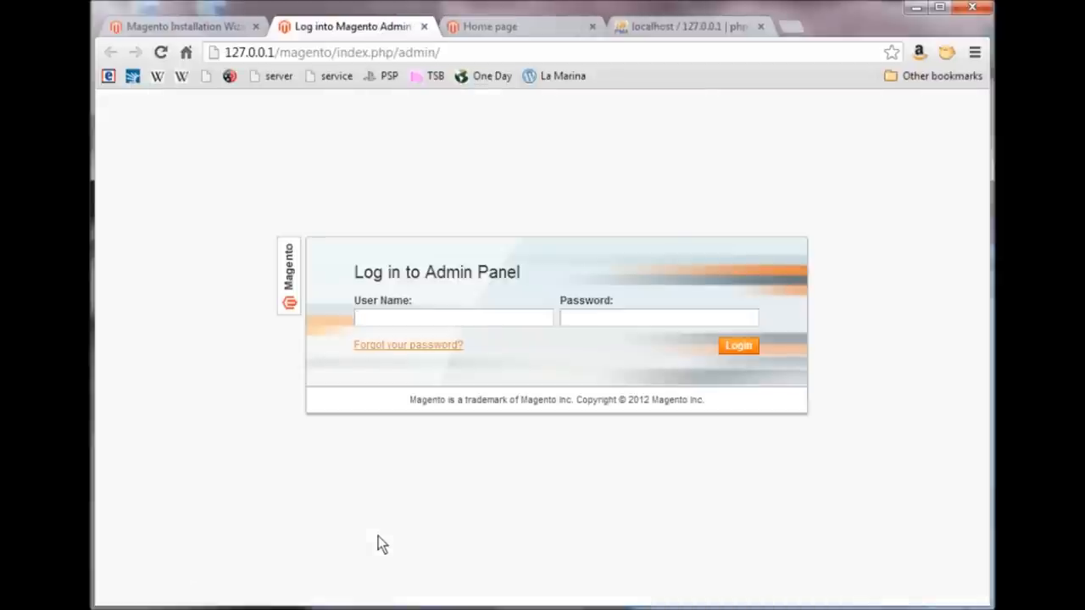
pyautogui.write('ja')
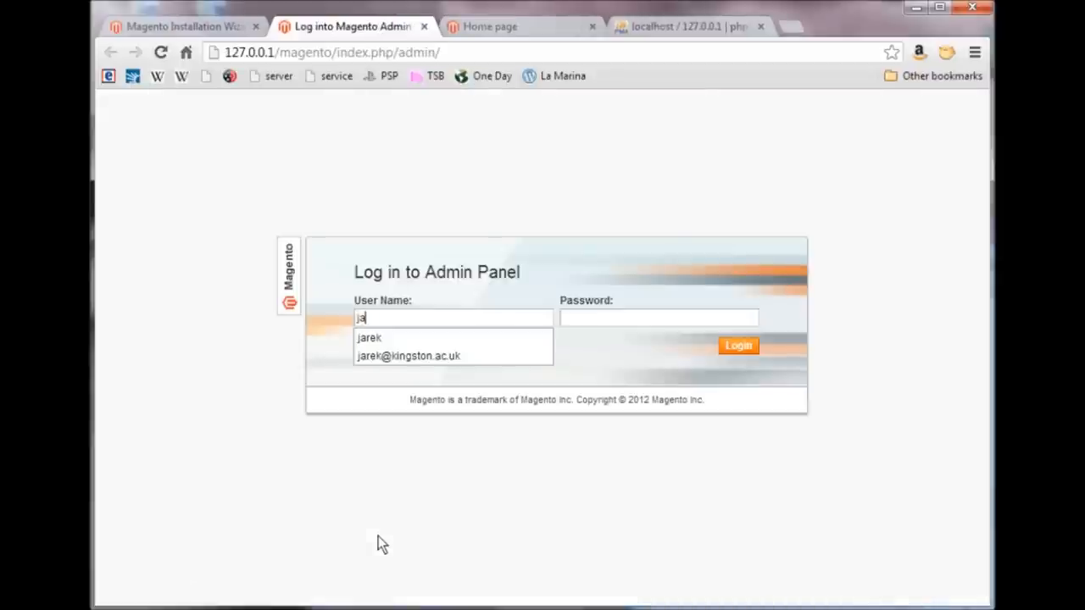
pyautogui.click(369, 337)
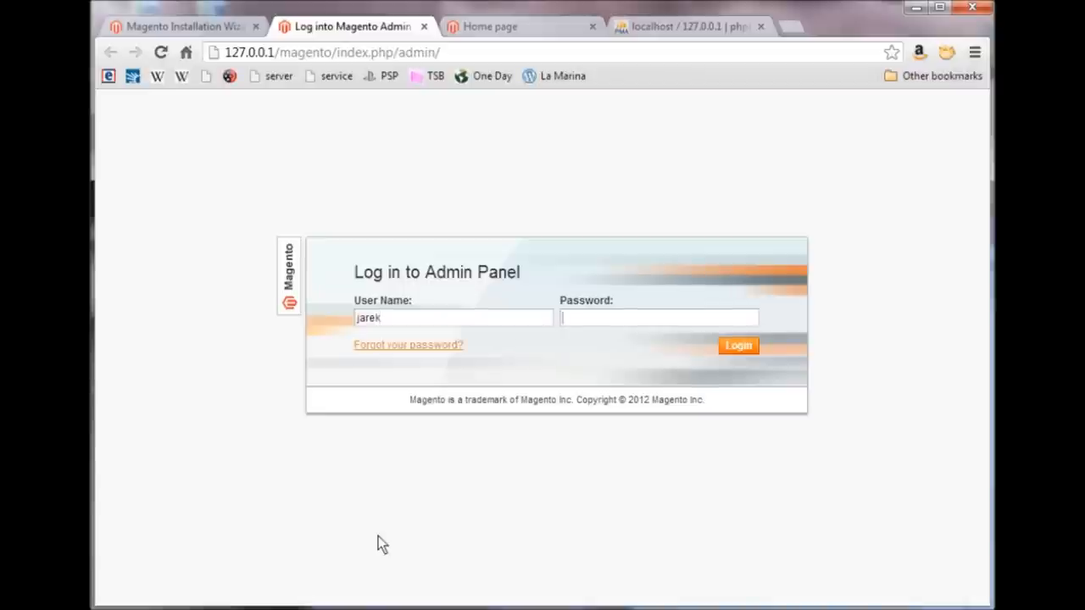
pyautogui.write('••')
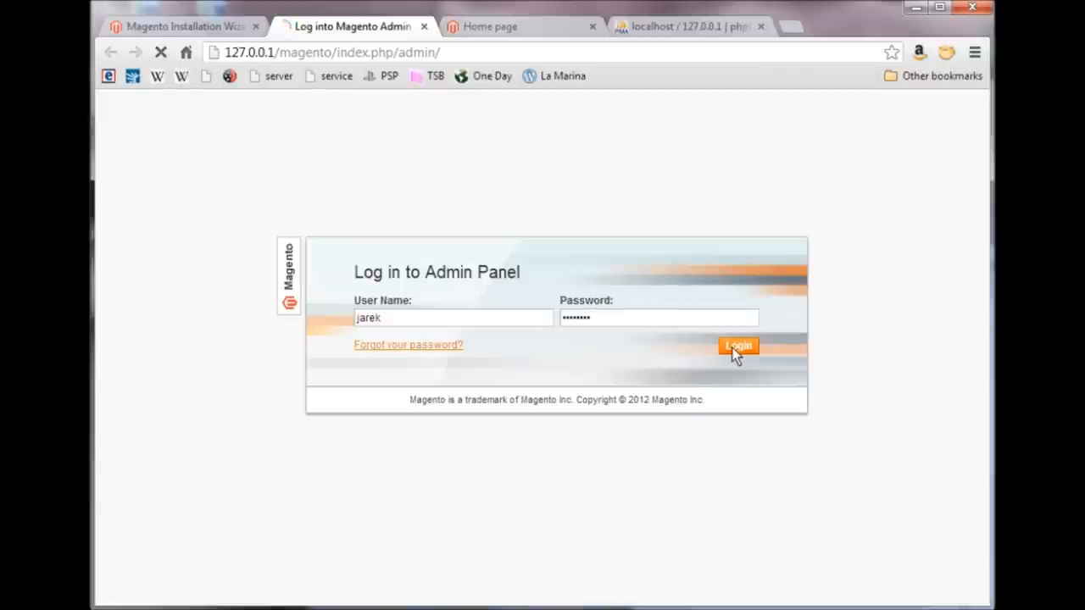
pyautogui.click(738, 346)
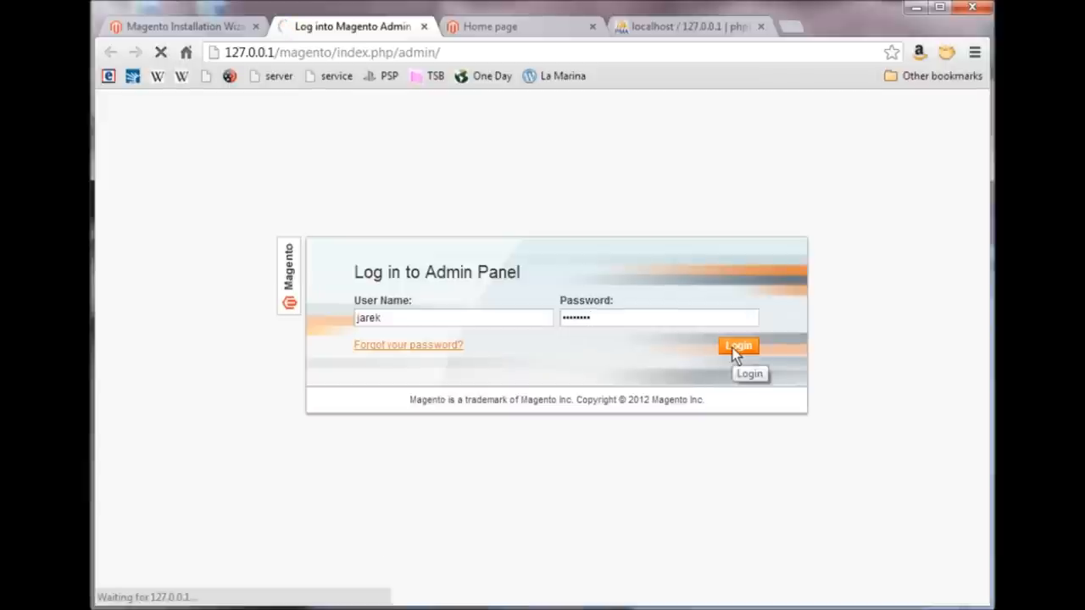
pyautogui.click(737, 346)
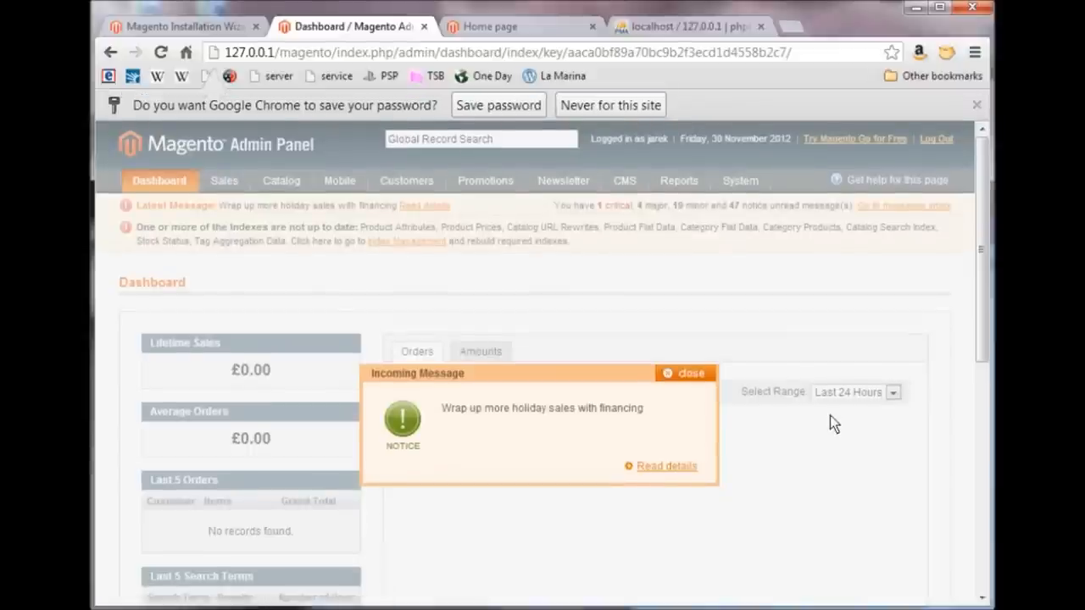
# Step: Close the Incoming Message popup and go to Catalog > Manage Products
pyautogui.click(685, 373)
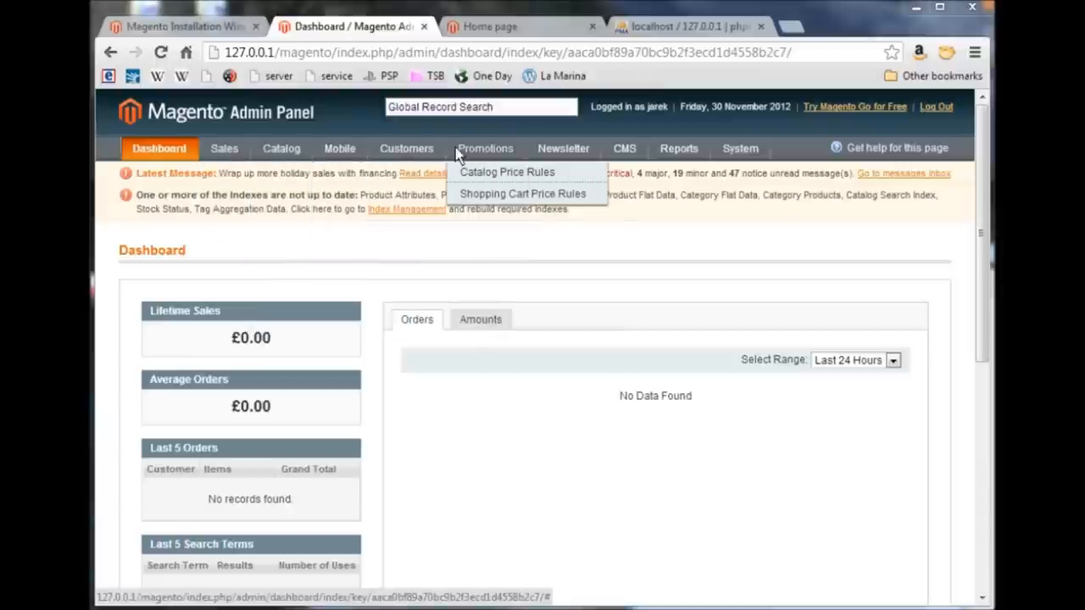
pyautogui.moveTo(563, 149)
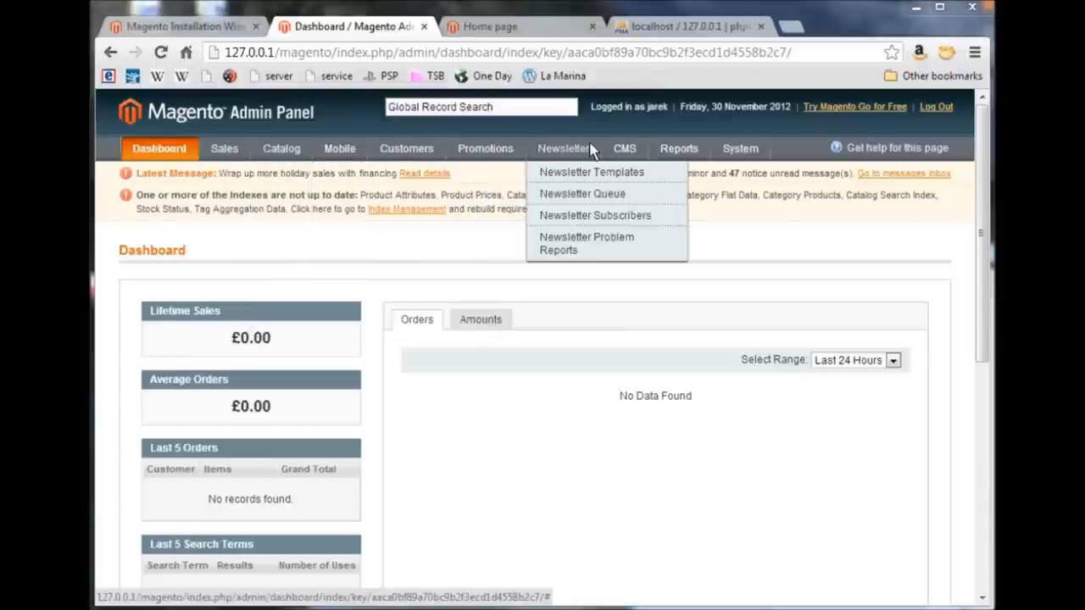
pyautogui.click(281, 149)
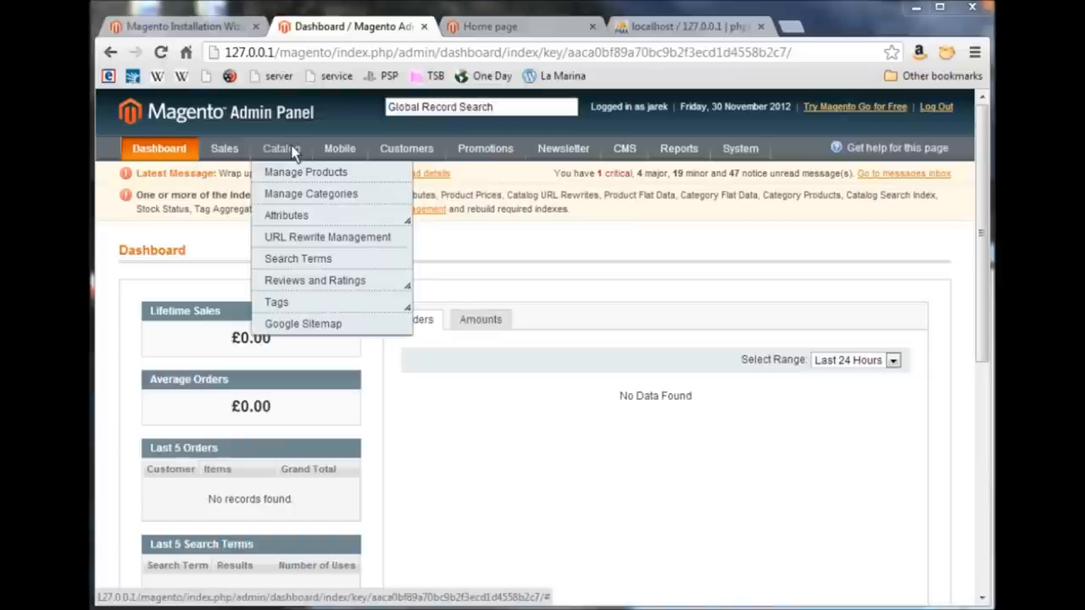
pyautogui.click(306, 173)
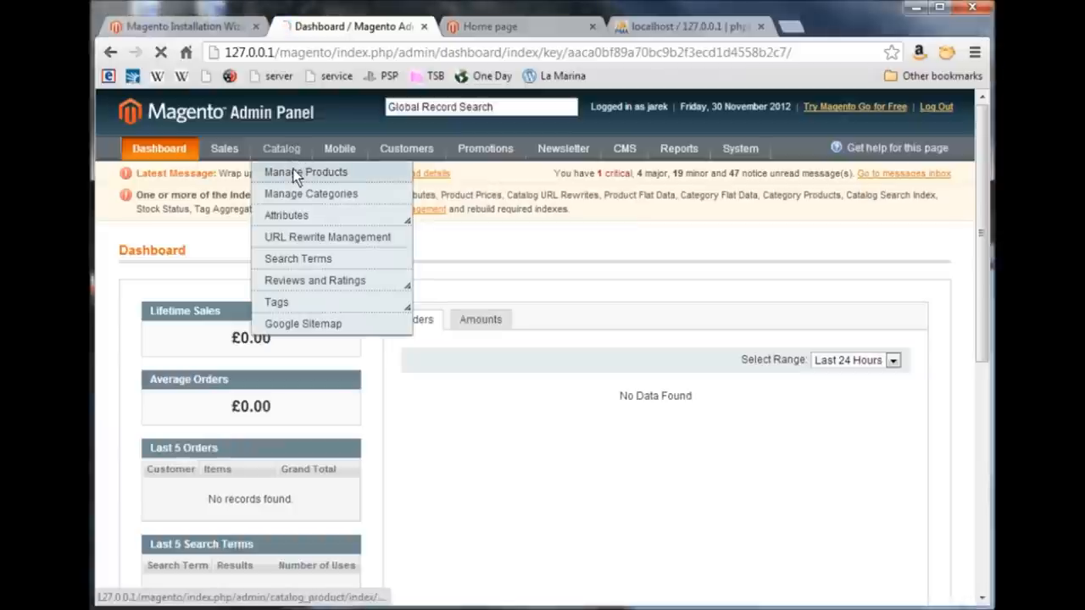
pyautogui.click(305, 173)
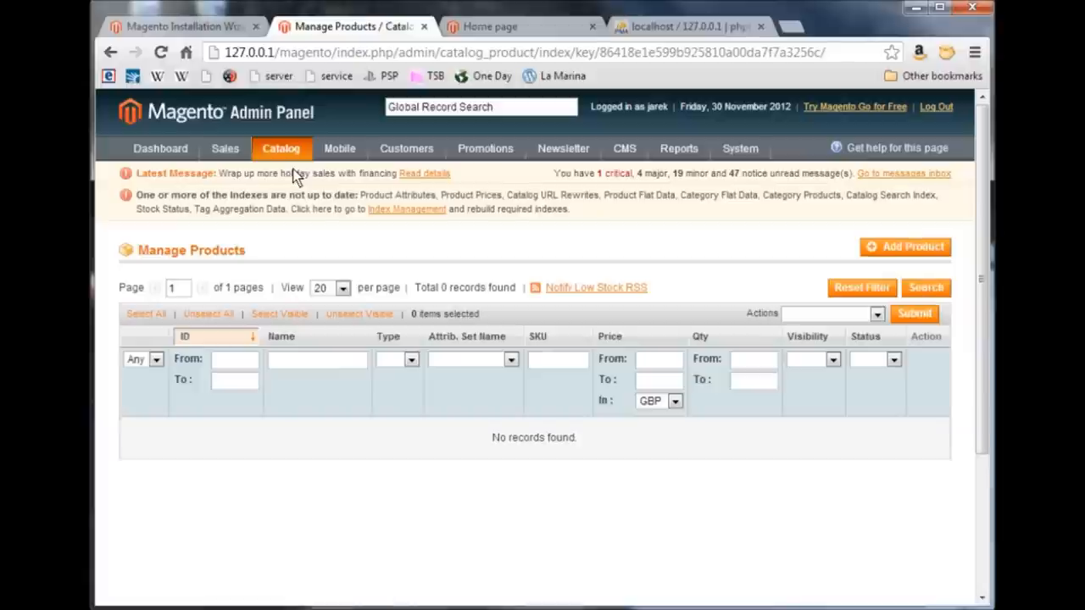
# Step: Add a new product, keeping Attribute Set Default and type Simple Product
pyautogui.click(905, 248)
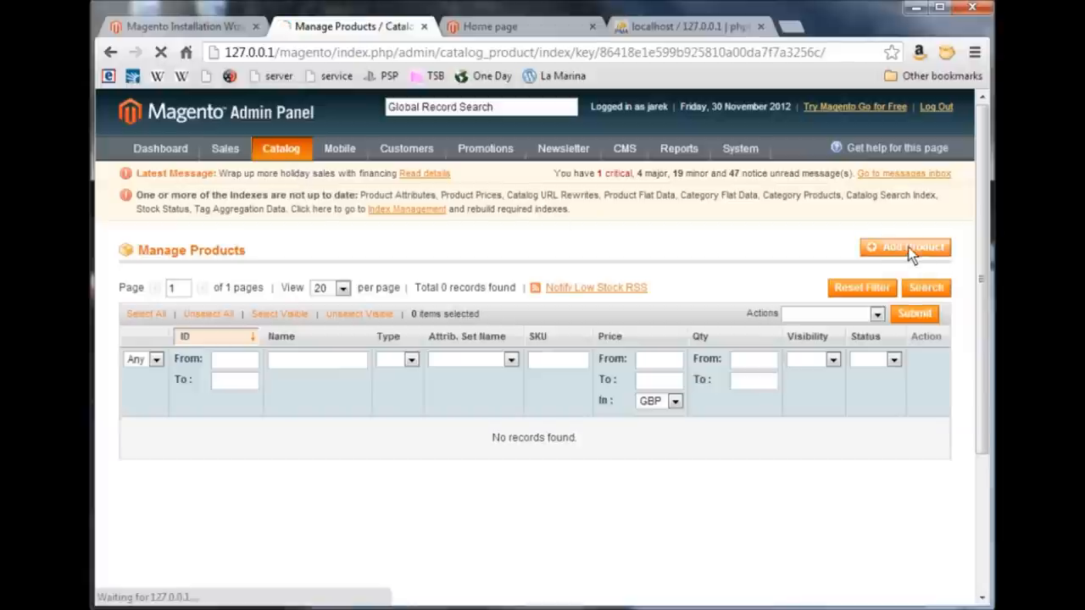
pyautogui.click(905, 247)
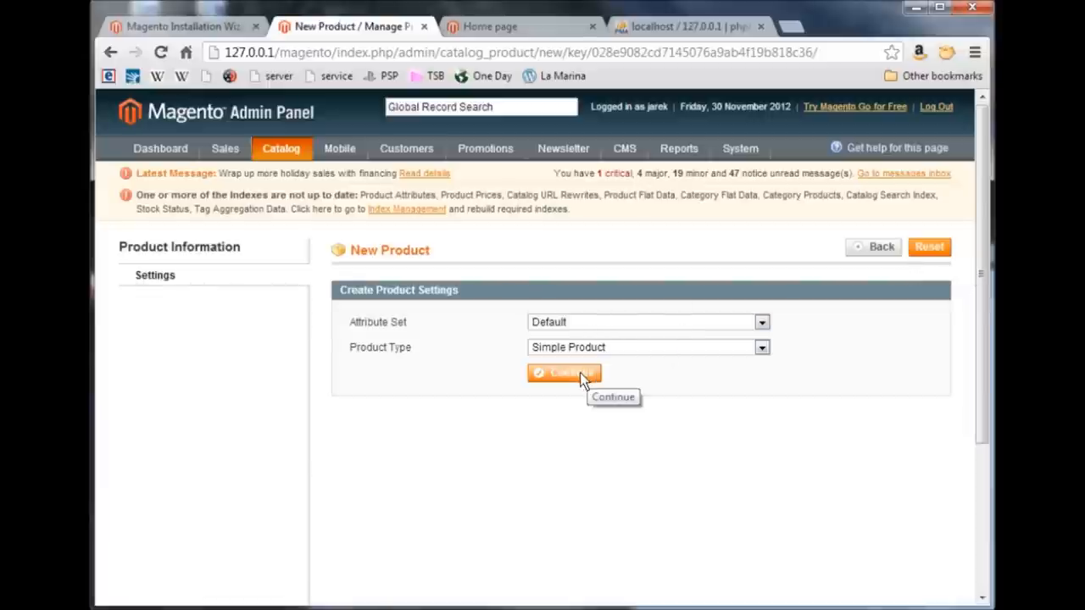
pyautogui.click(565, 373)
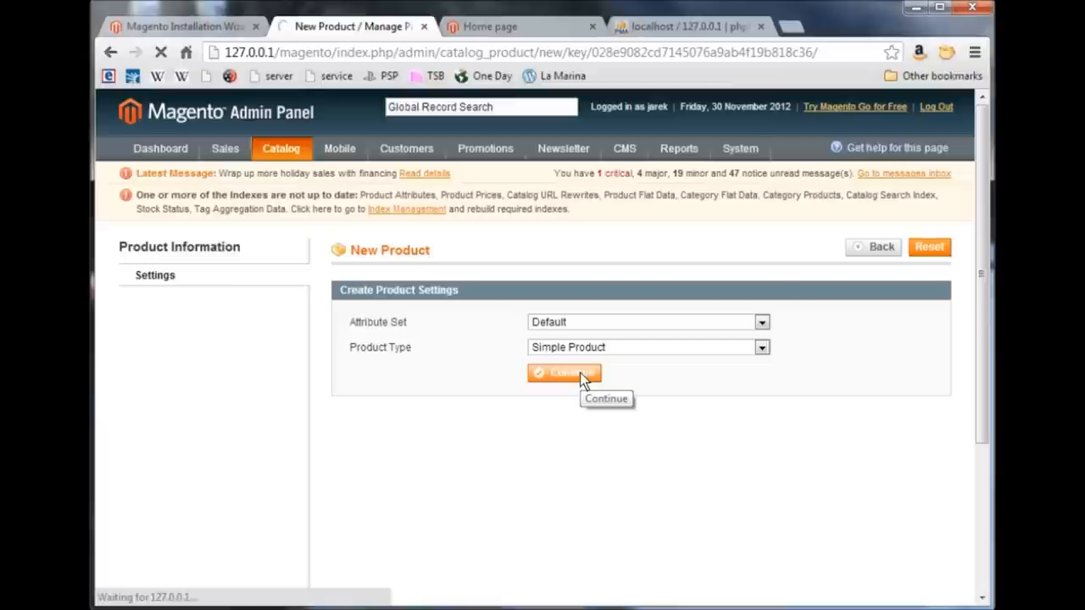
pyautogui.click(563, 373)
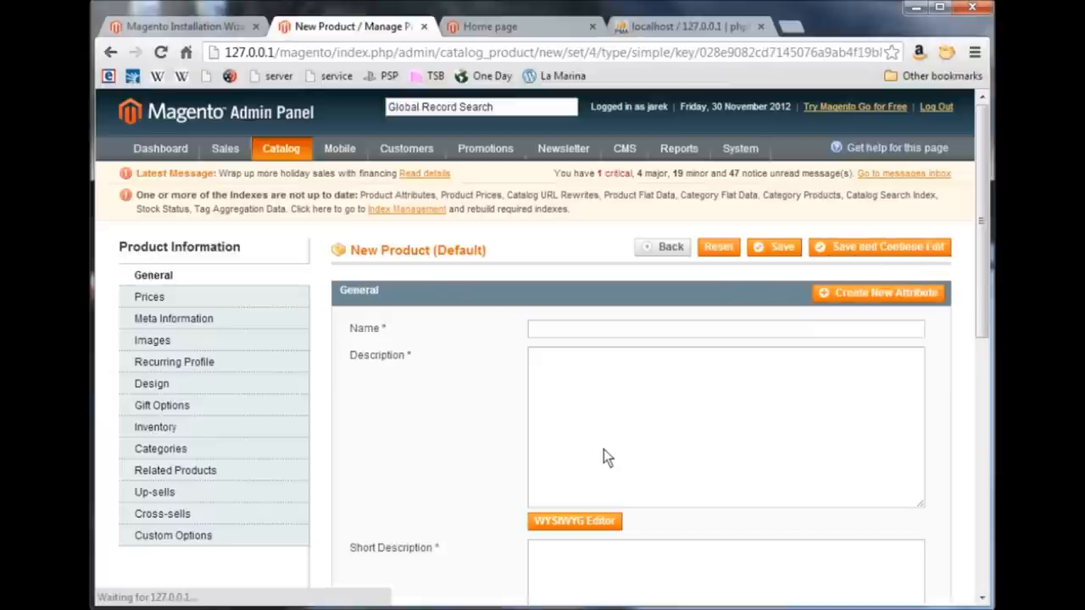
pyautogui.scroll(-3)
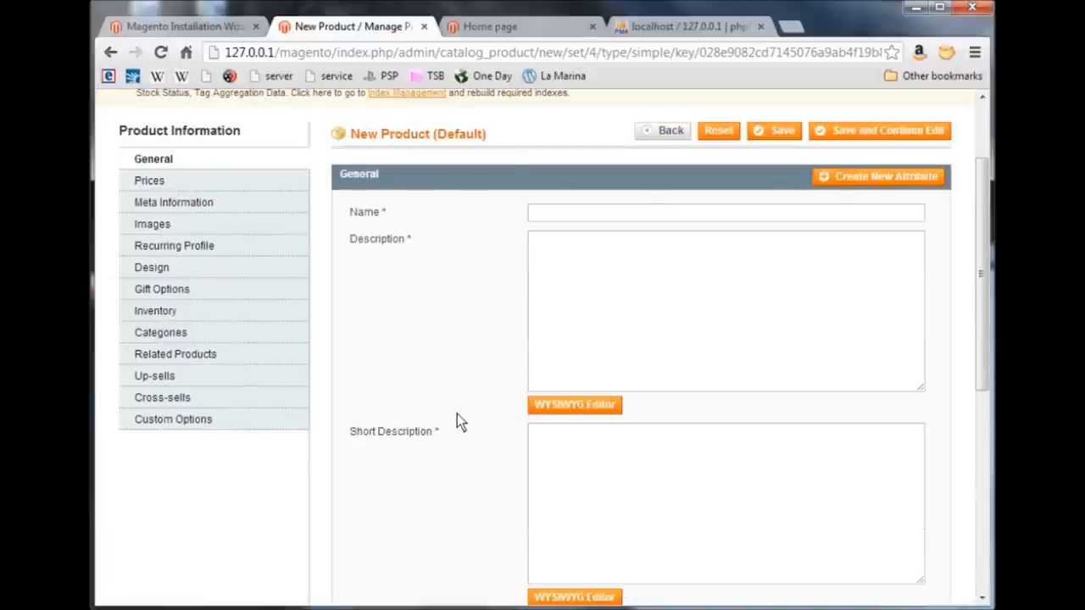
pyautogui.scroll(3)
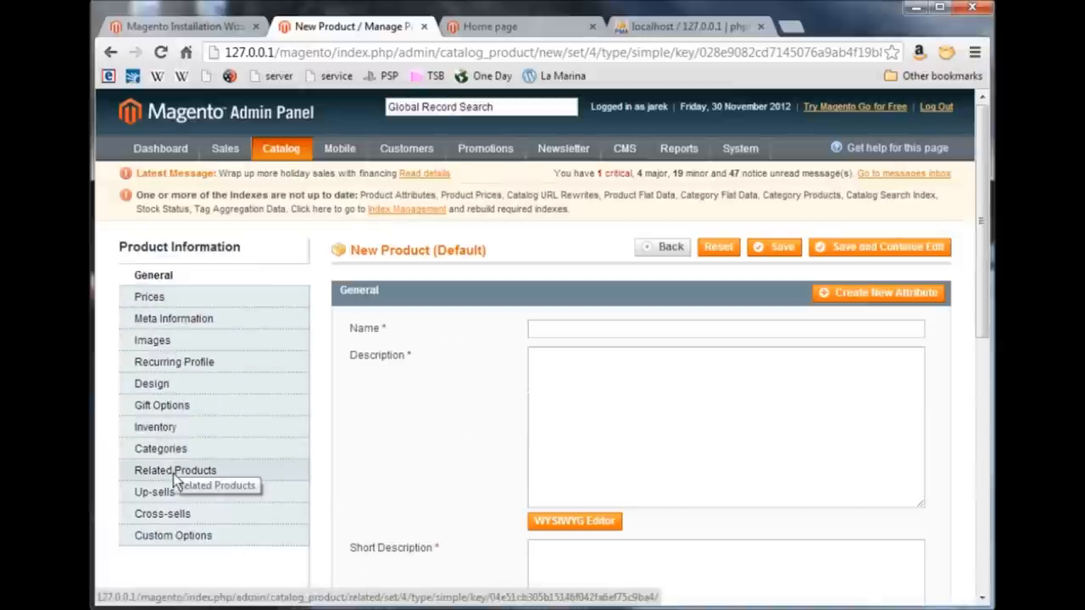
pyautogui.moveTo(173, 536)
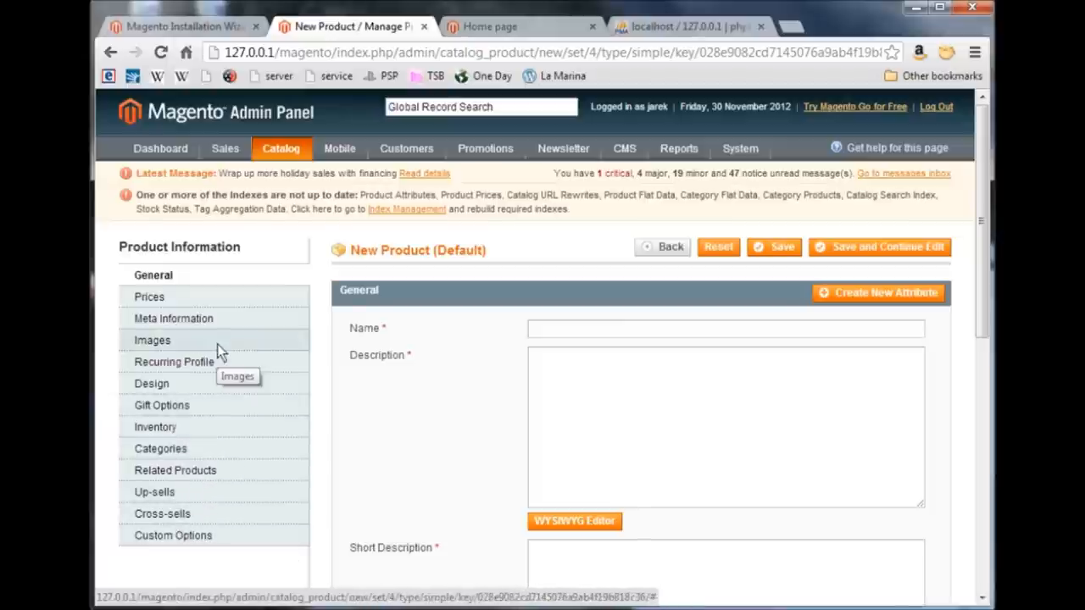
pyautogui.moveTo(204, 432)
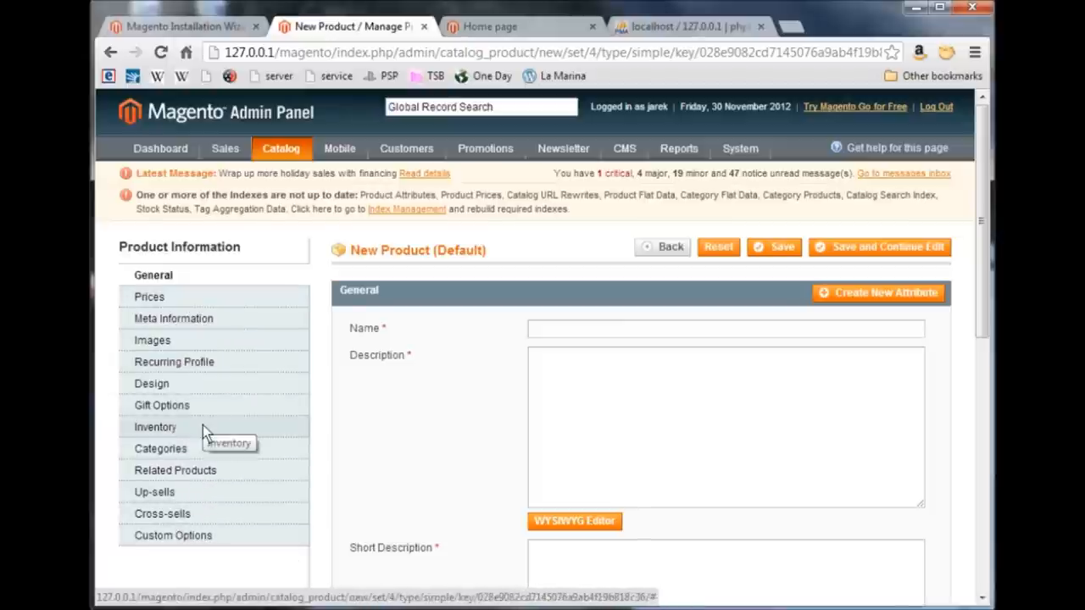
pyautogui.moveTo(213, 348)
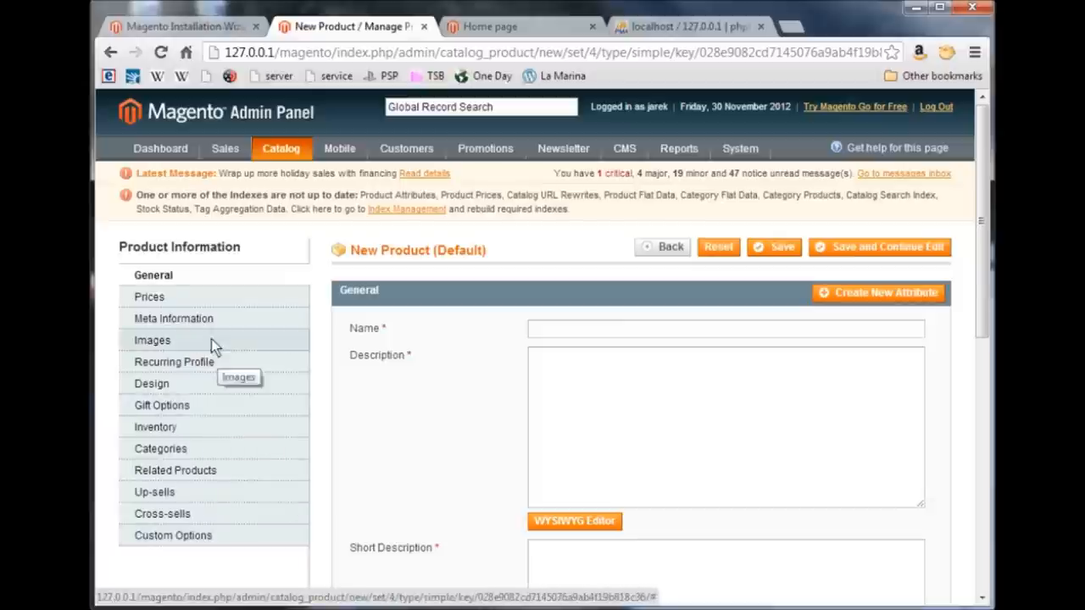
pyautogui.moveTo(210, 304)
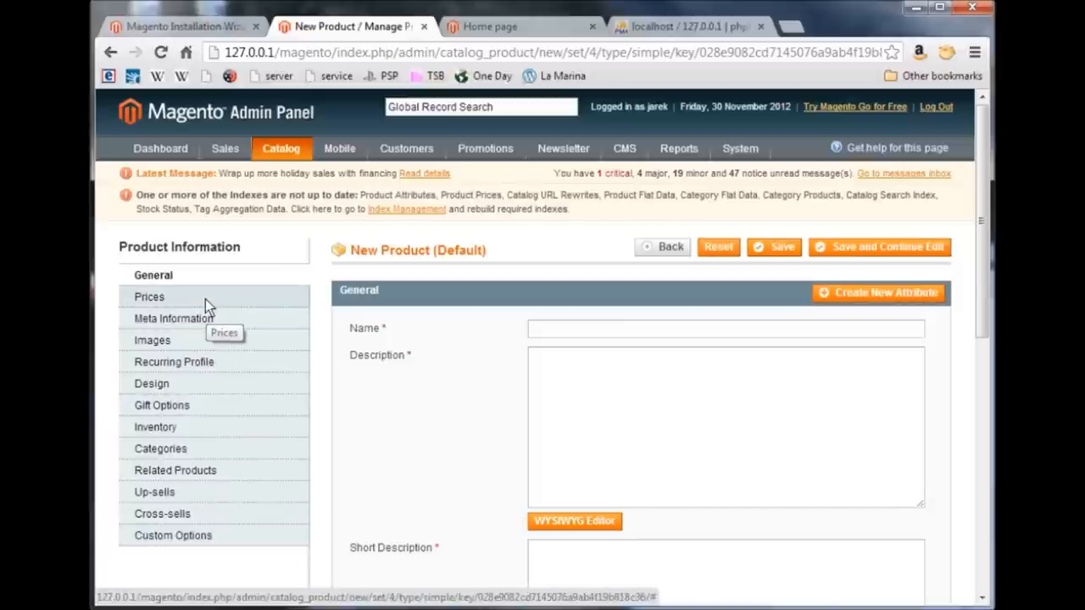
# Step: Name the product Green Bird Christmas Decoration and trim the short description to one sentence
pyautogui.click(725, 329)
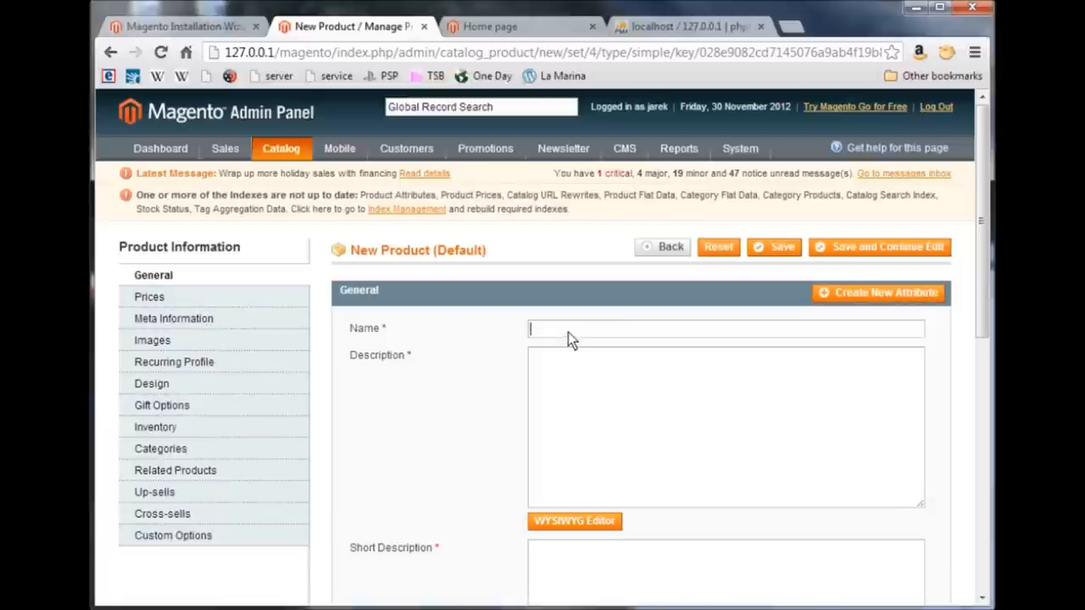
pyautogui.write('G')
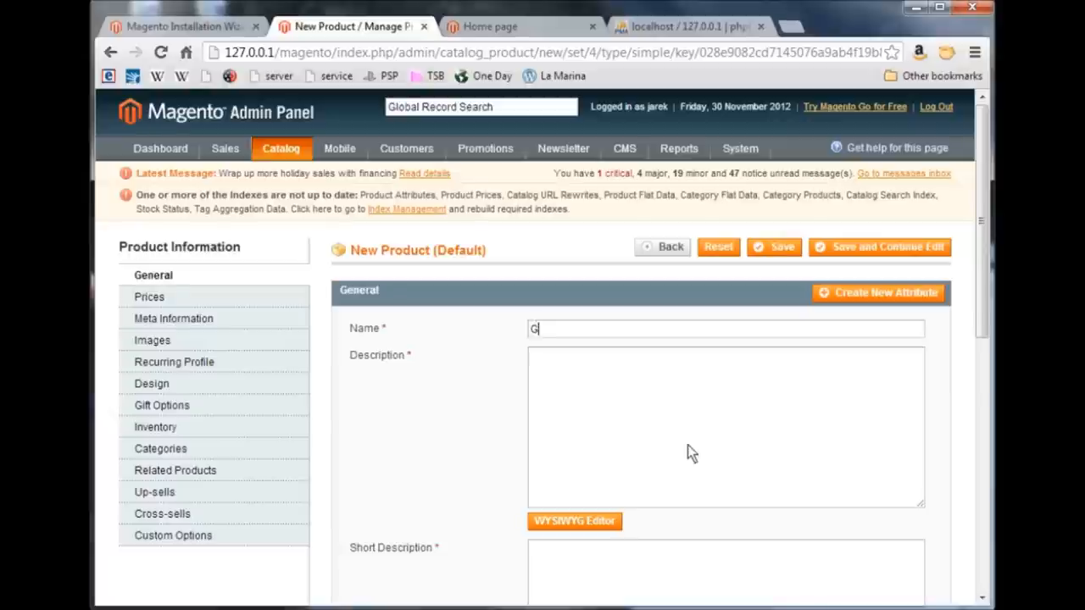
pyautogui.write('reen Bird')
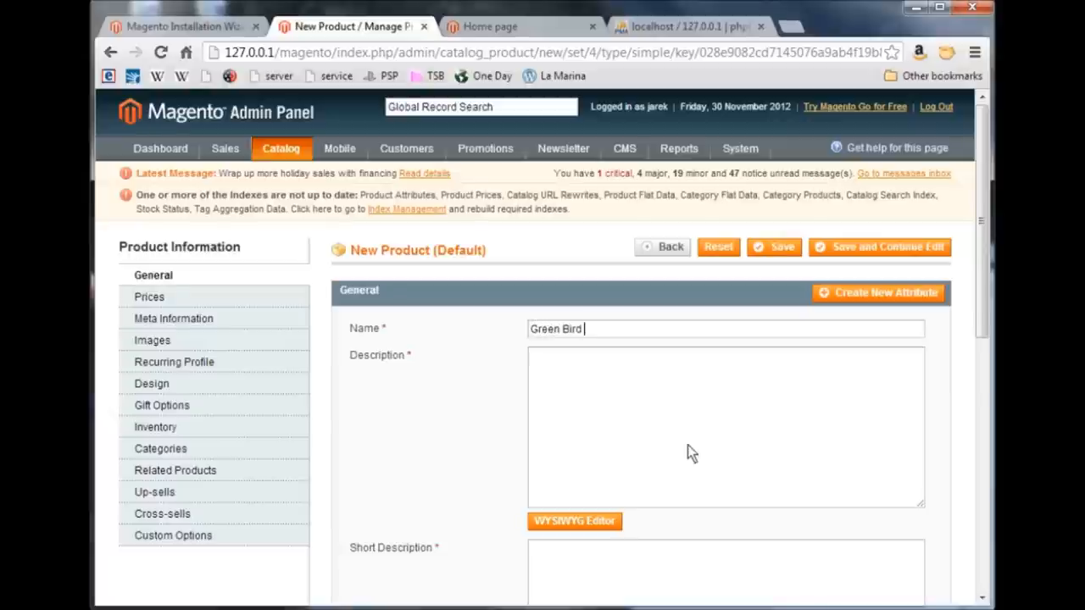
pyautogui.write('Christmas')
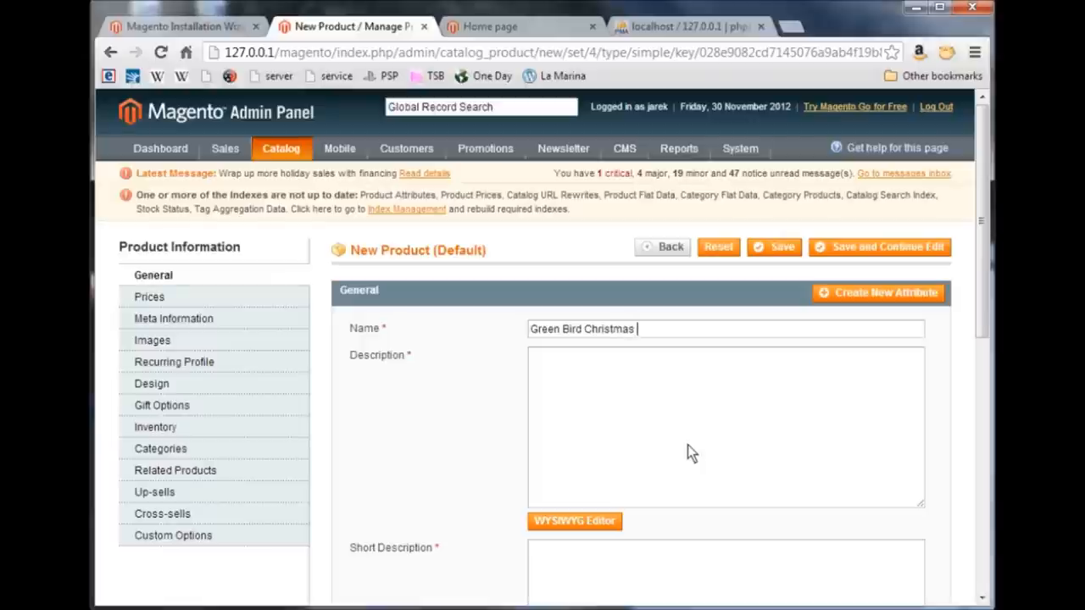
pyautogui.write('Decoration')
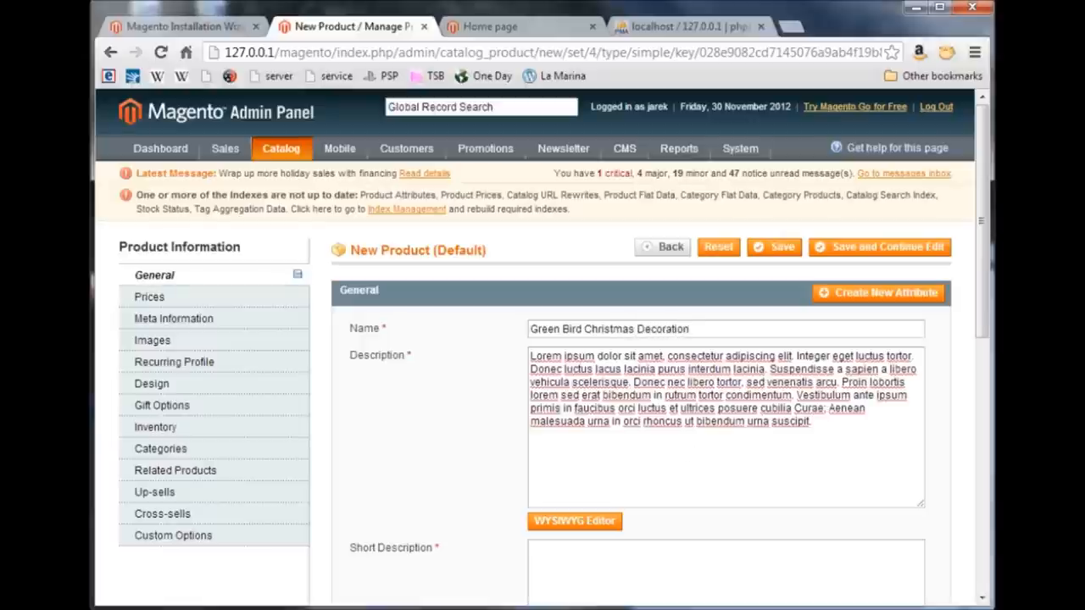
pyautogui.scroll(-3)
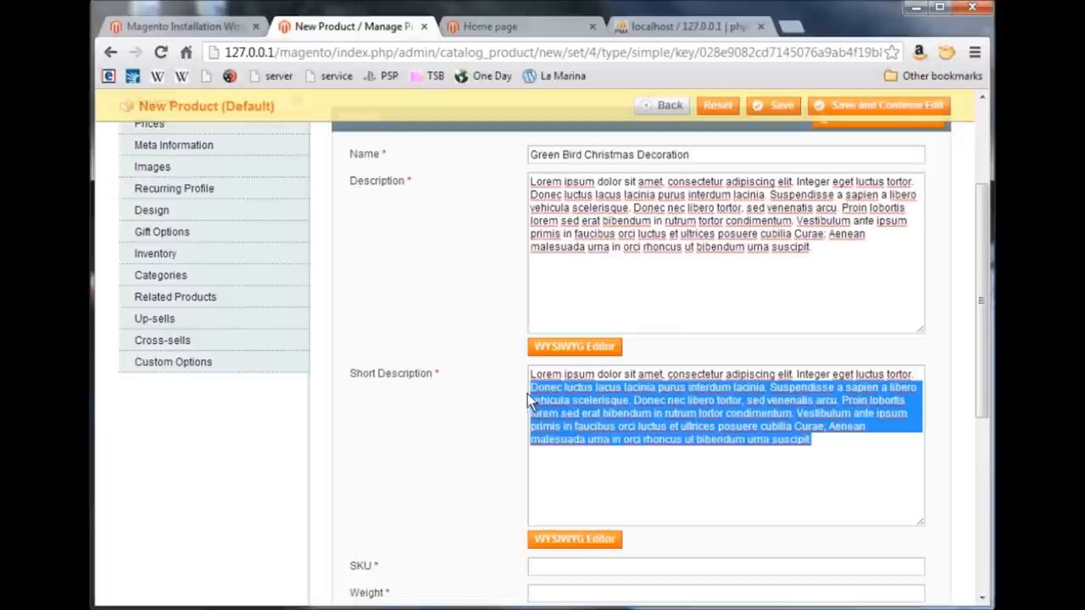
pyautogui.press('Delete')
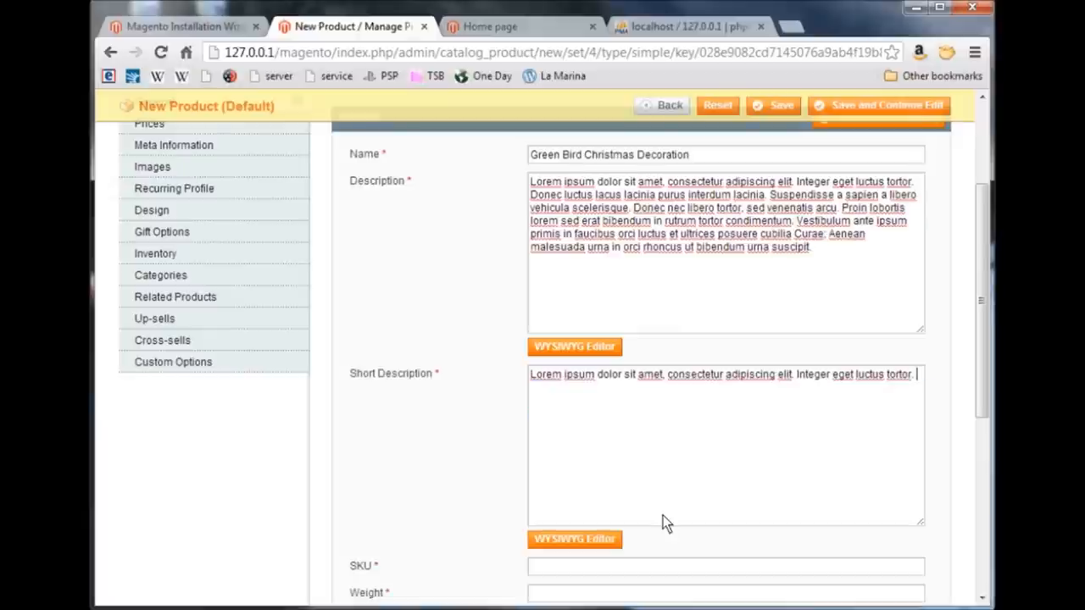
# Step: Set SKU 001, weight 0.1, Status Enabled and Visibility Catalog, Search
pyautogui.scroll(-3)
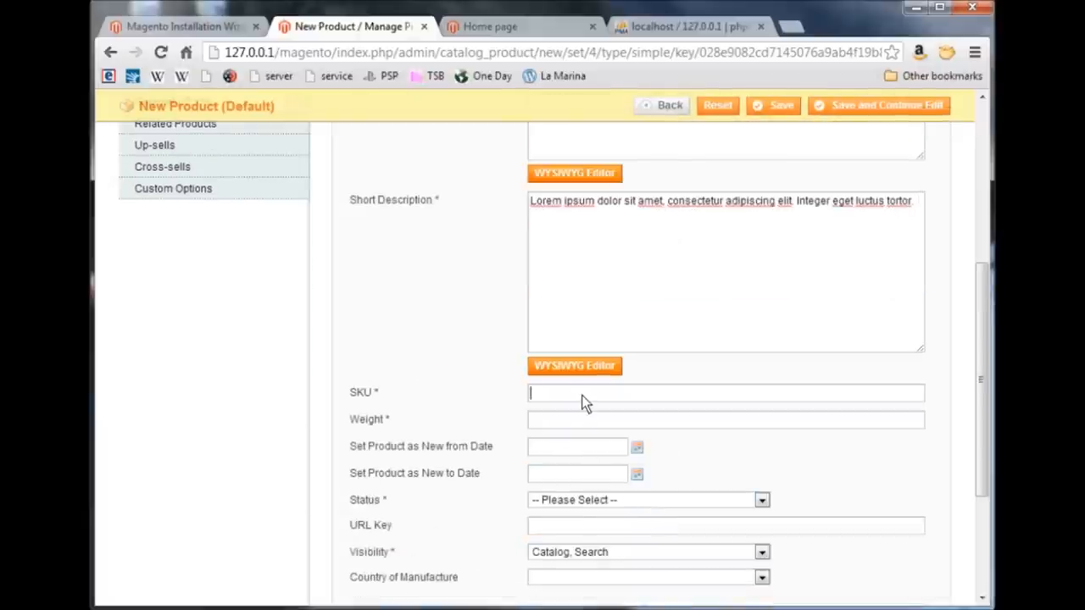
pyautogui.write('001')
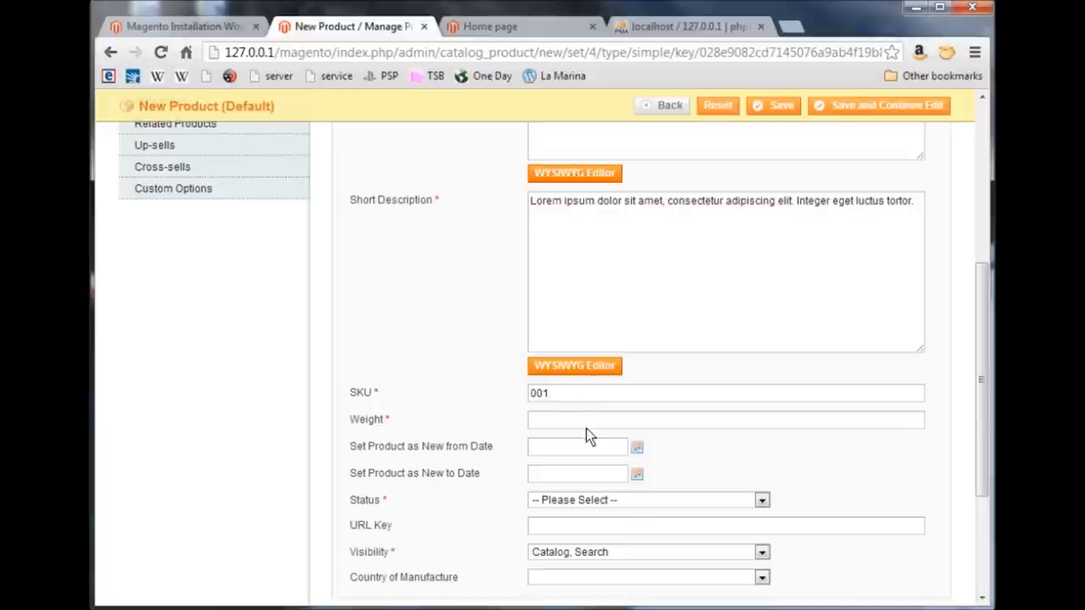
pyautogui.write('0.1')
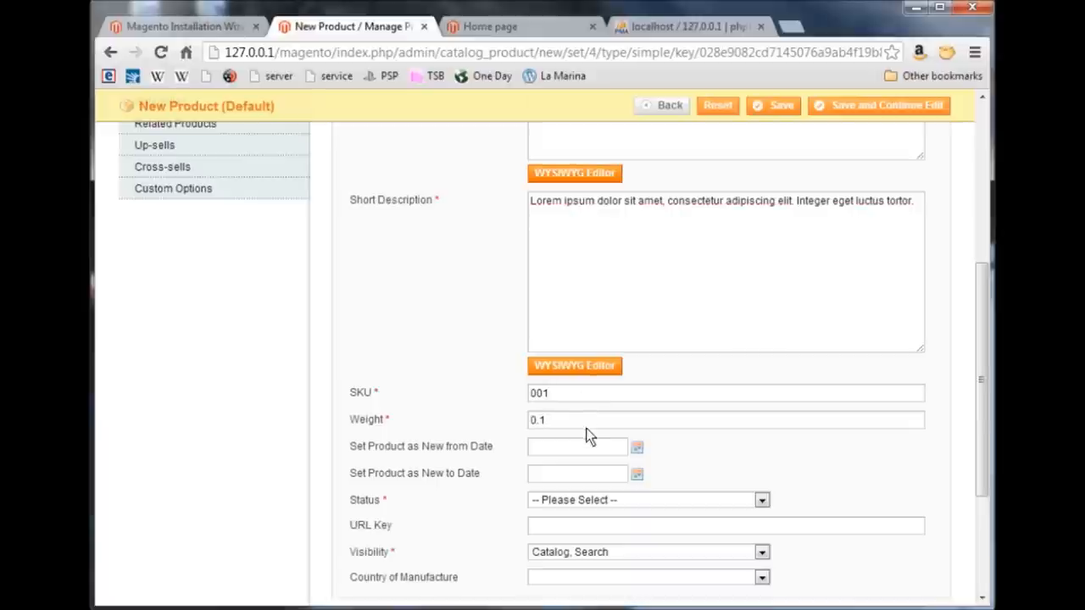
pyautogui.moveTo(580, 455)
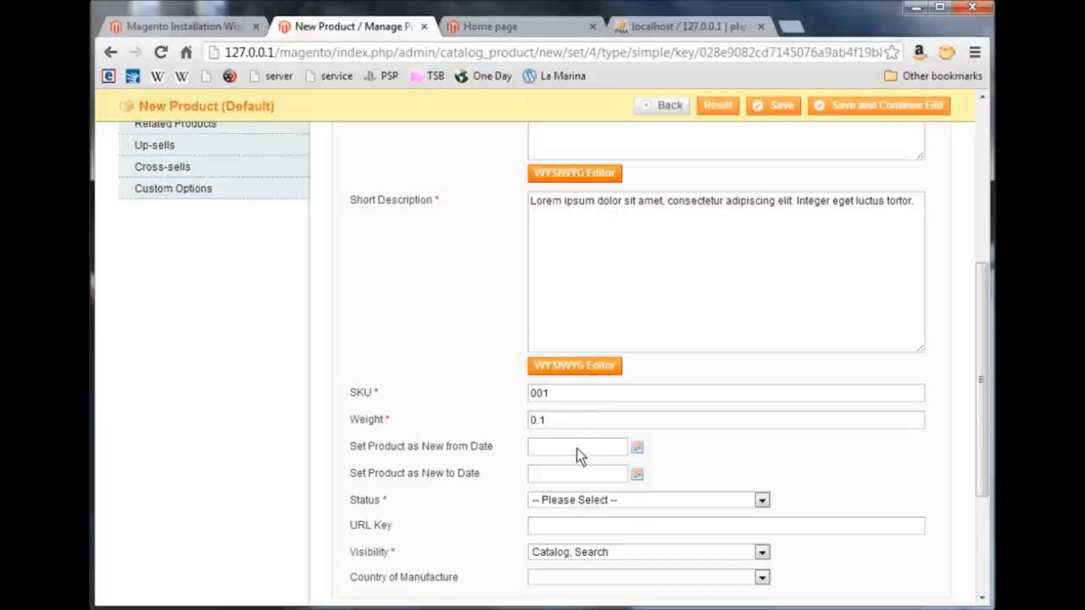
pyautogui.click(648, 498)
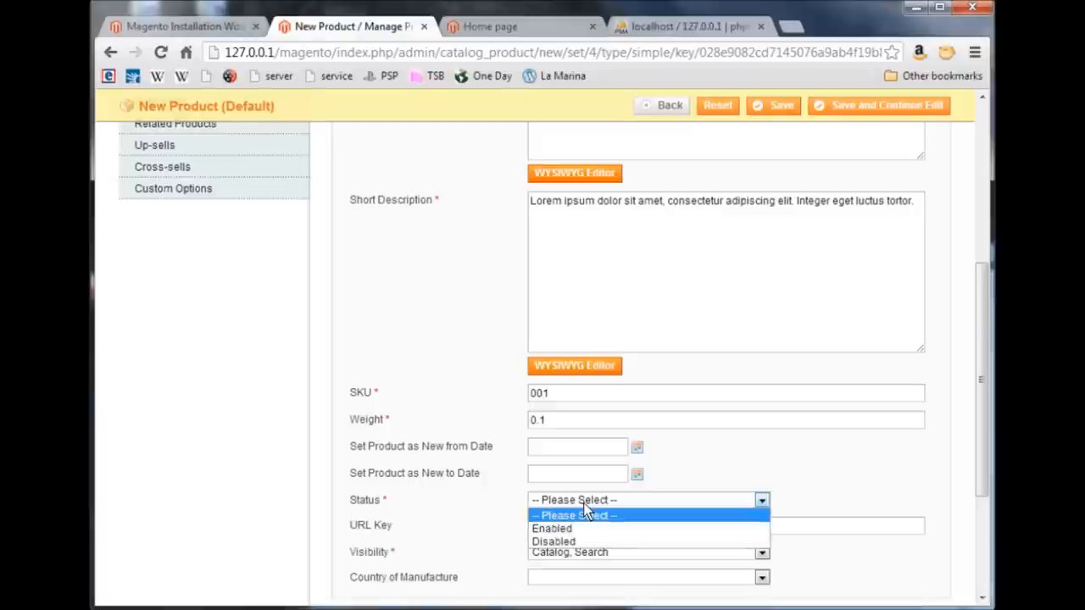
pyautogui.click(553, 529)
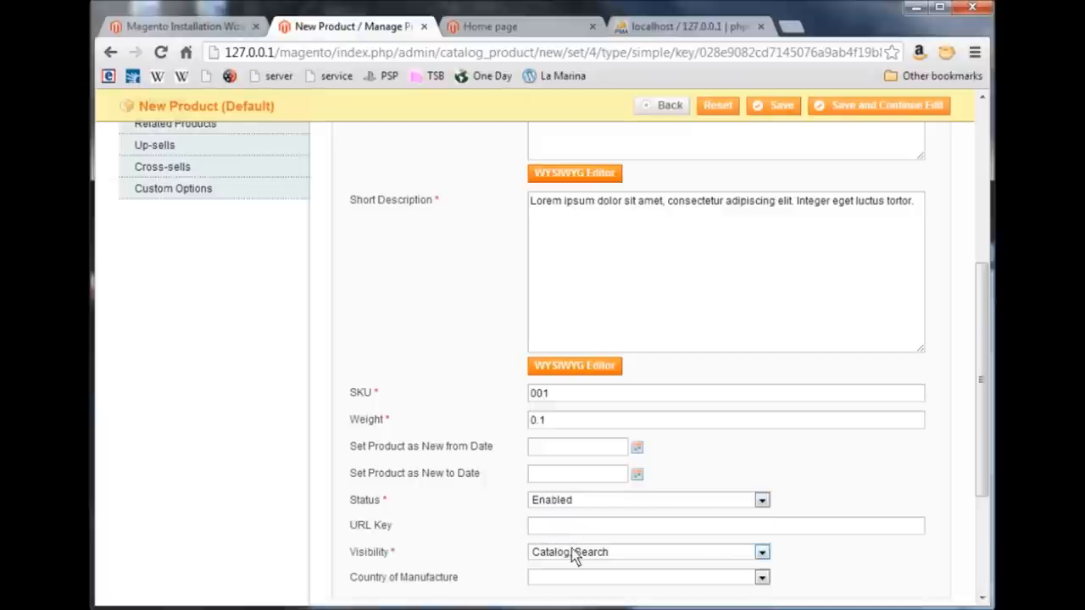
pyautogui.click(648, 552)
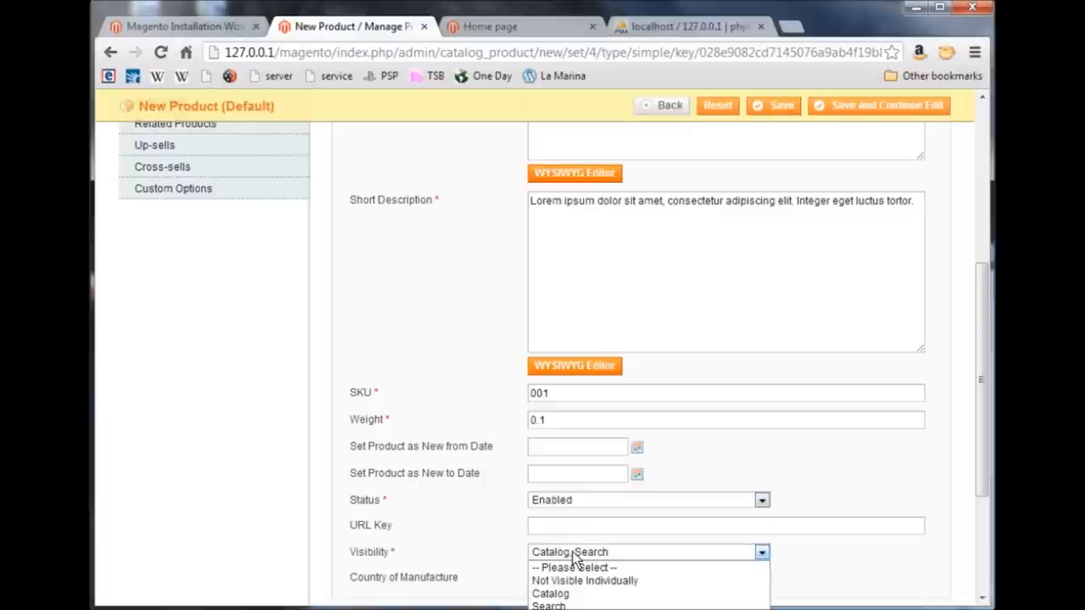
pyautogui.click(570, 606)
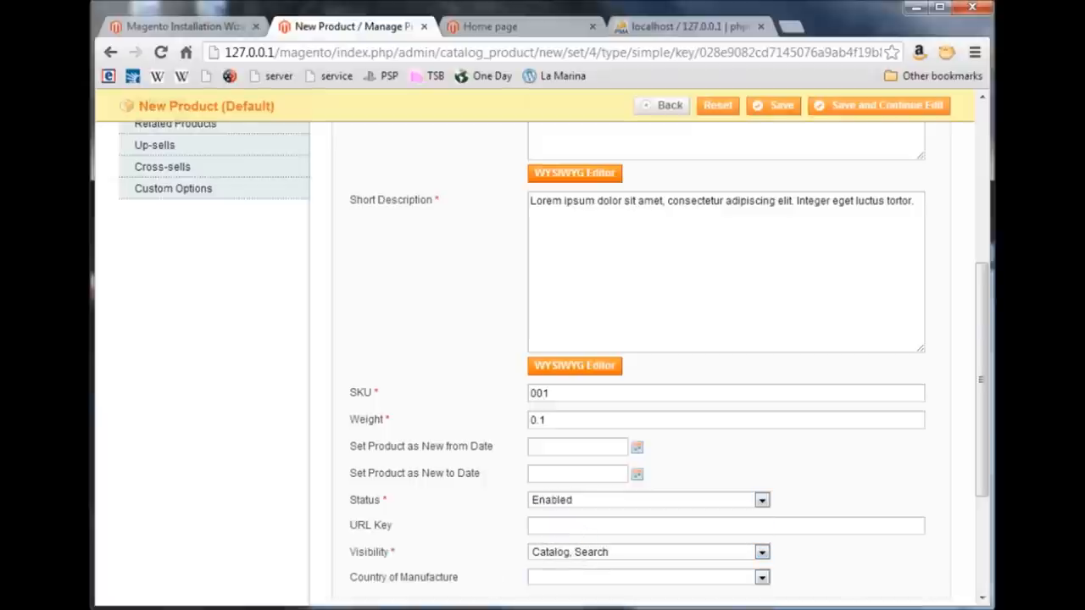
pyautogui.scroll(-3)
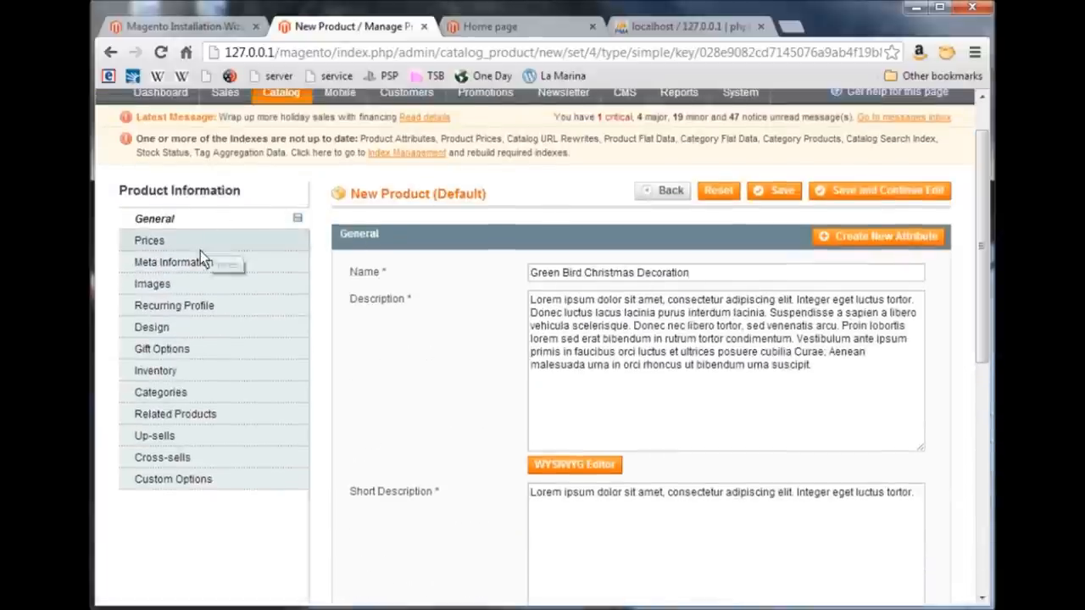
# Step: Fill Meta Title, Keywords and Description with 'Green Bird Christmas Decoration'
pyautogui.click(176, 262)
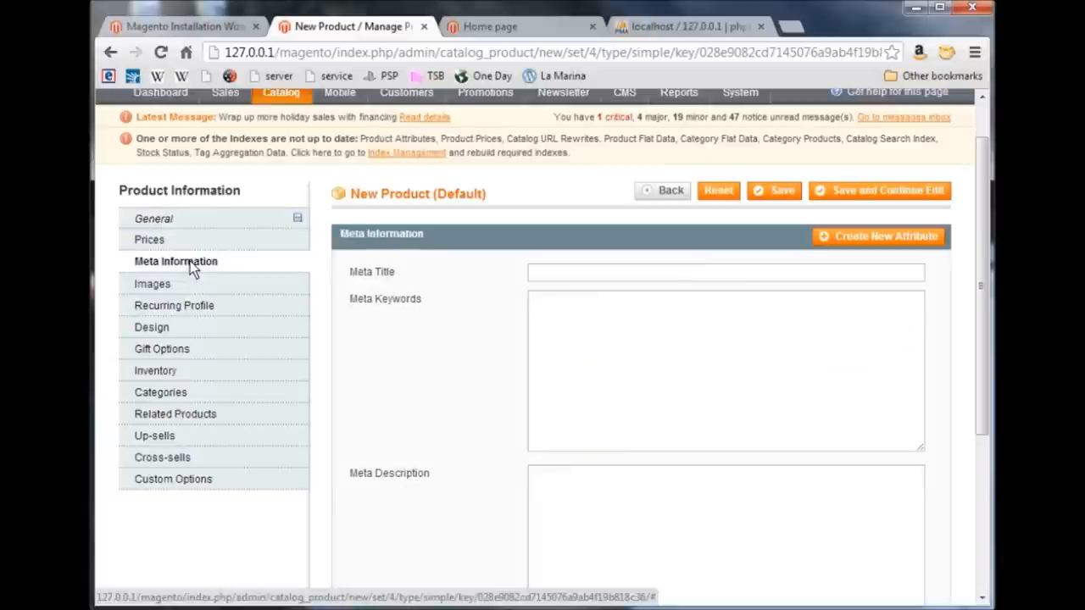
pyautogui.moveTo(568, 278)
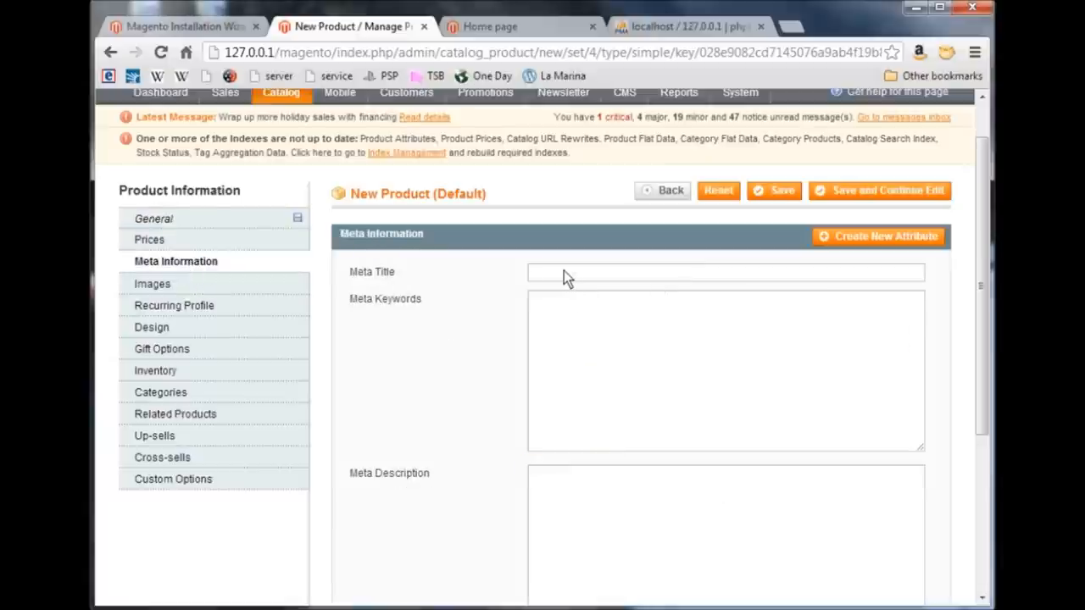
pyautogui.write('Gre')
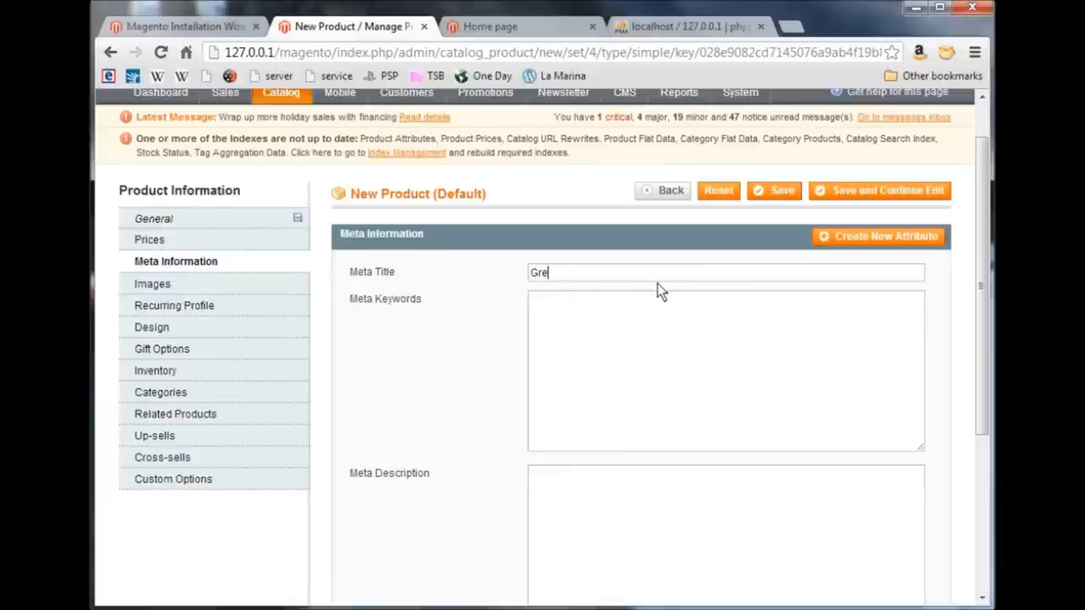
pyautogui.write('en Bird Christmas Decoration')
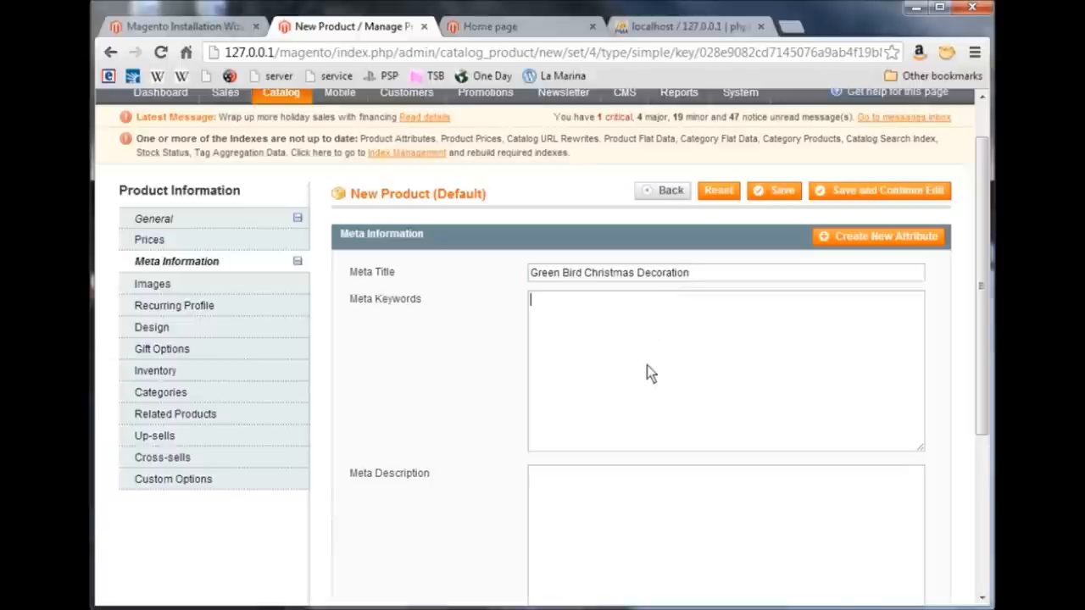
pyautogui.write('Green Bird Christmas Decoration')
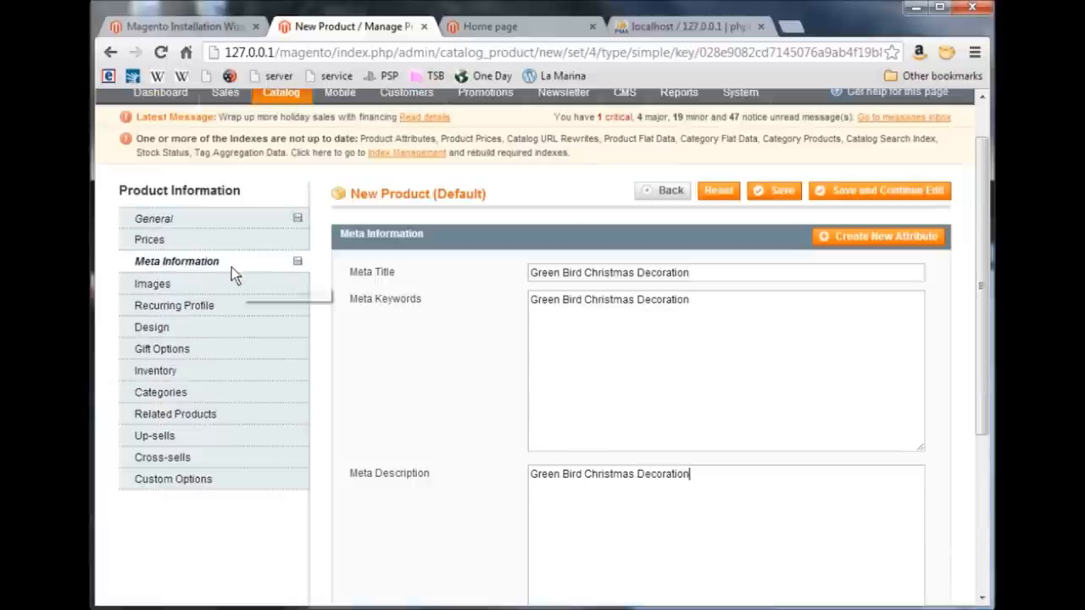
pyautogui.click(153, 283)
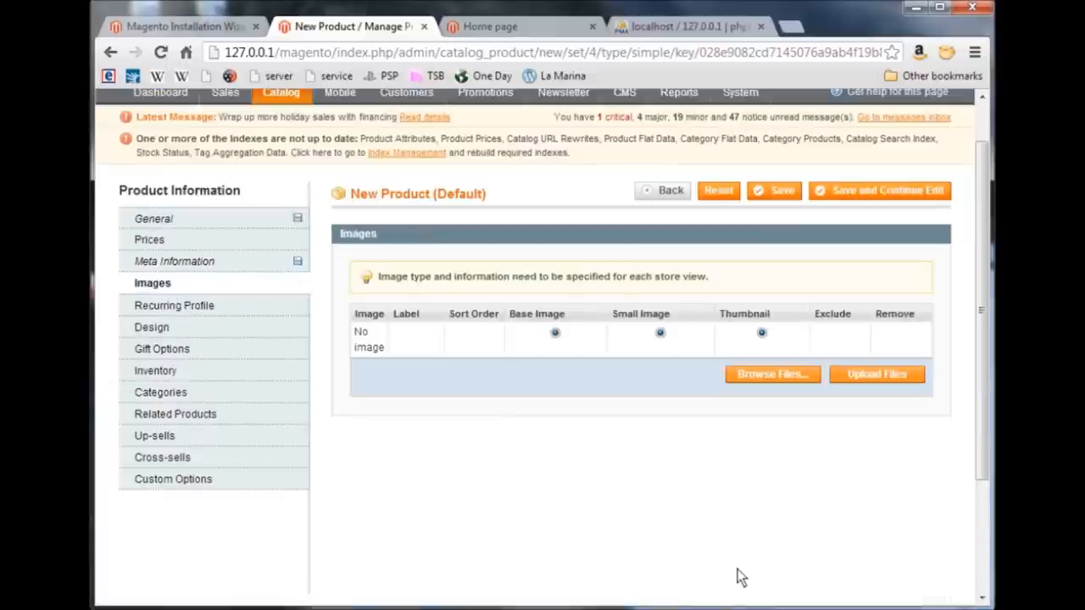
# Step: Upload the DSC_0117.NEF.jpg bird photo as the product image
pyautogui.click(771, 374)
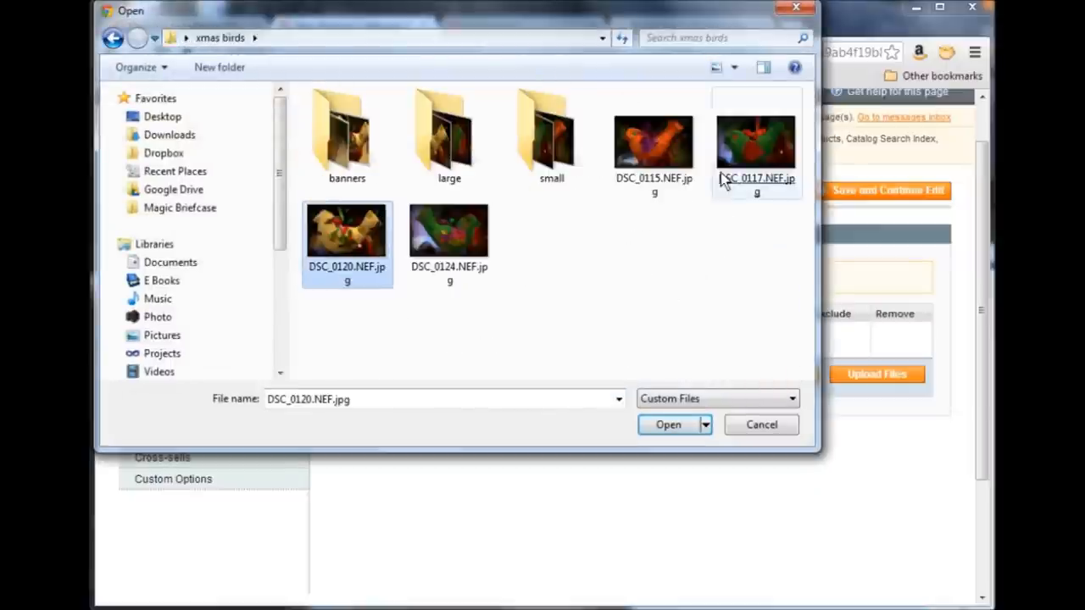
pyautogui.click(668, 424)
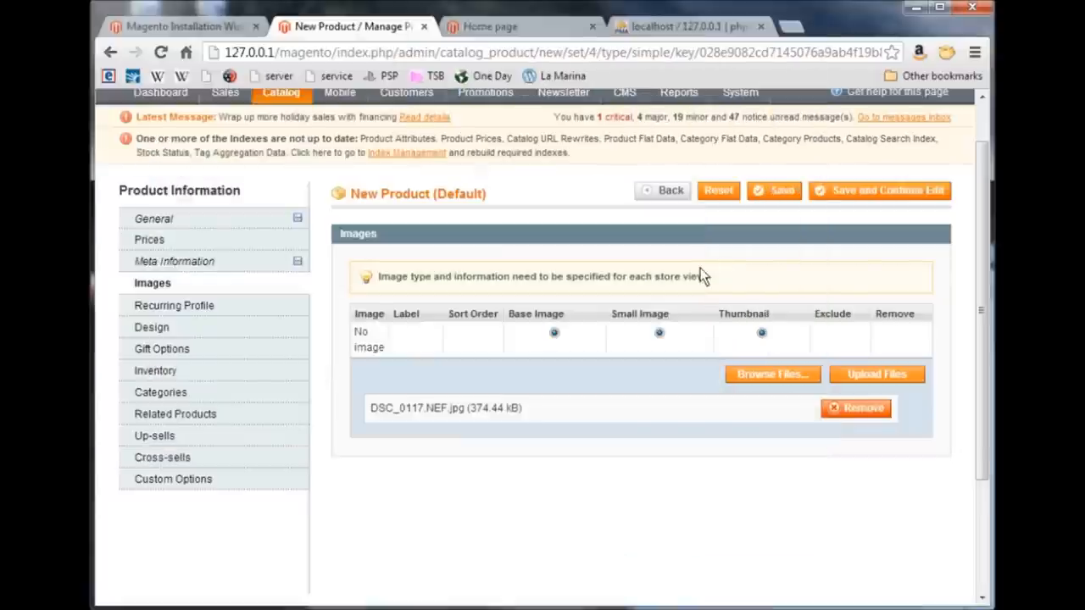
pyautogui.click(877, 375)
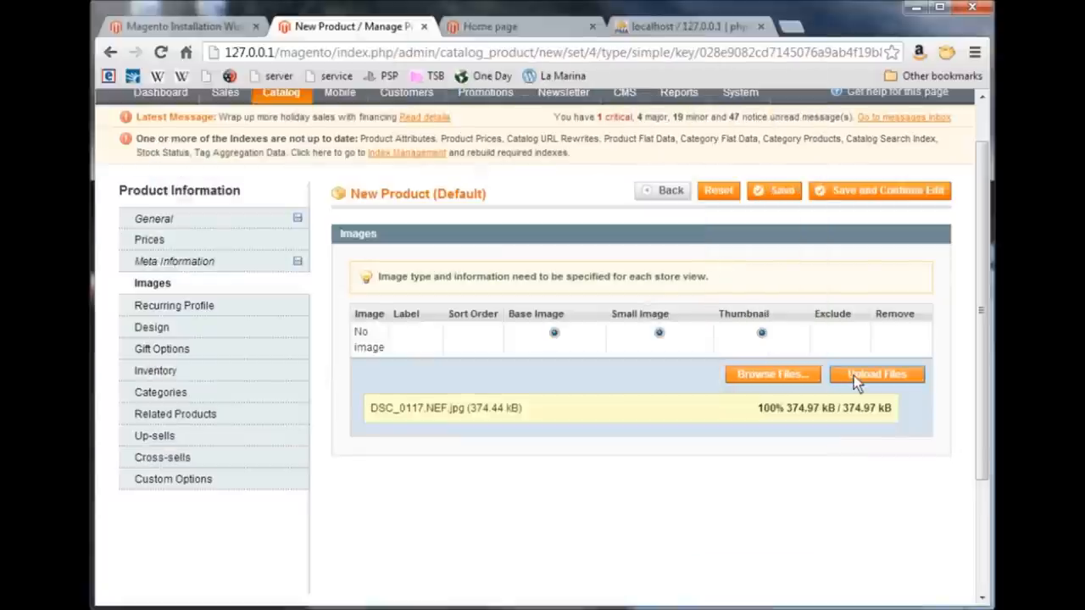
pyautogui.click(877, 375)
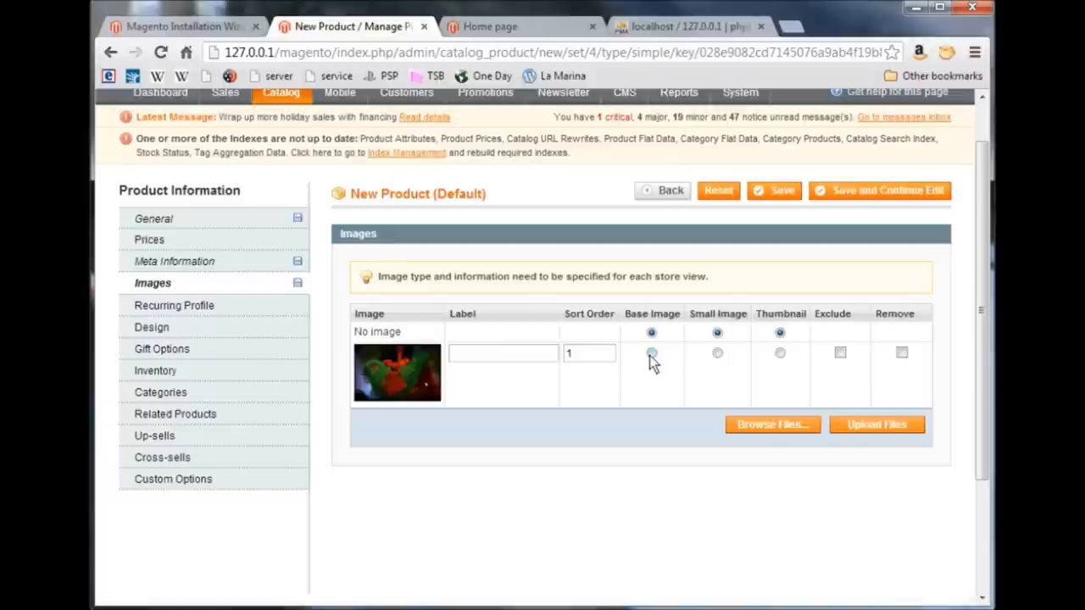
# Step: Label the photo 'green bird' and use it as base, small and thumbnail image
pyautogui.write('d')
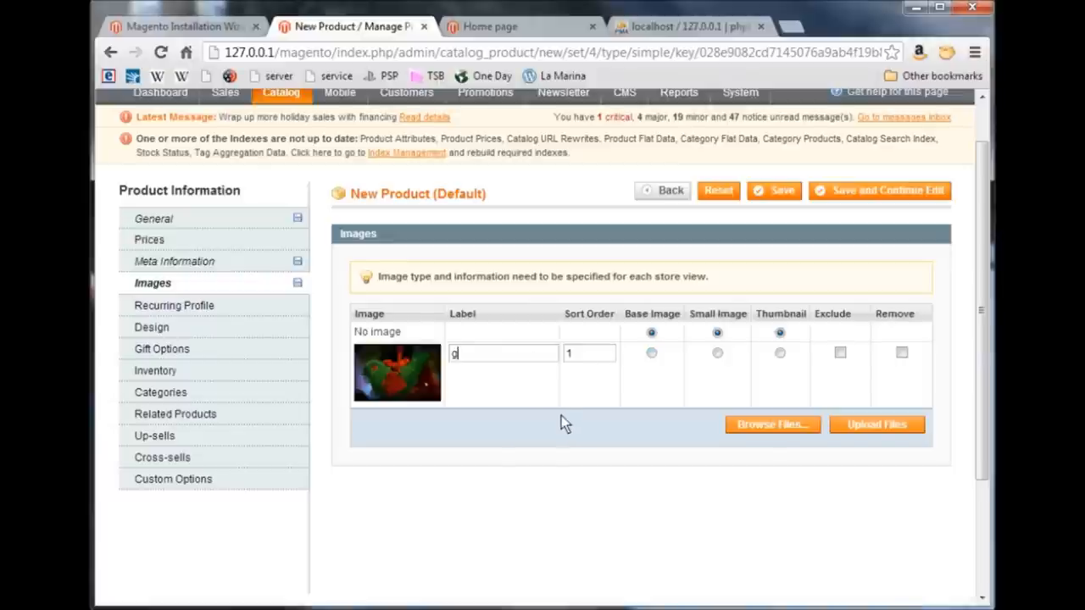
pyautogui.write('reen bird')
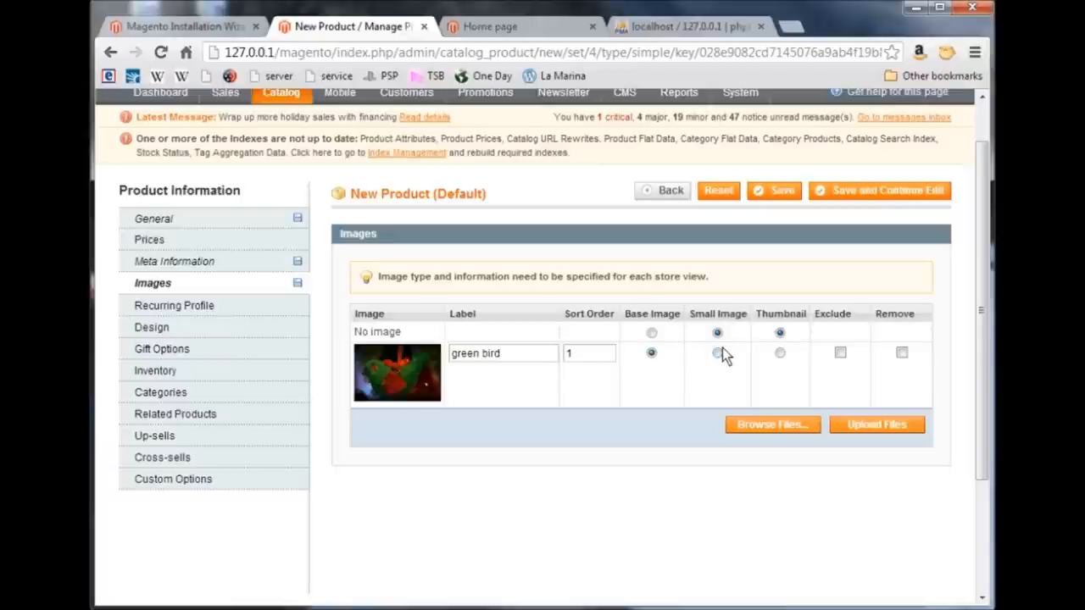
pyautogui.click(780, 352)
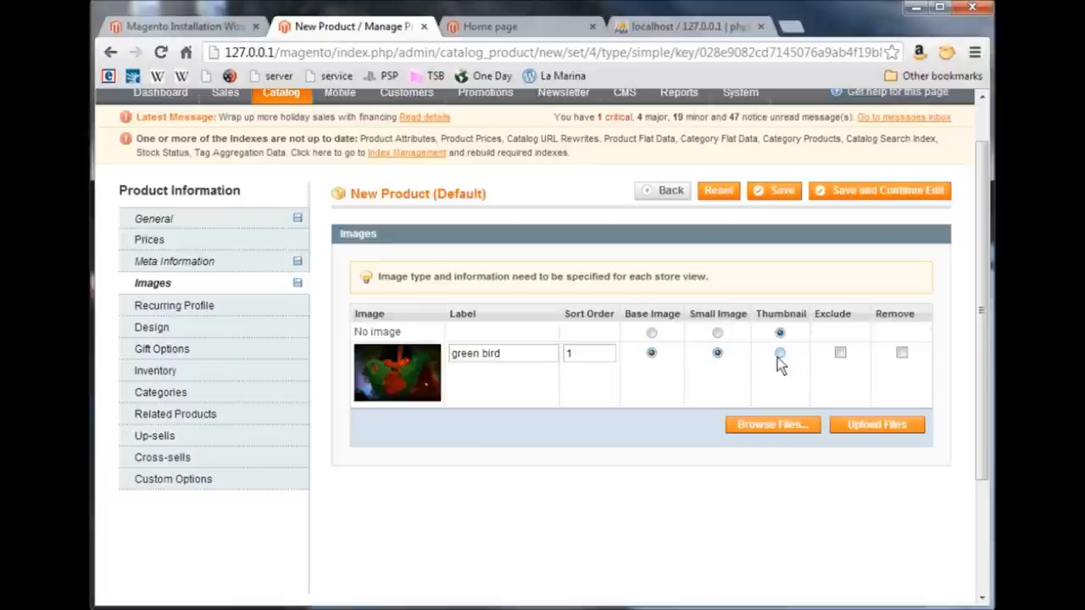
pyautogui.click(780, 352)
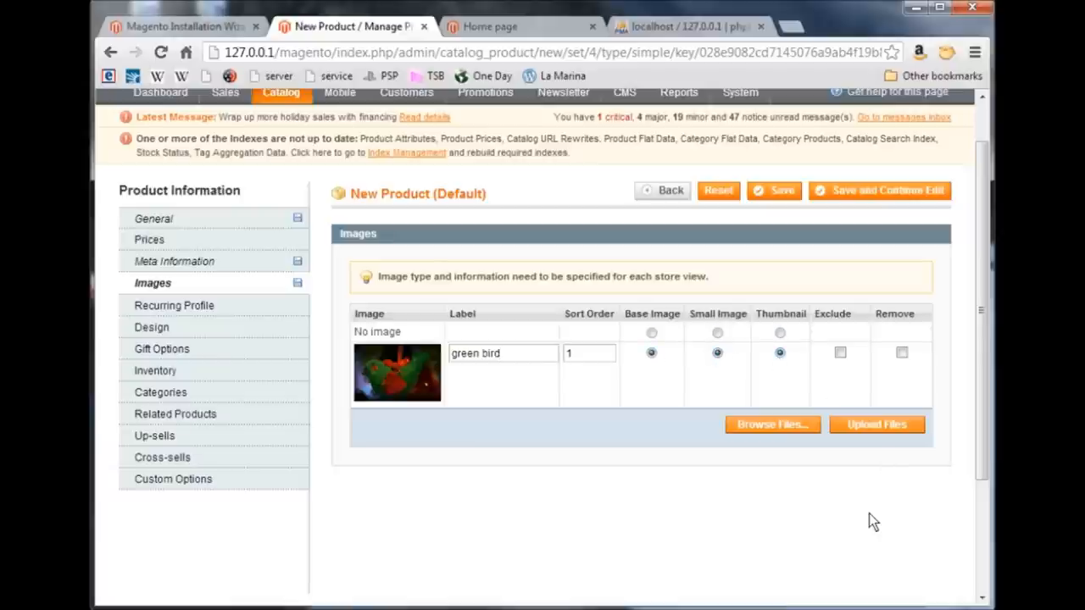
pyautogui.moveTo(217, 332)
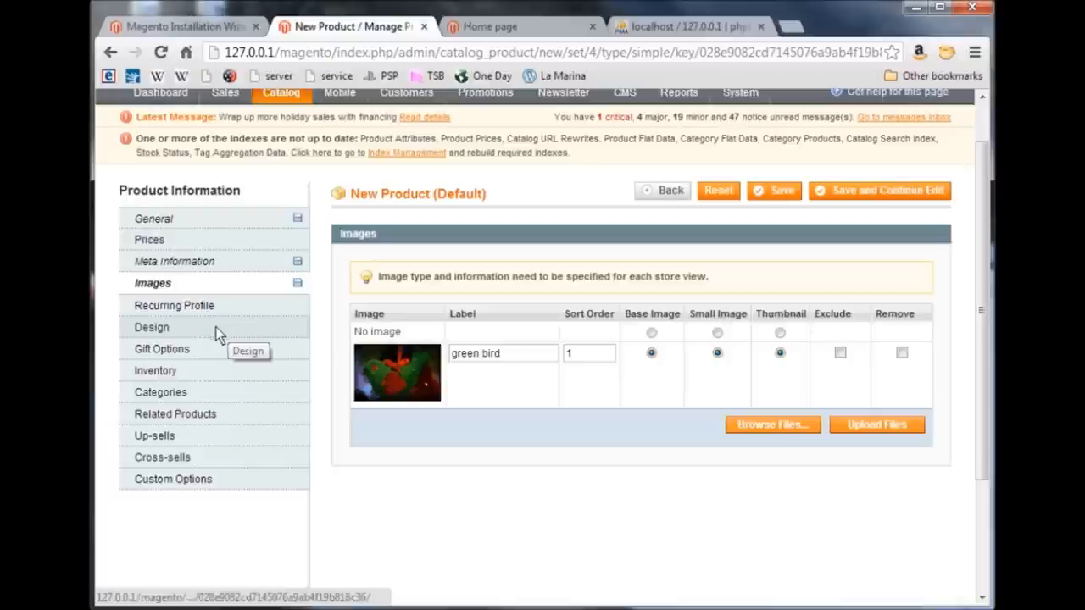
# Step: Set inventory quantity to 100 with Stock Availability In Stock
pyautogui.click(156, 370)
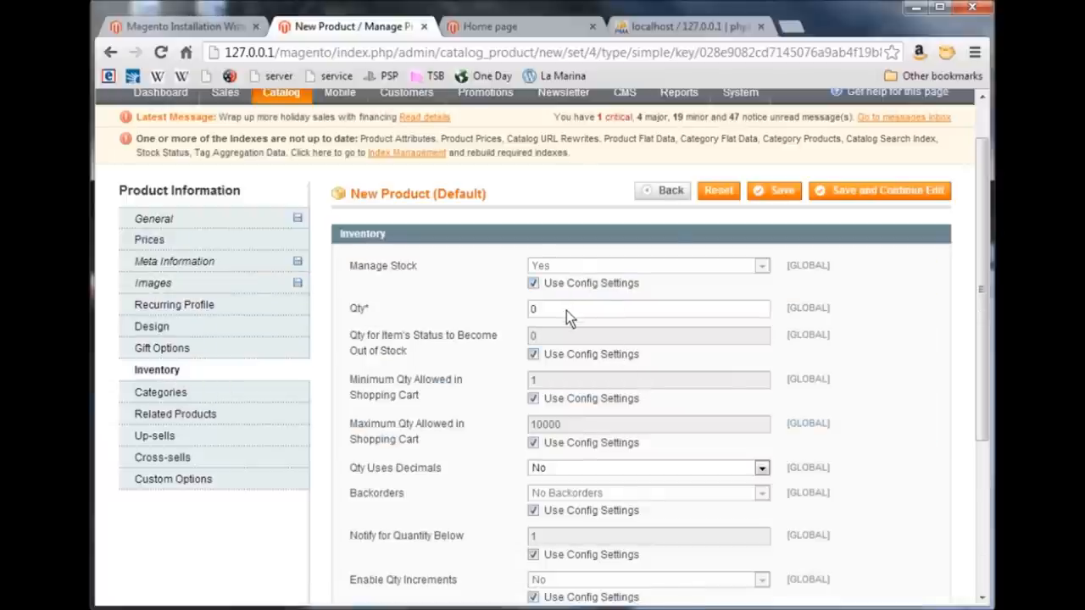
pyautogui.write('100')
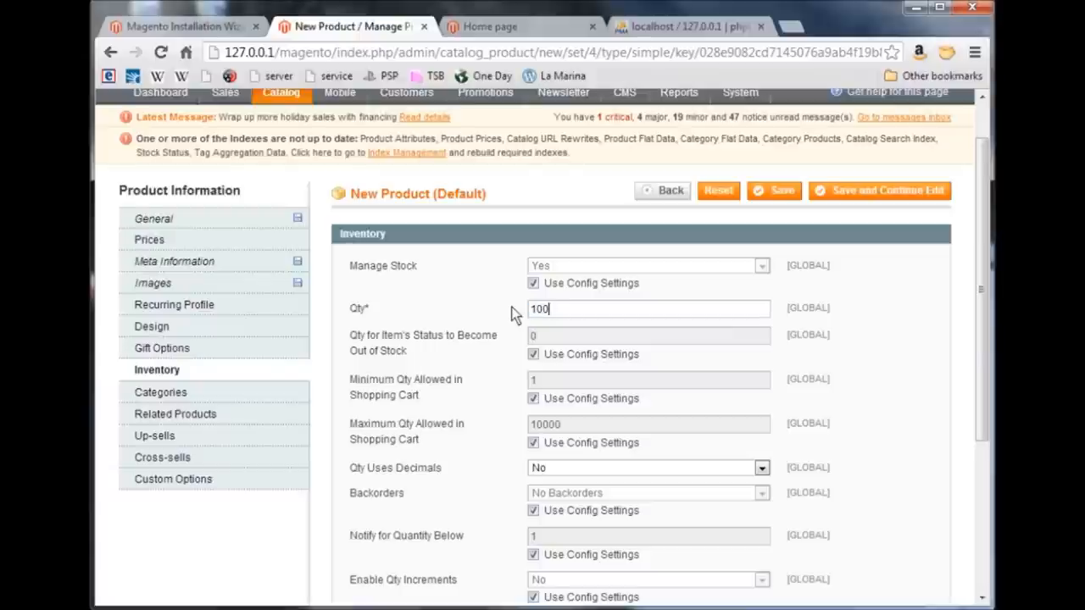
pyautogui.scroll(-3)
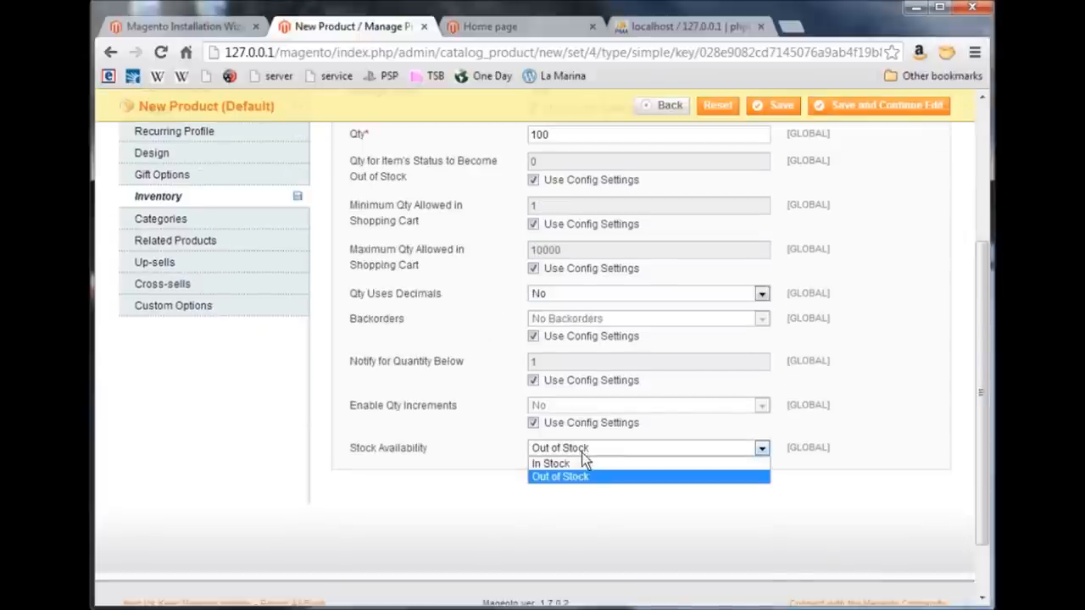
pyautogui.click(549, 465)
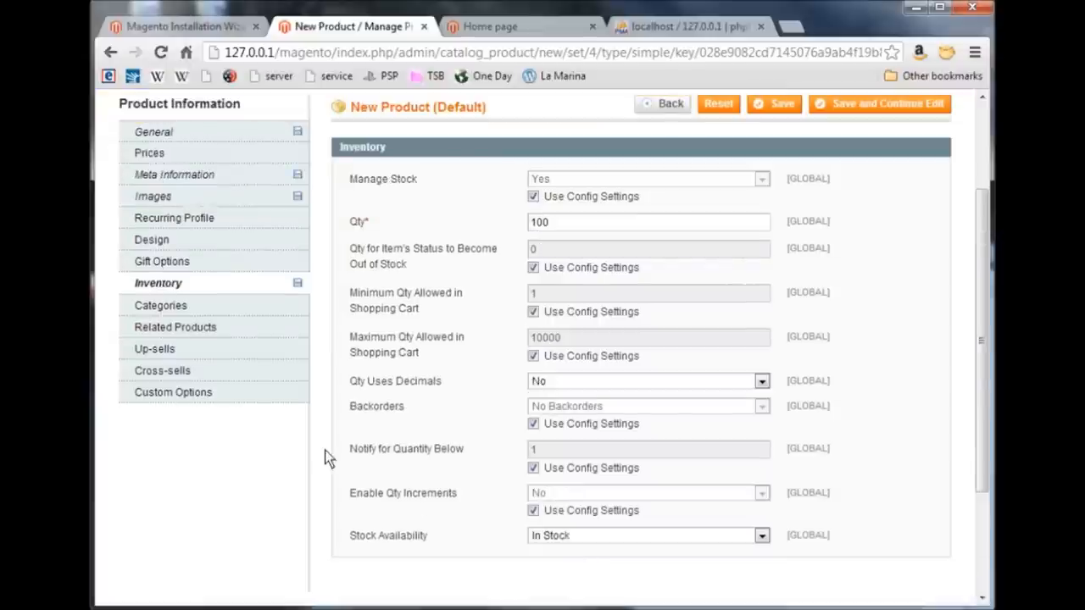
pyautogui.click(160, 305)
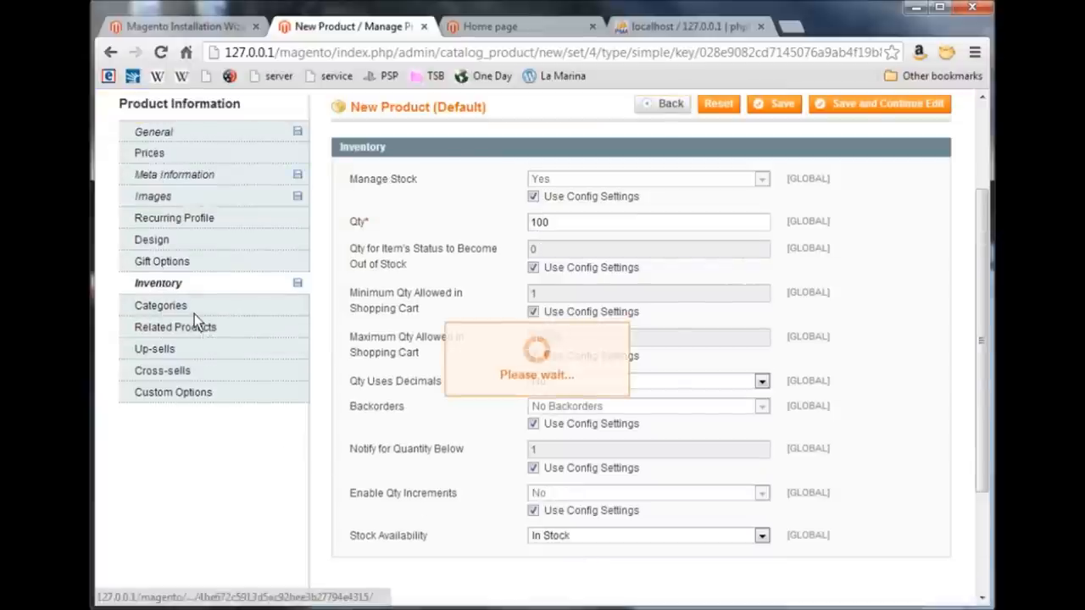
pyautogui.click(162, 305)
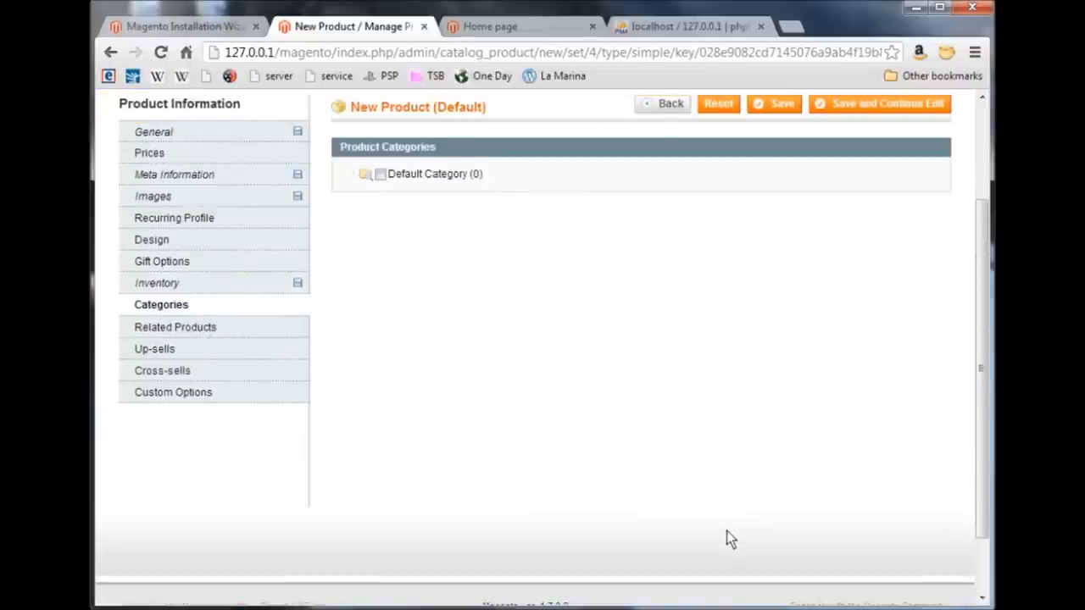
pyautogui.moveTo(410, 406)
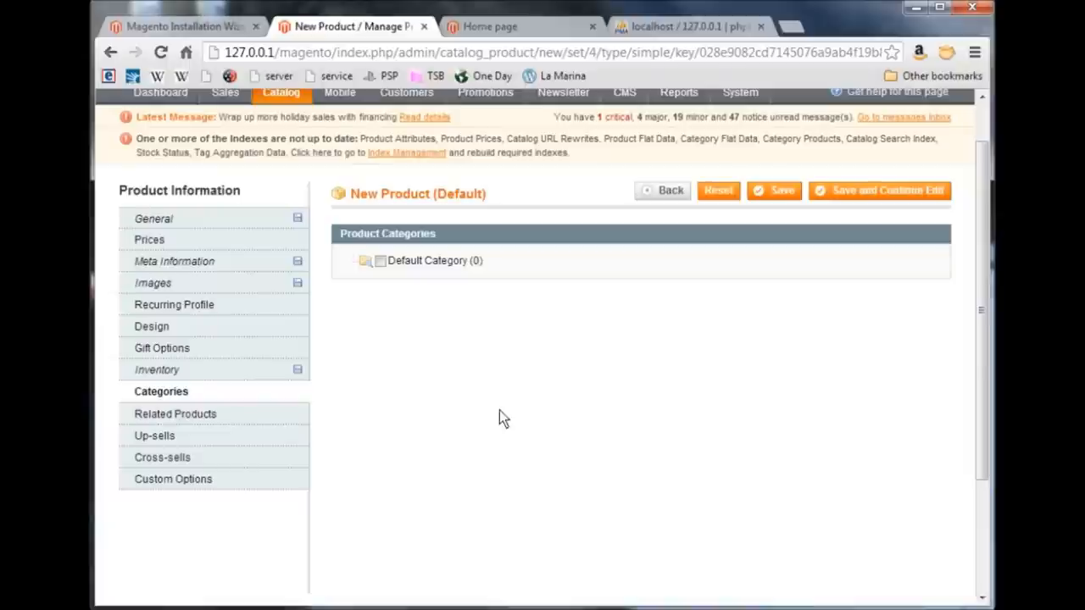
pyautogui.scroll(3)
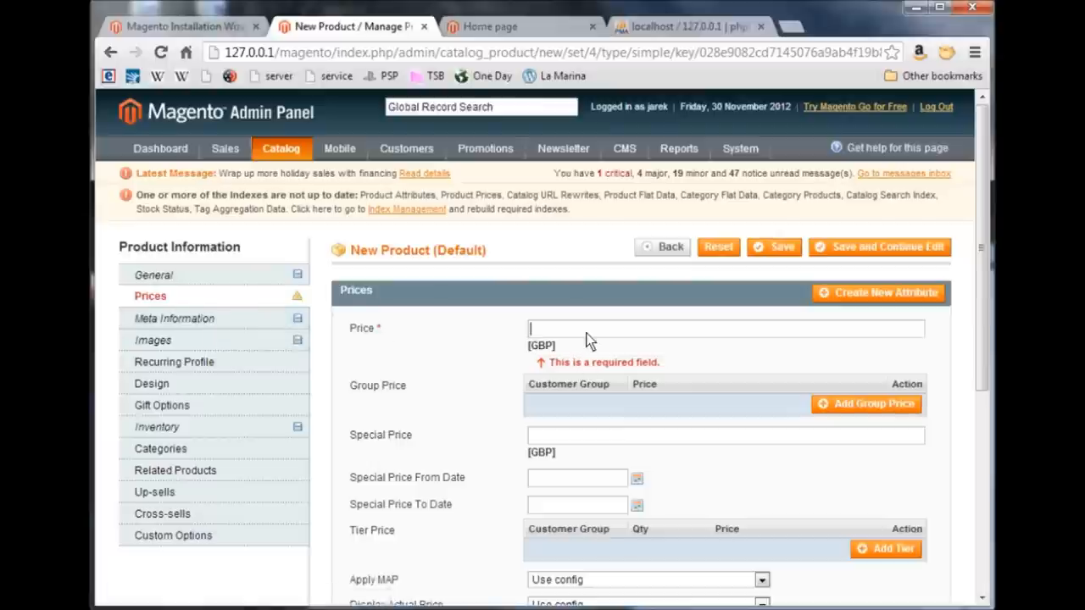
# Step: Set Price 4.99 with Tax Class None and save the product
pyautogui.write('4')
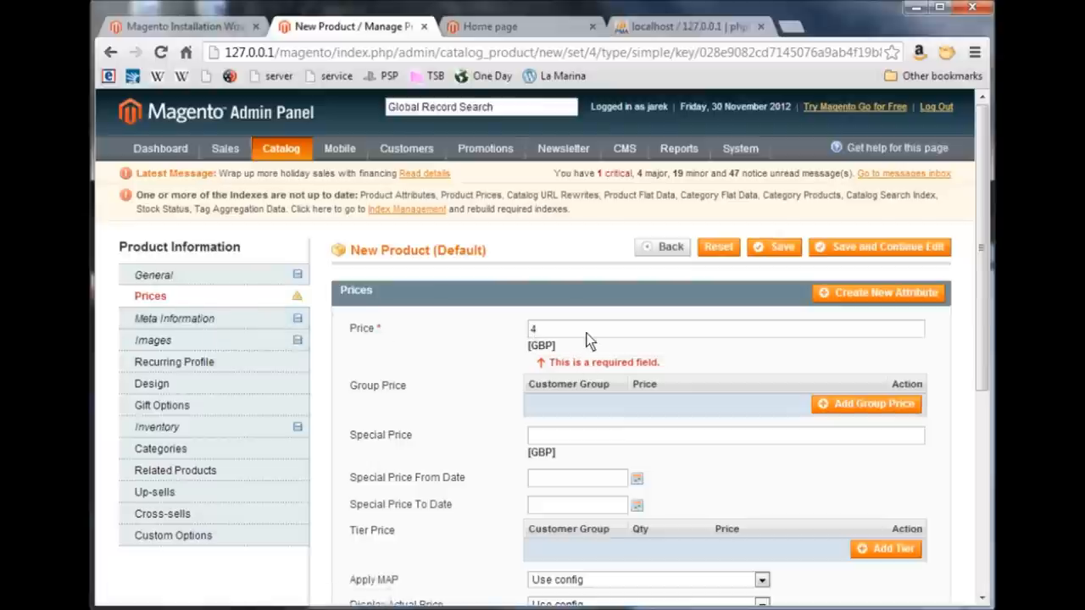
pyautogui.write('.99')
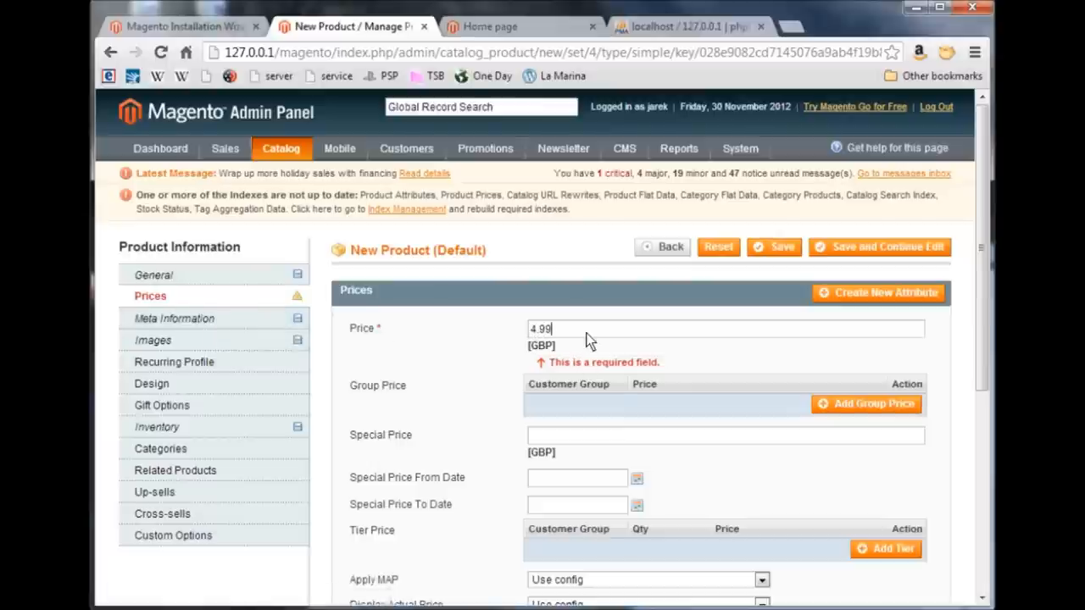
pyautogui.scroll(-3)
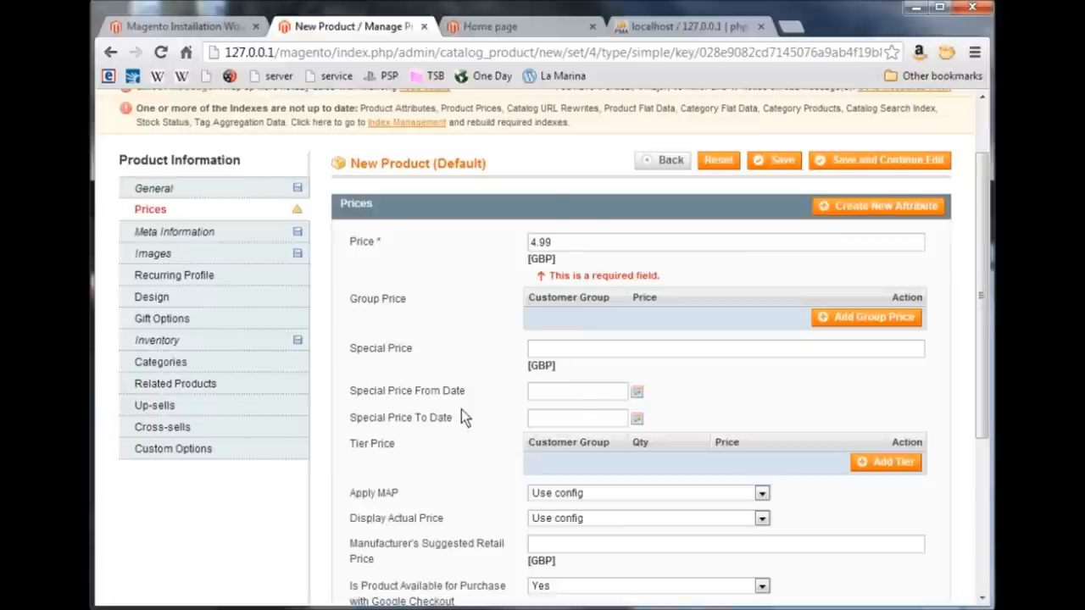
pyautogui.click(648, 539)
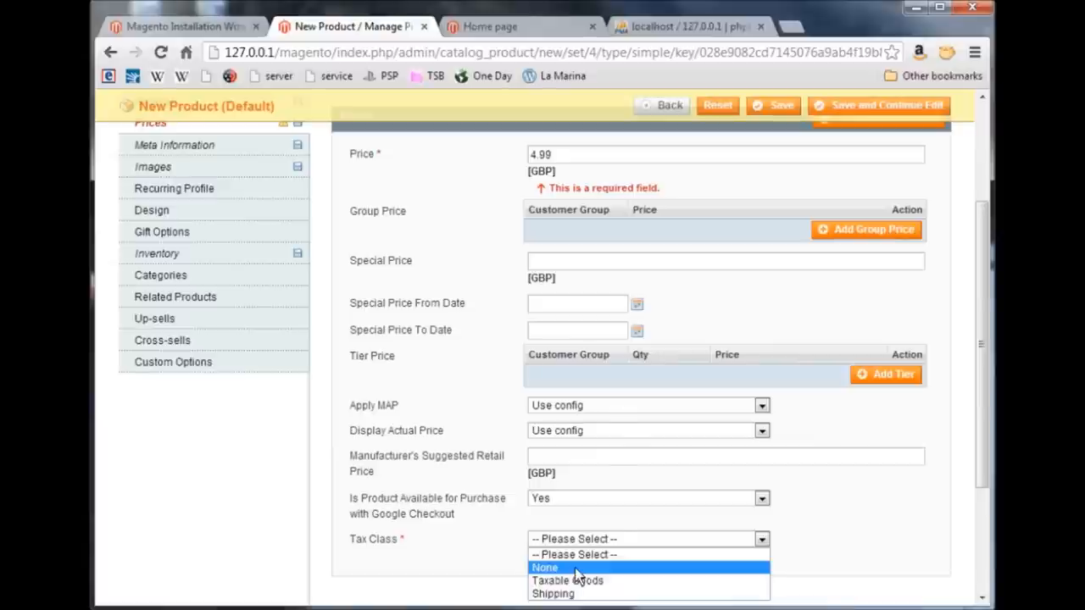
pyautogui.click(544, 566)
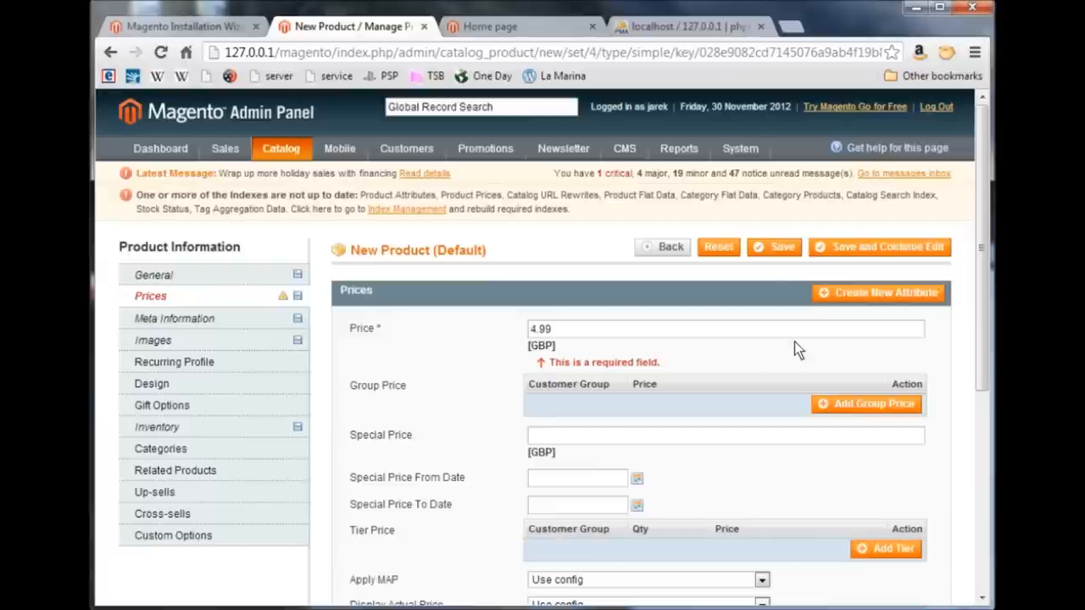
pyautogui.click(773, 248)
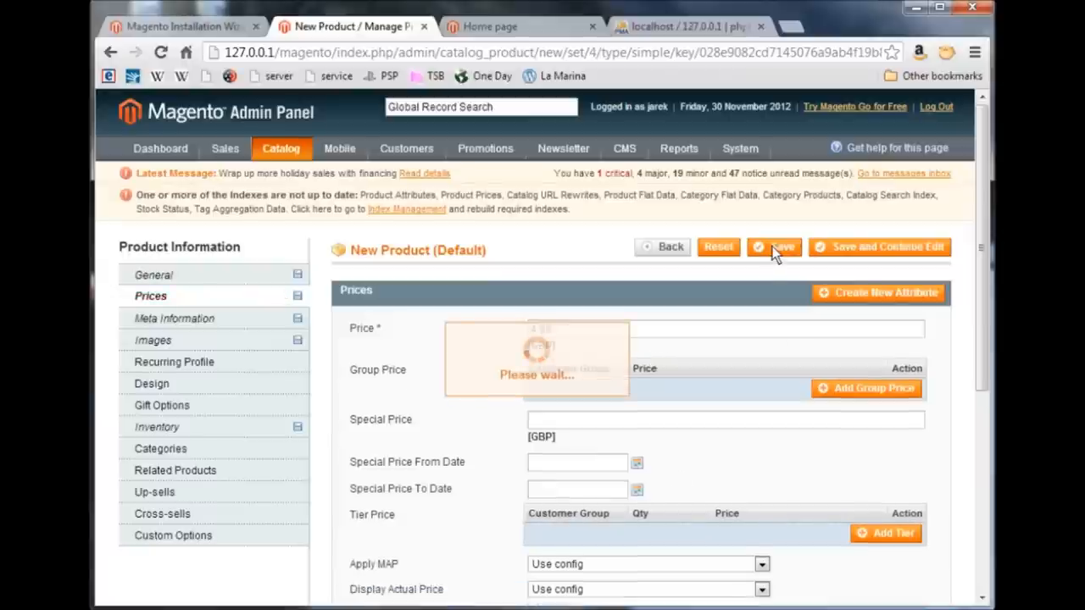
pyautogui.click(774, 248)
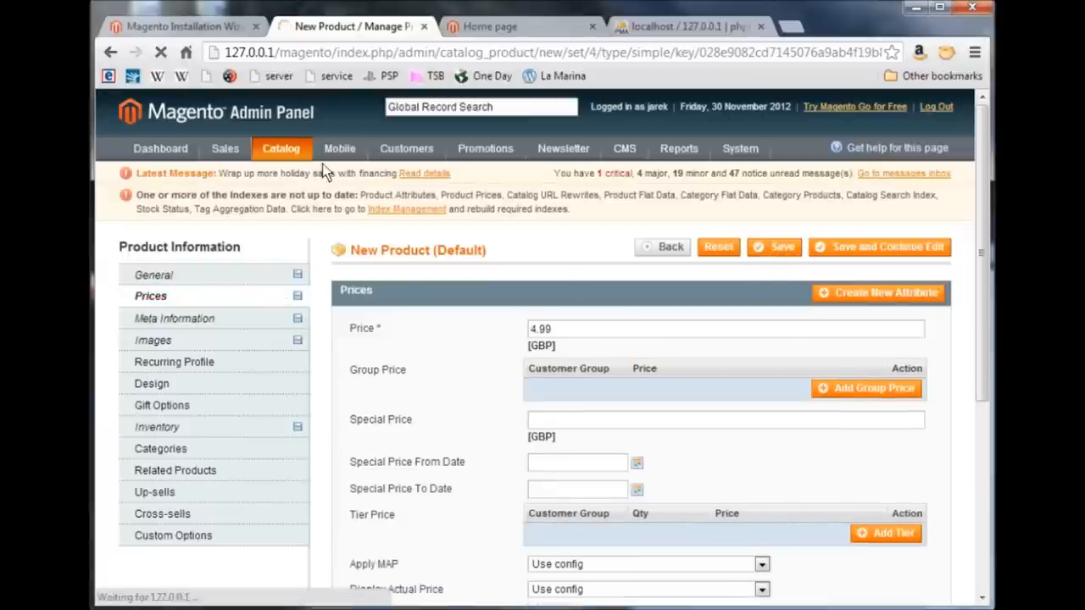
# Step: Start a new subcategory under Default Category in Manage Categories
pyautogui.click(281, 150)
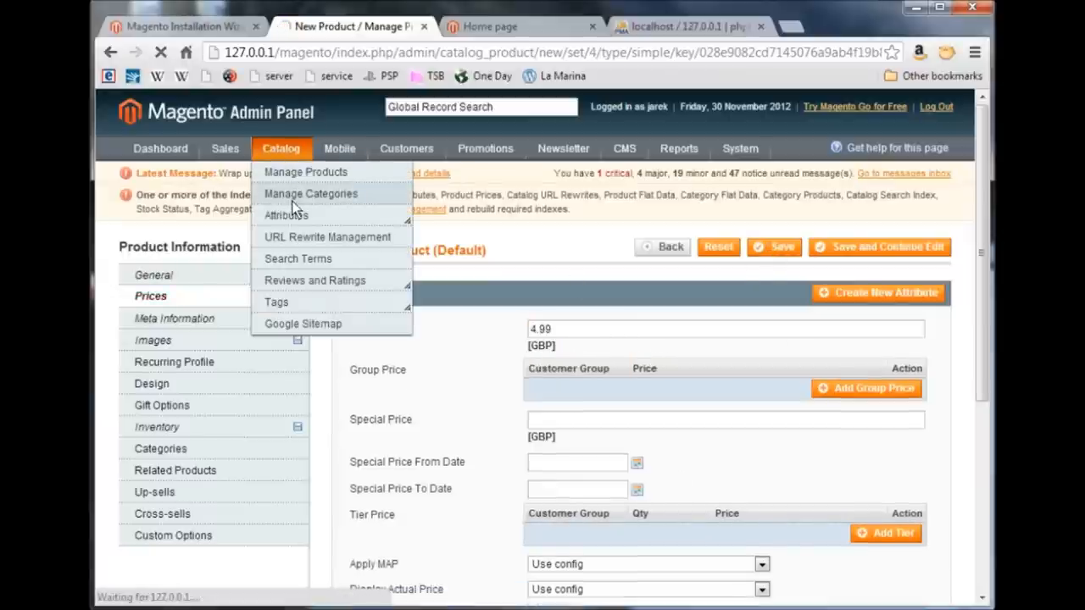
pyautogui.click(310, 193)
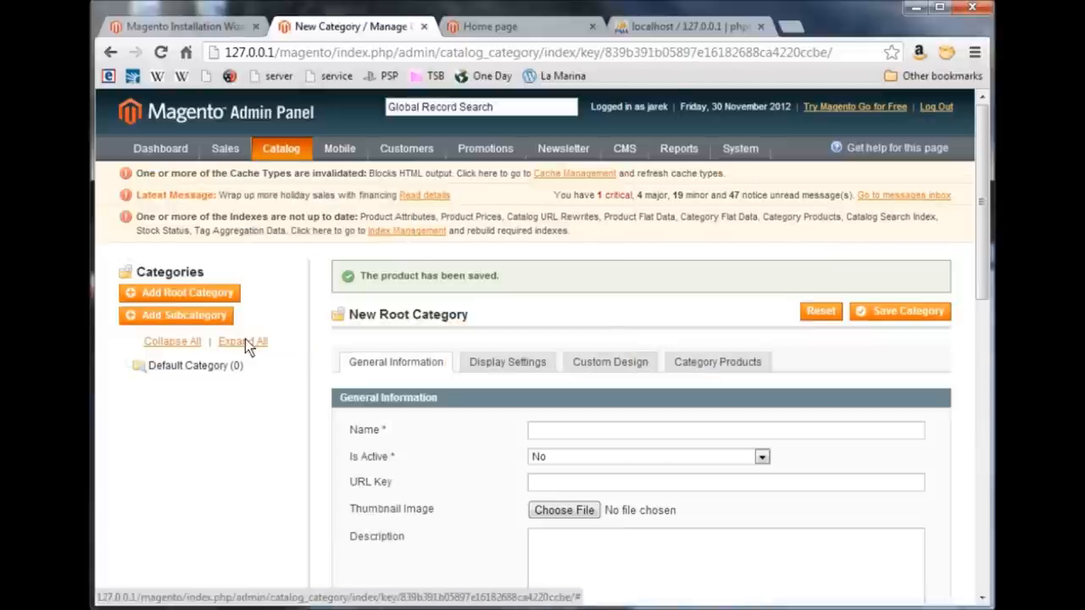
pyautogui.click(195, 366)
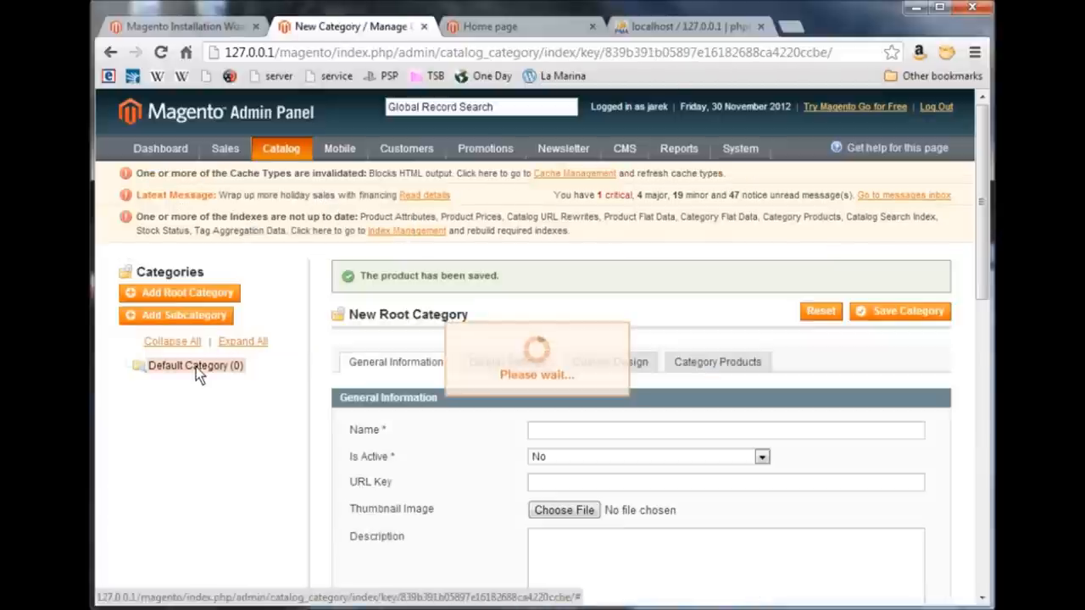
pyautogui.click(195, 366)
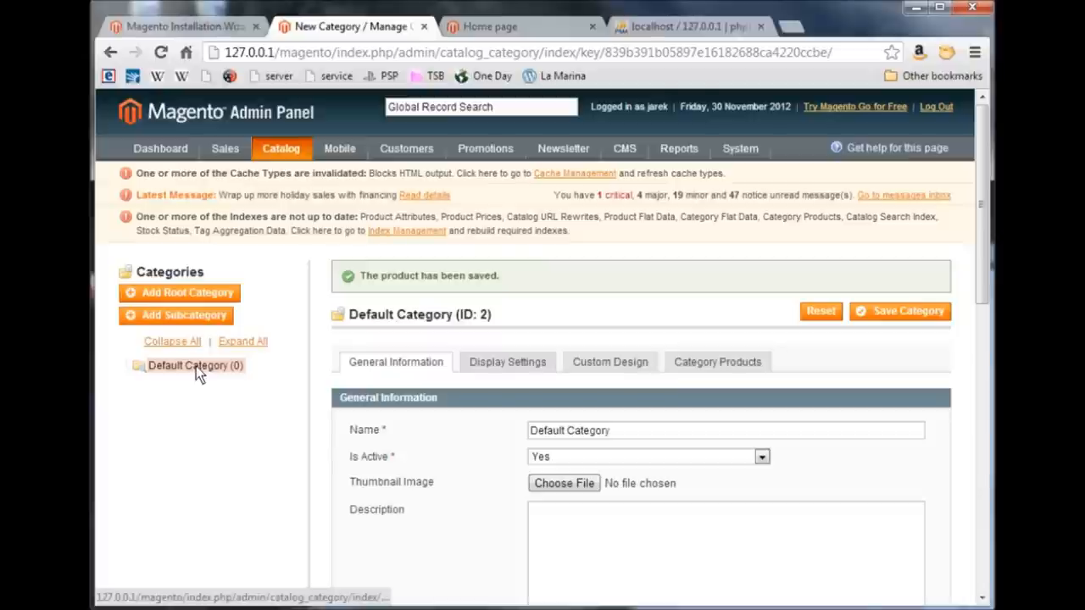
pyautogui.moveTo(195, 321)
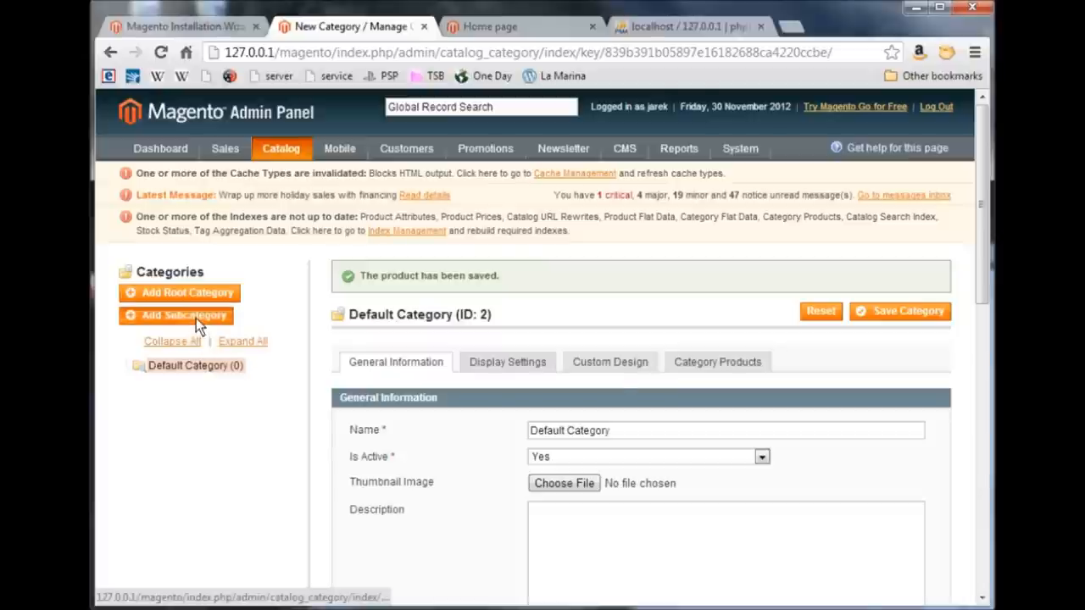
pyautogui.click(176, 316)
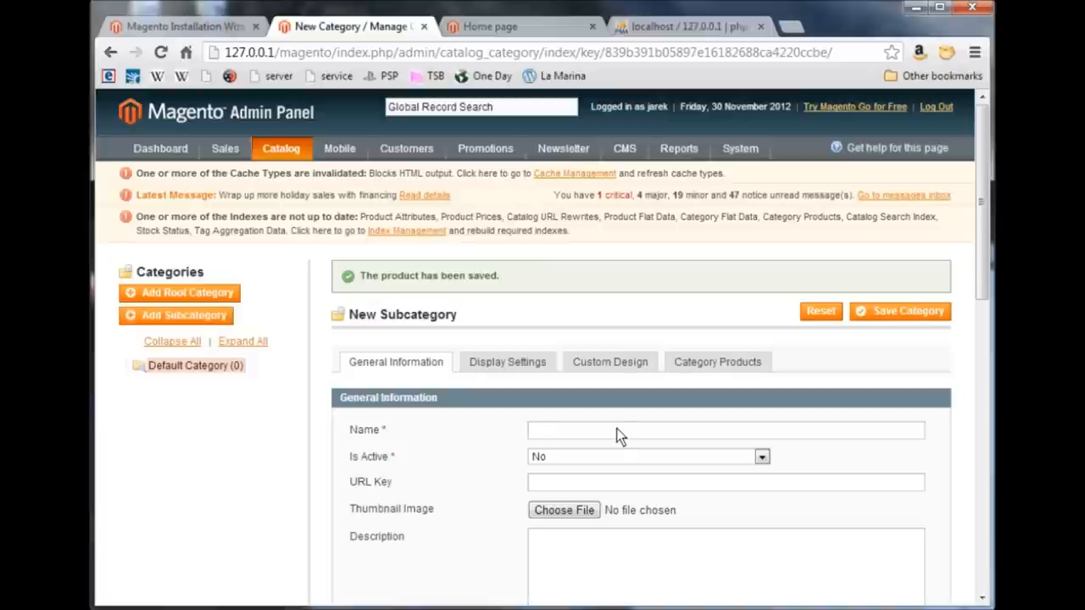
# Step: Name the subcategory Christmas Decorations, set Is Active to Yes and save it
pyautogui.write('Christmas Decorations')
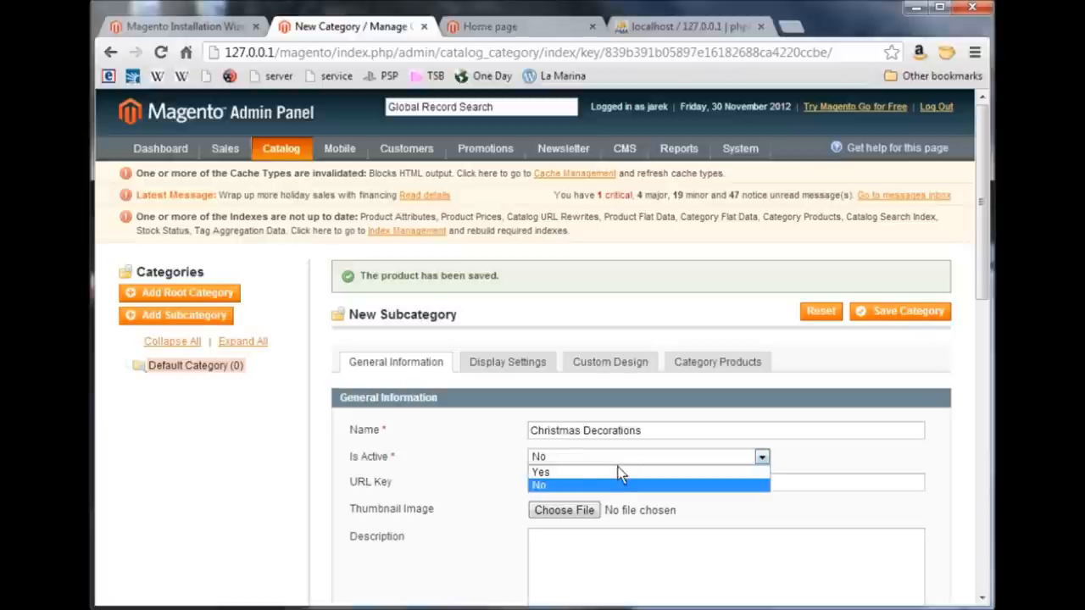
pyautogui.click(541, 472)
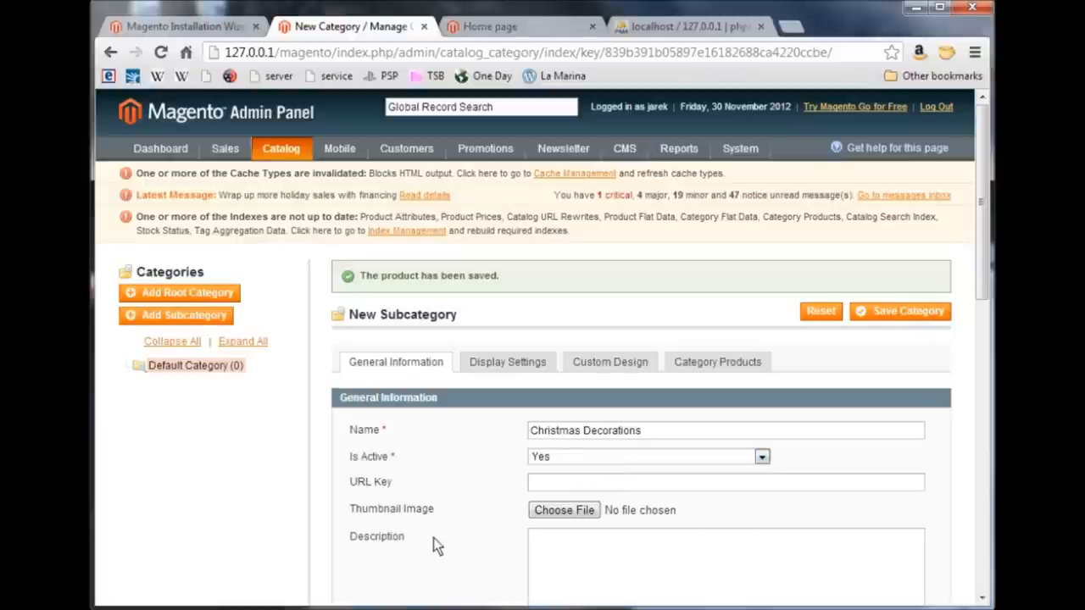
pyautogui.scroll(-3)
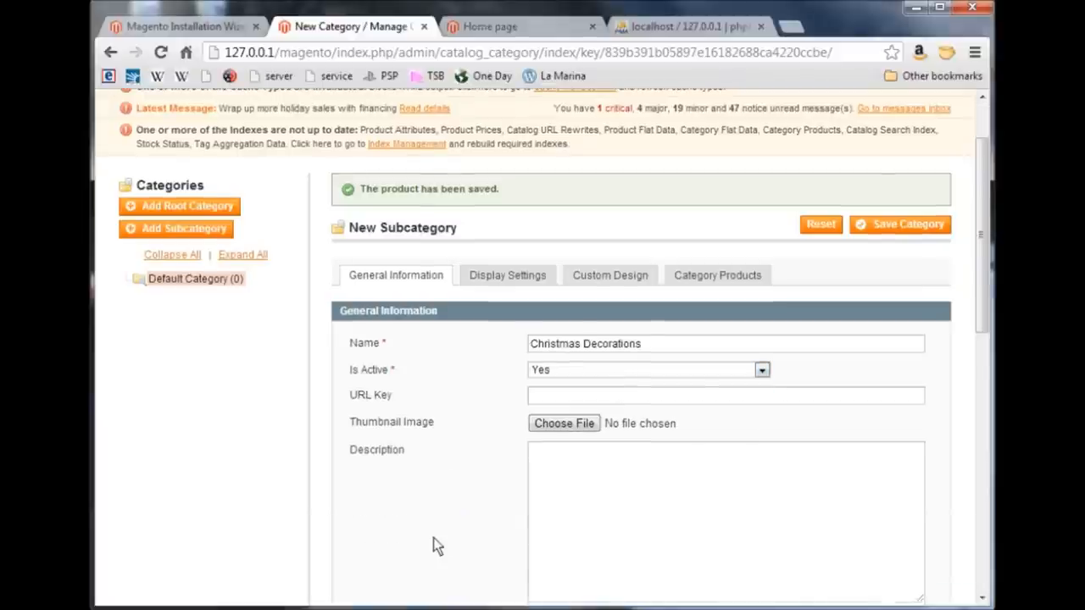
pyautogui.scroll(-3)
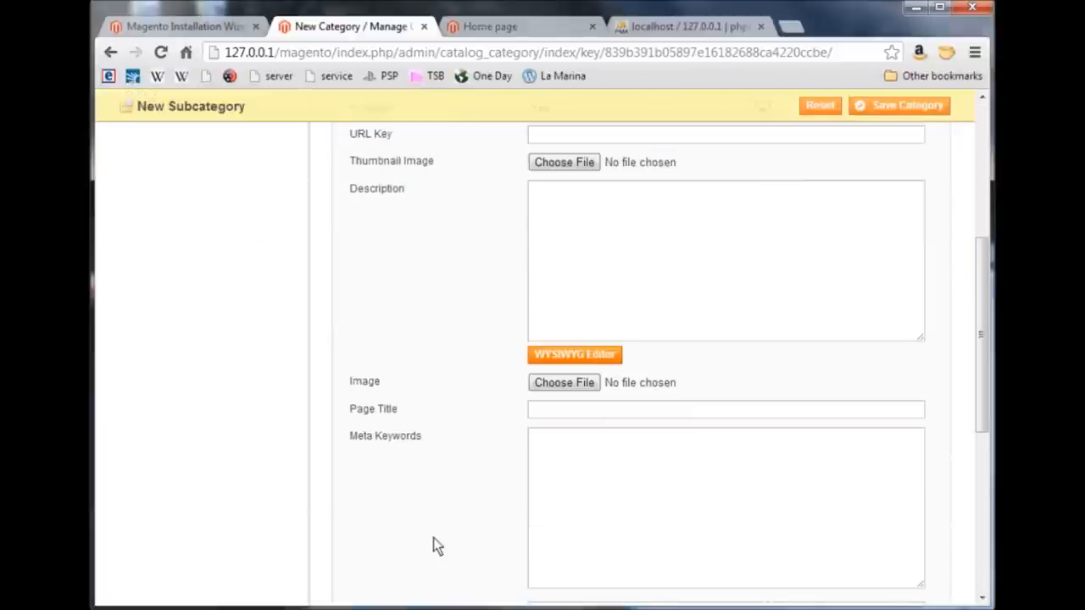
pyautogui.scroll(-3)
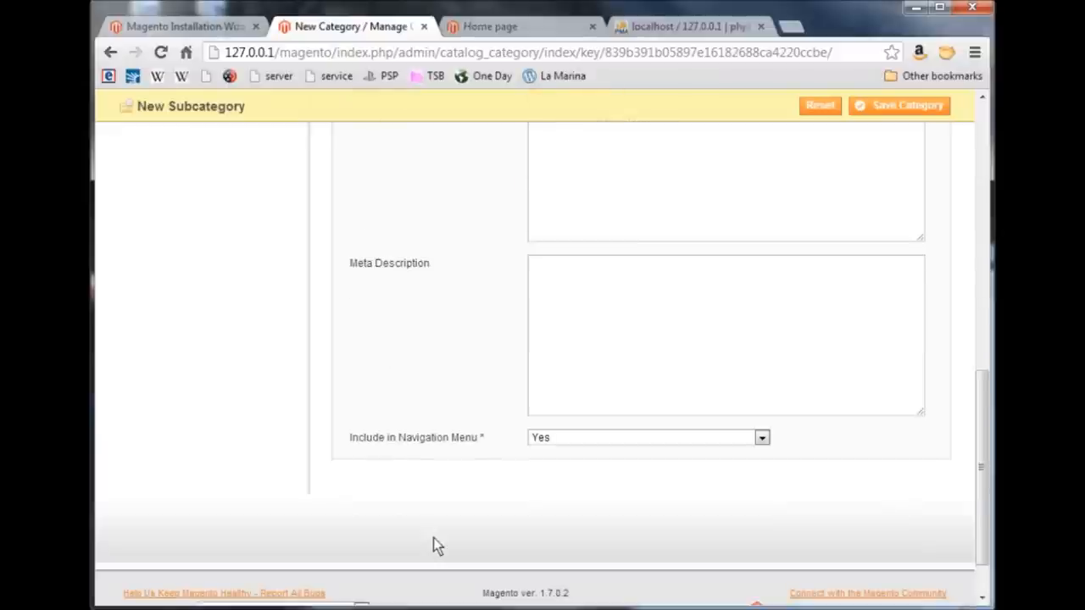
pyautogui.click(898, 105)
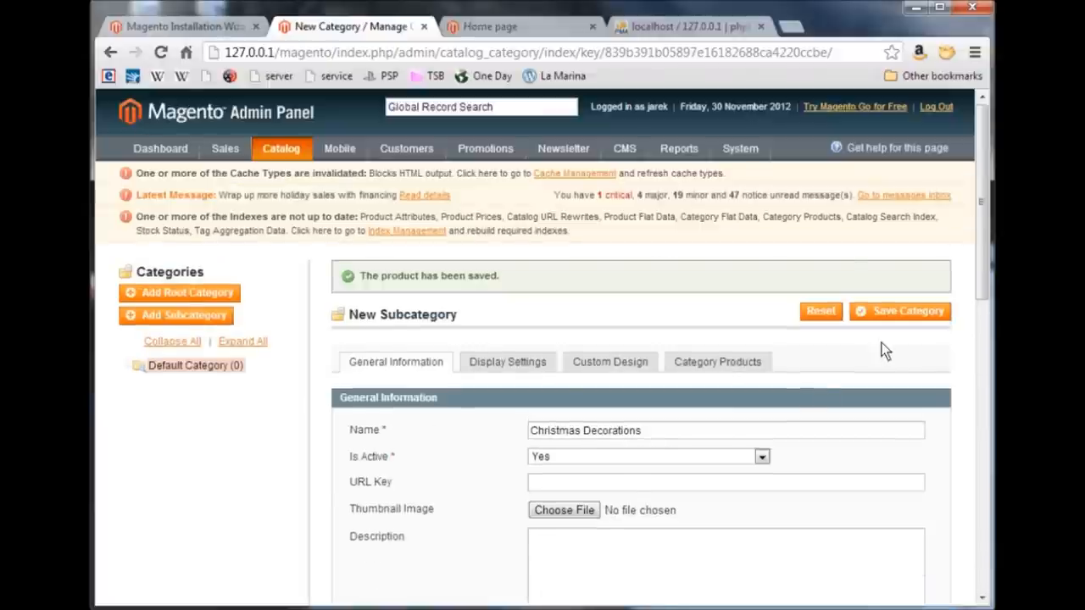
pyautogui.click(902, 312)
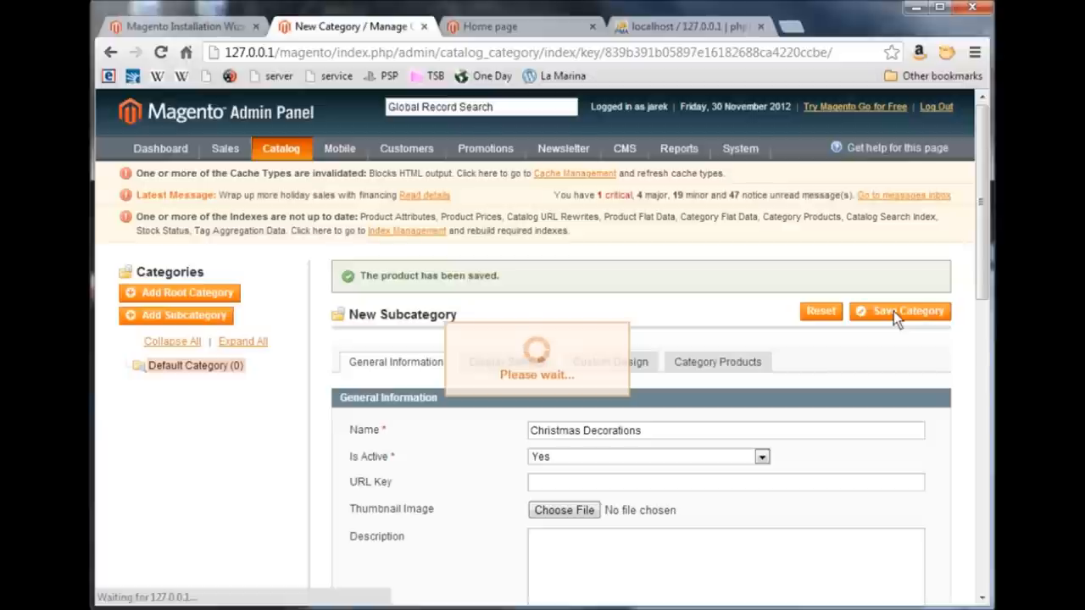
pyautogui.click(901, 312)
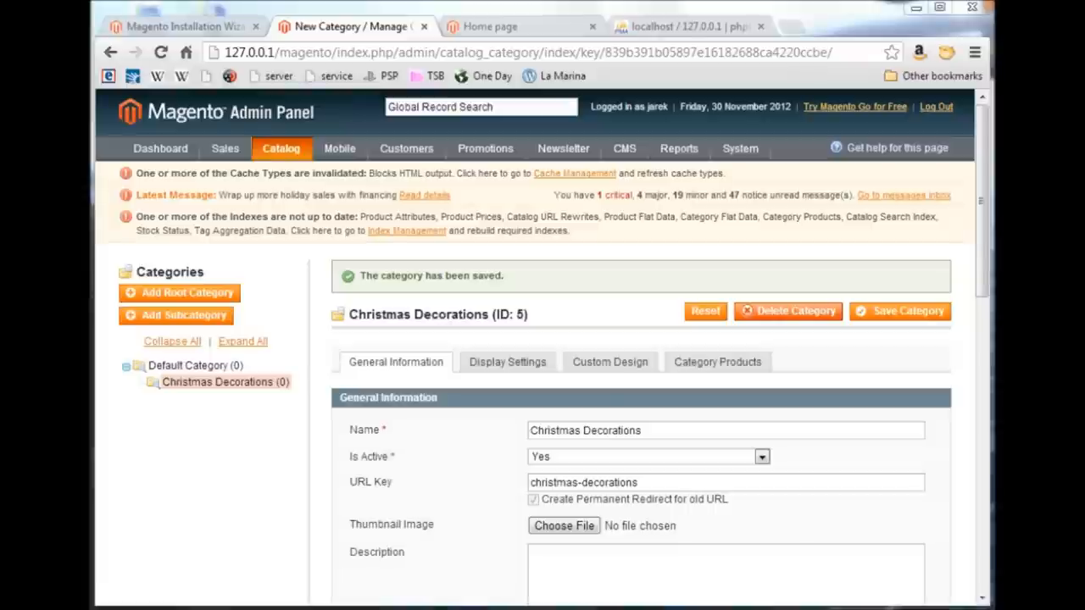
# Step: View the empty Christmas Decorations category on the storefront, then return to admin
pyautogui.click(488, 27)
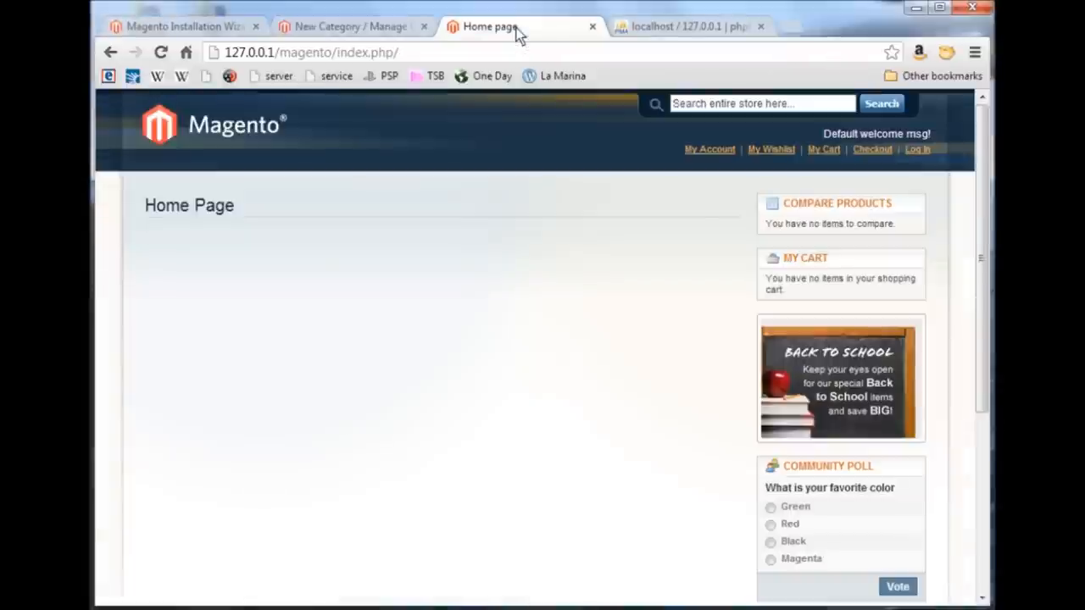
pyautogui.moveTo(169, 74)
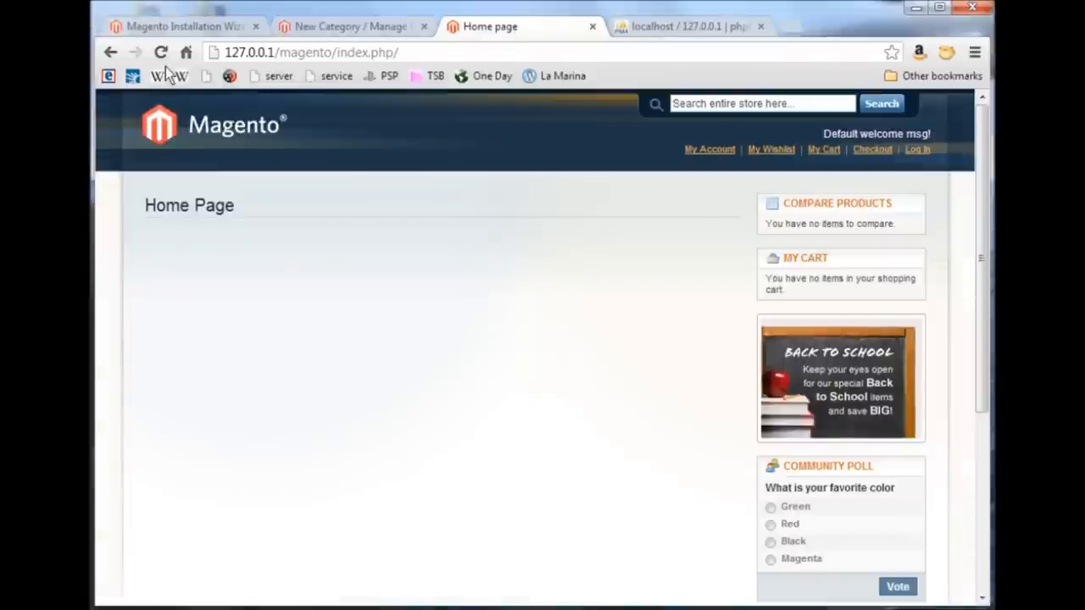
pyautogui.click(161, 51)
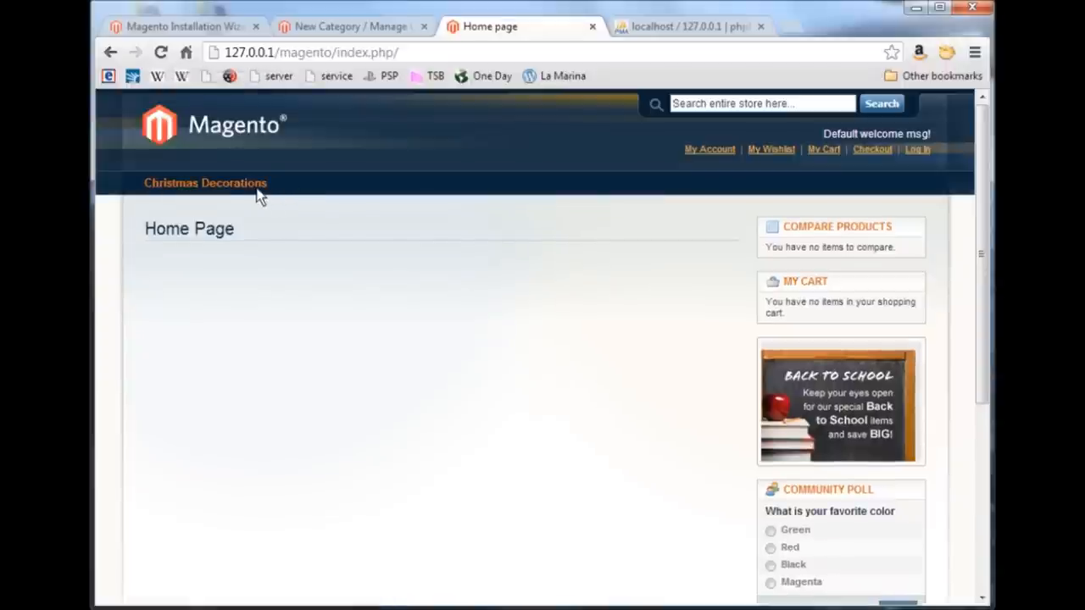
pyautogui.click(205, 183)
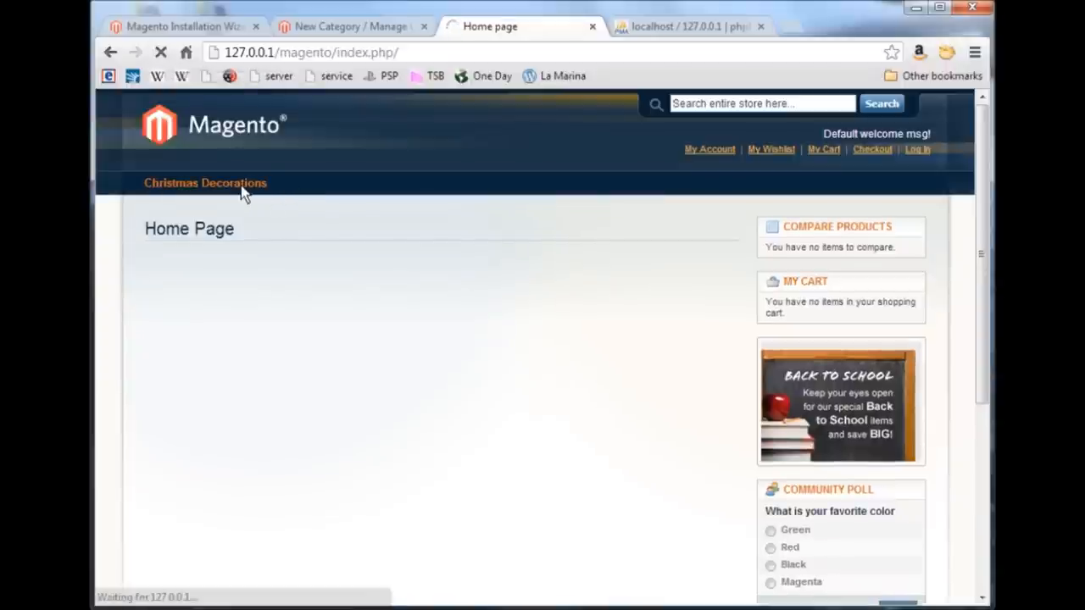
pyautogui.click(205, 184)
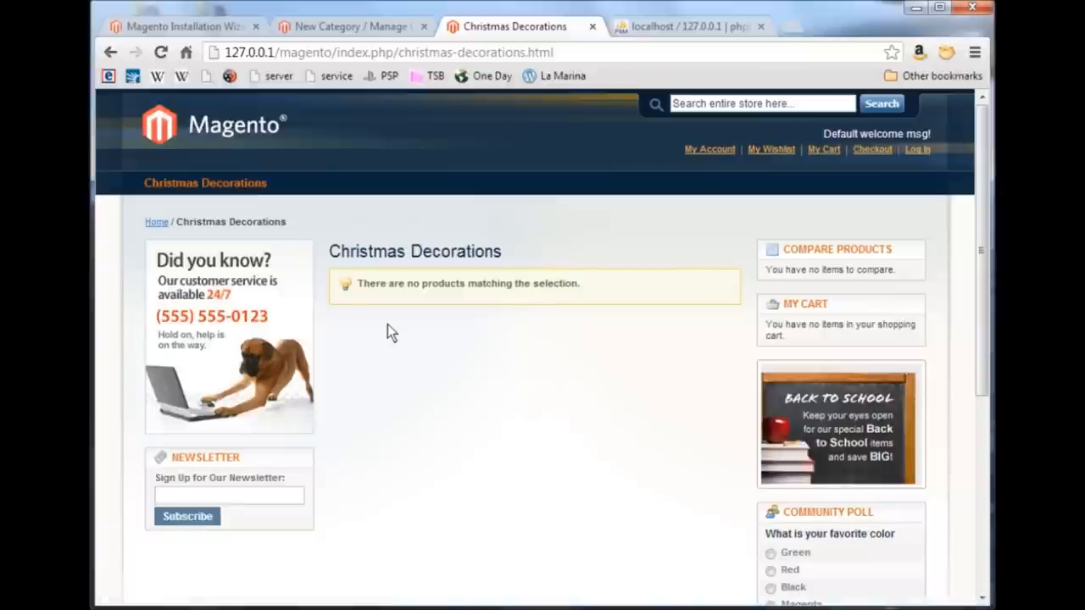
pyautogui.click(347, 27)
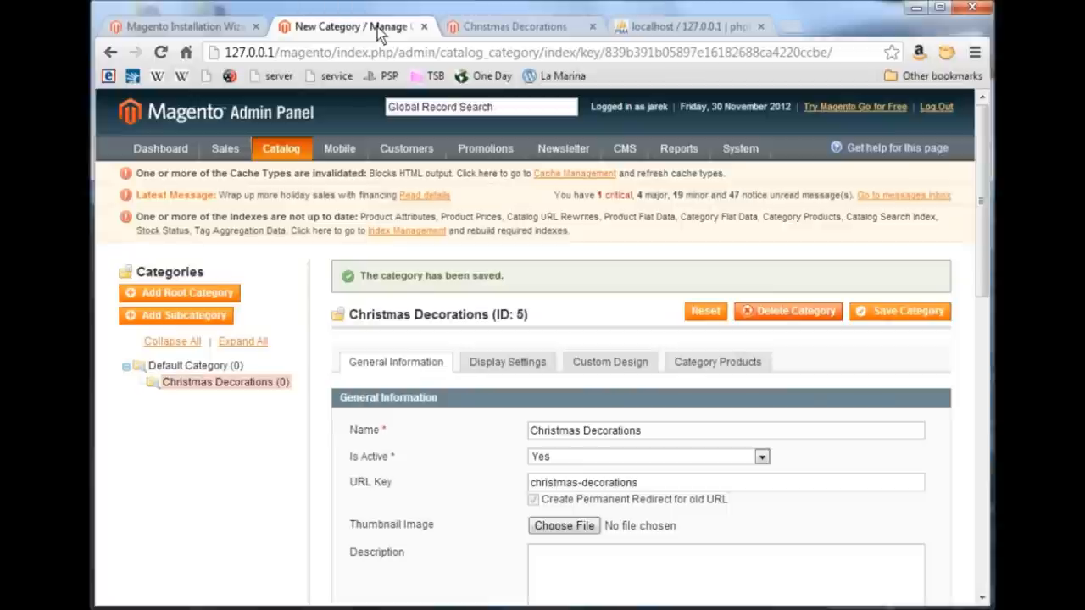
# Step: Edit the Green Bird Christmas Decoration product from Manage Products
pyautogui.click(281, 150)
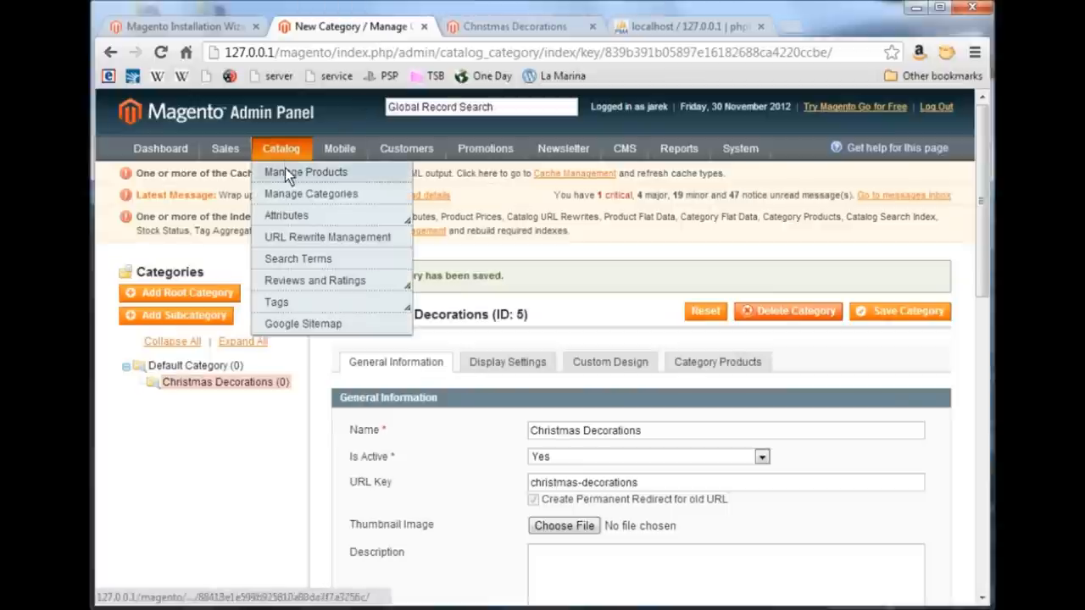
pyautogui.moveTo(292, 178)
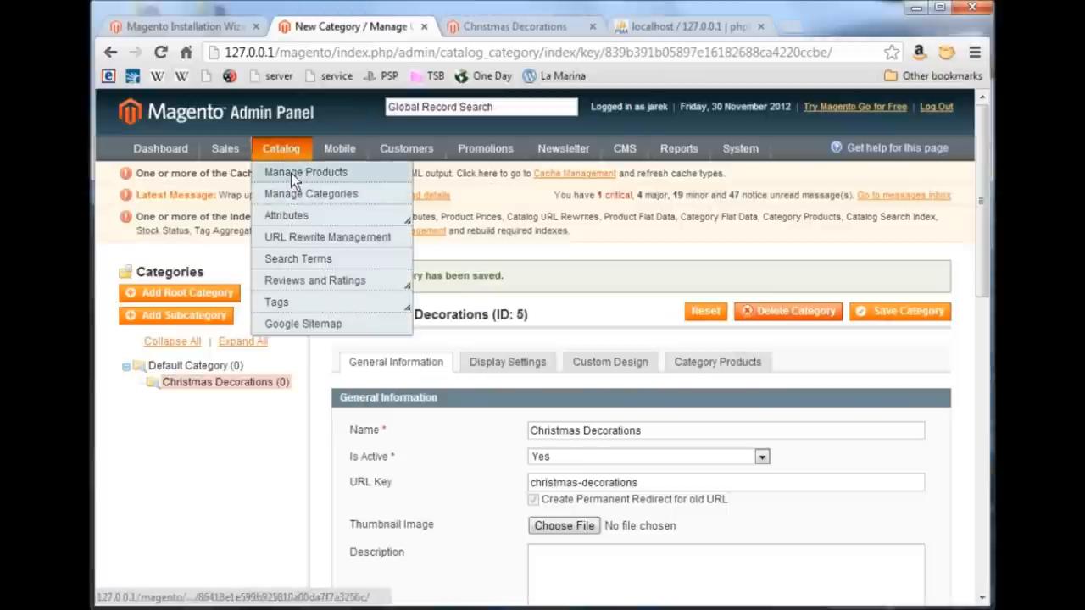
pyautogui.click(305, 172)
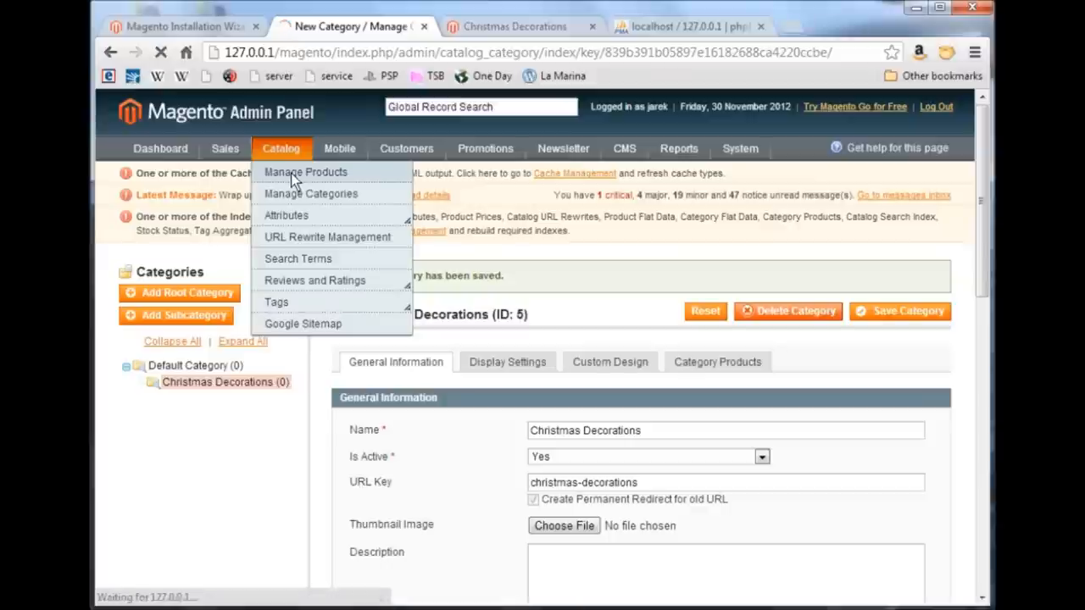
pyautogui.click(305, 173)
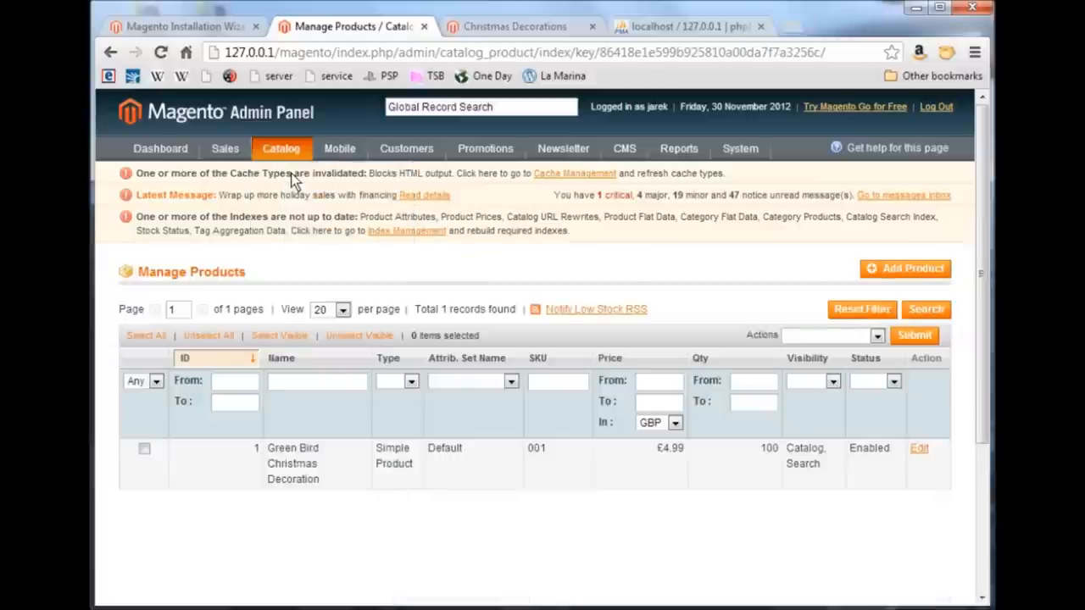
pyautogui.moveTo(919, 447)
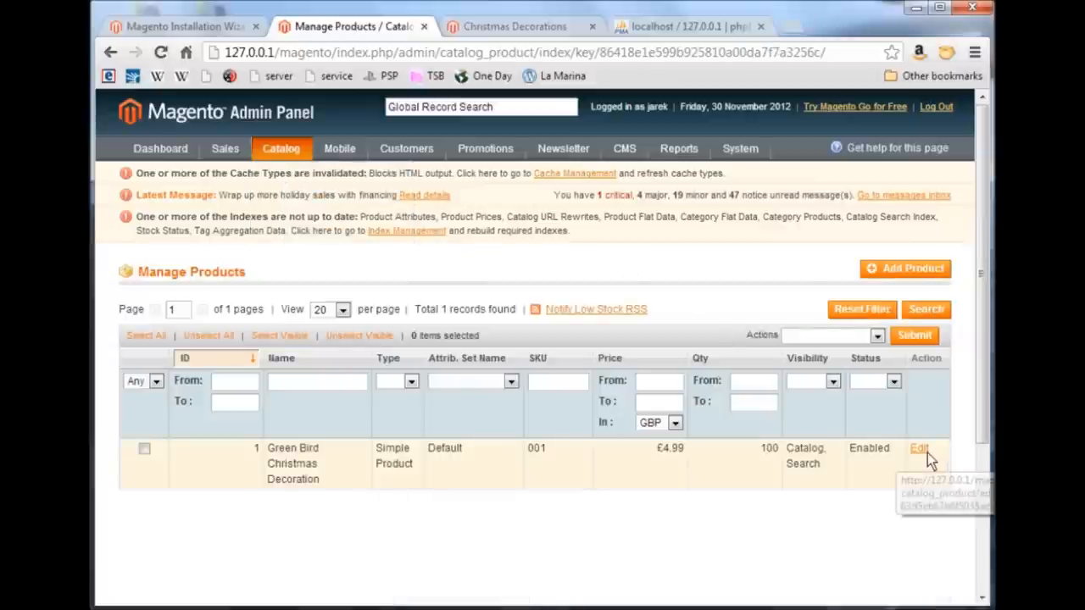
pyautogui.click(919, 448)
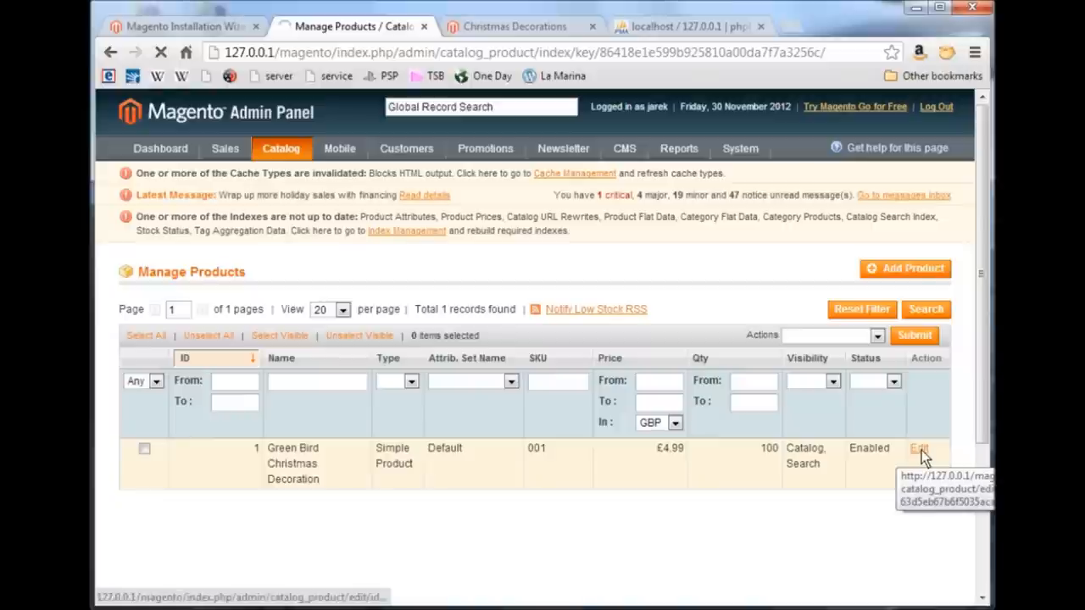
pyautogui.click(919, 448)
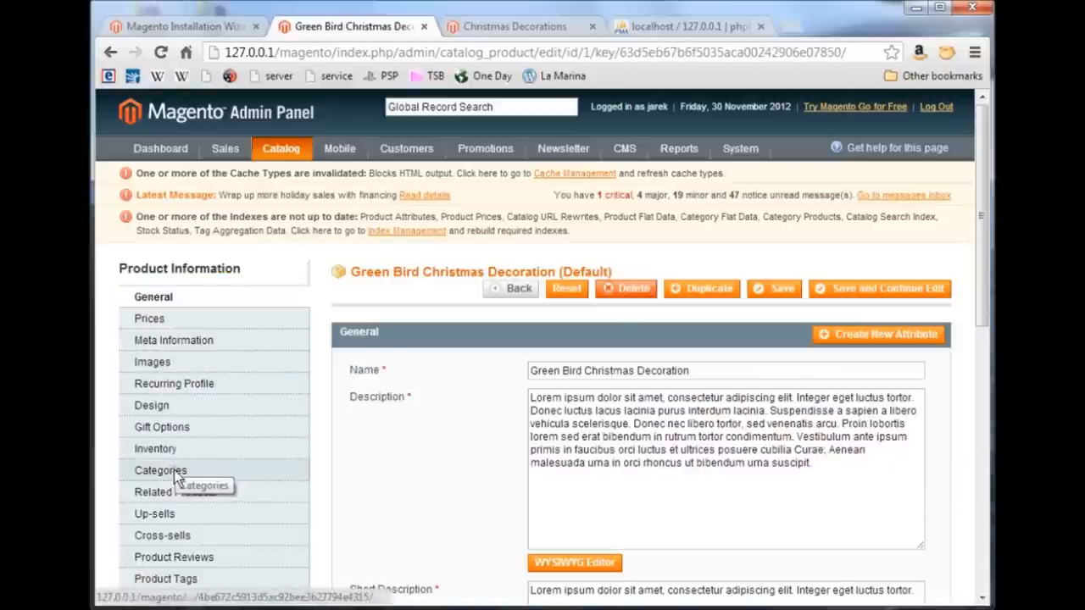
# Step: Tick Christmas Decorations in the product's categories and save
pyautogui.click(159, 470)
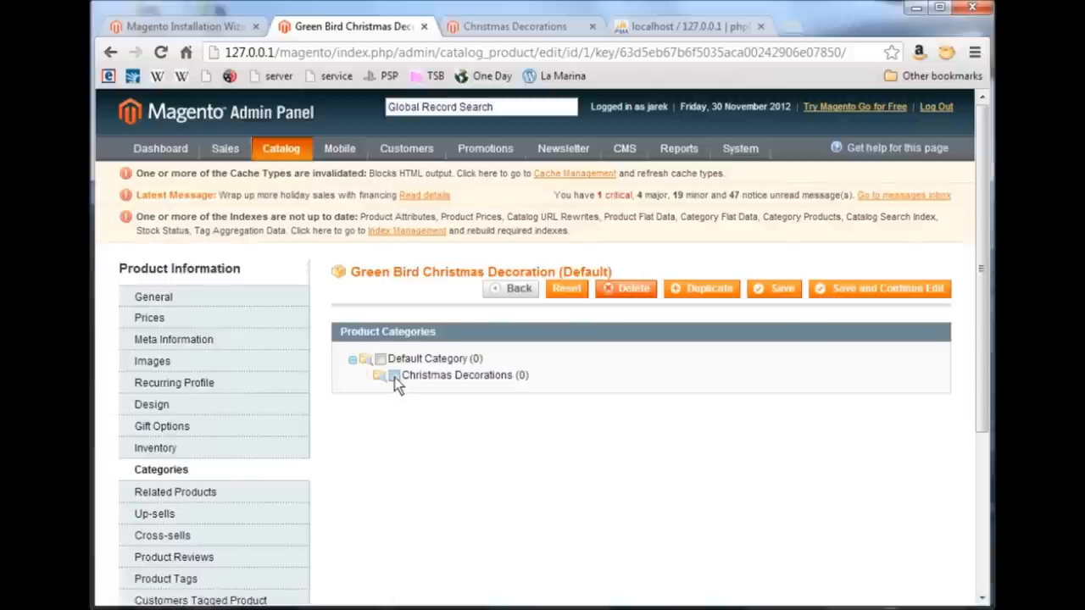
pyautogui.click(394, 375)
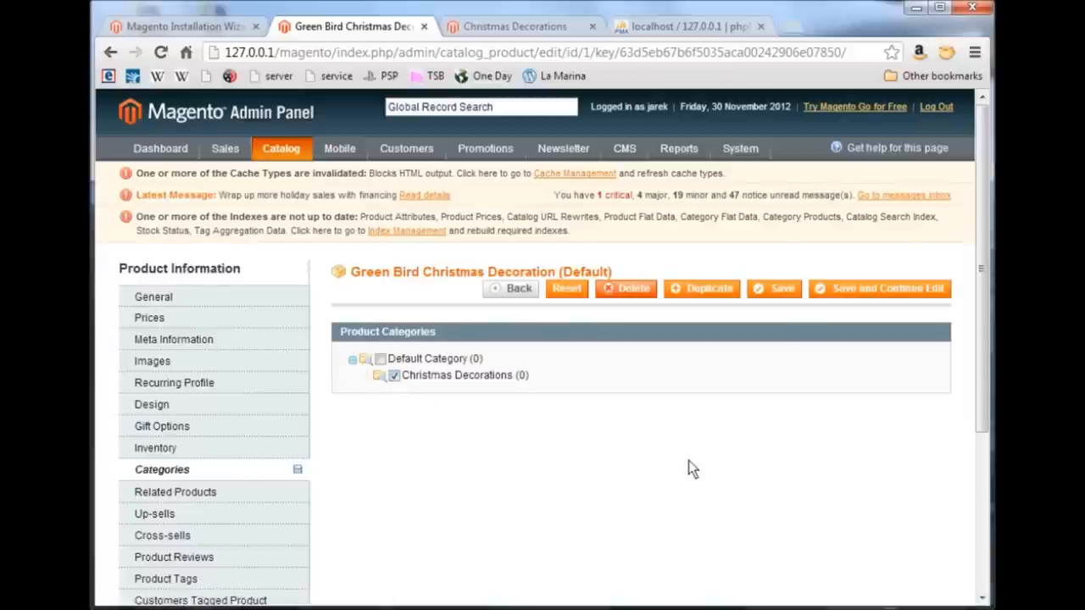
pyautogui.click(774, 288)
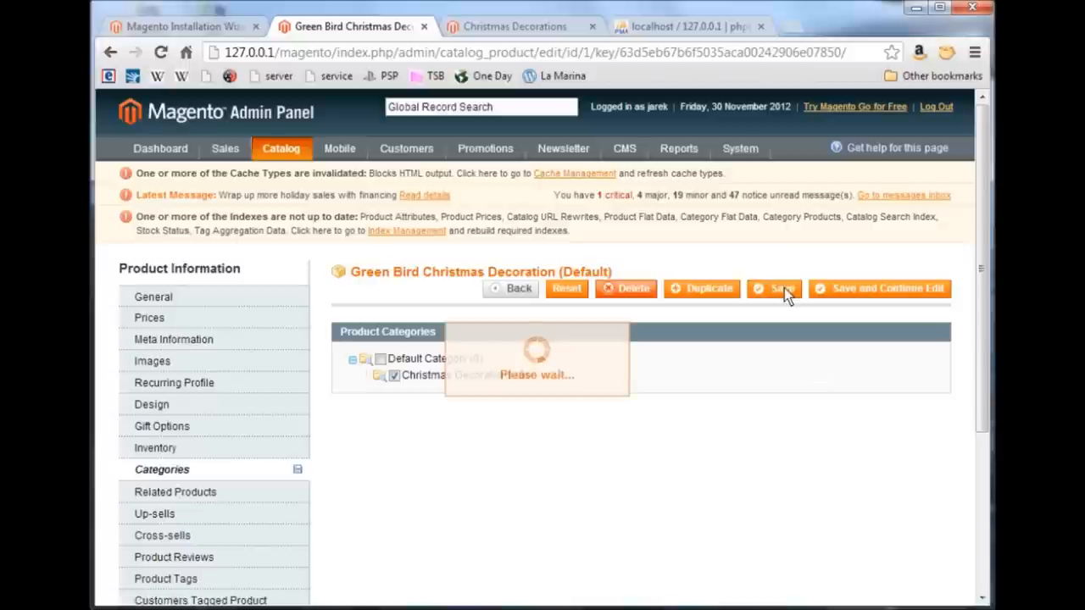
pyautogui.click(512, 27)
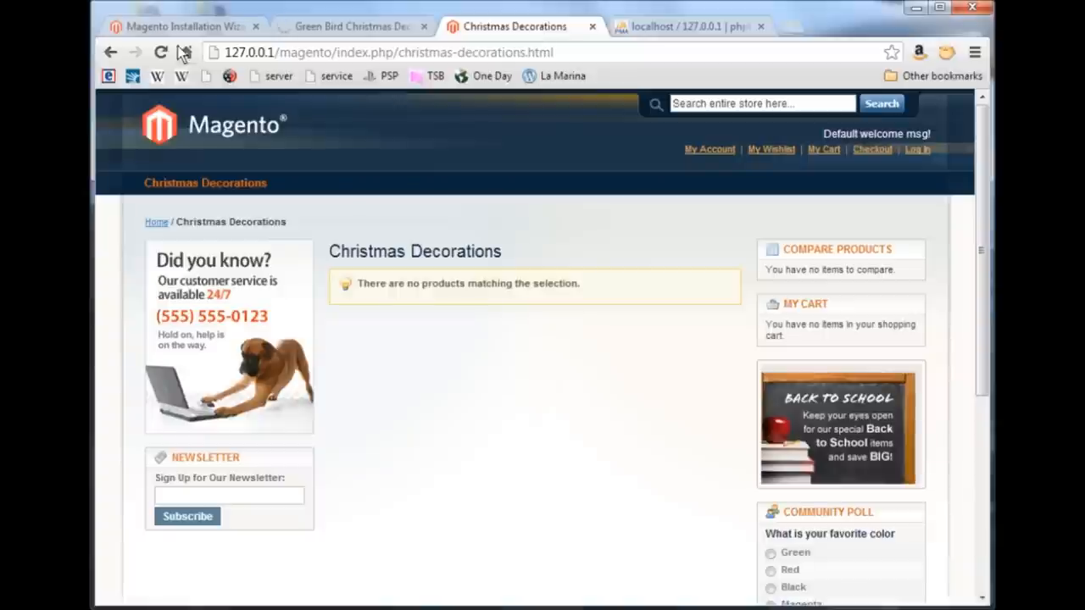
# Step: Reload the storefront category until White, Green and Red Bird decorations appear
pyautogui.click(161, 51)
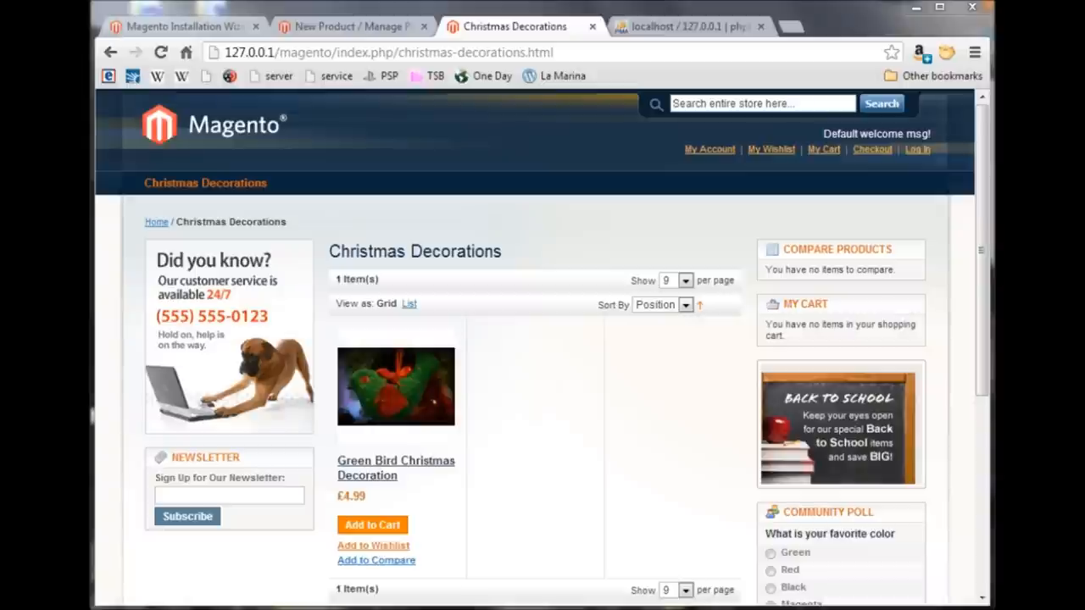
pyautogui.moveTo(161, 53)
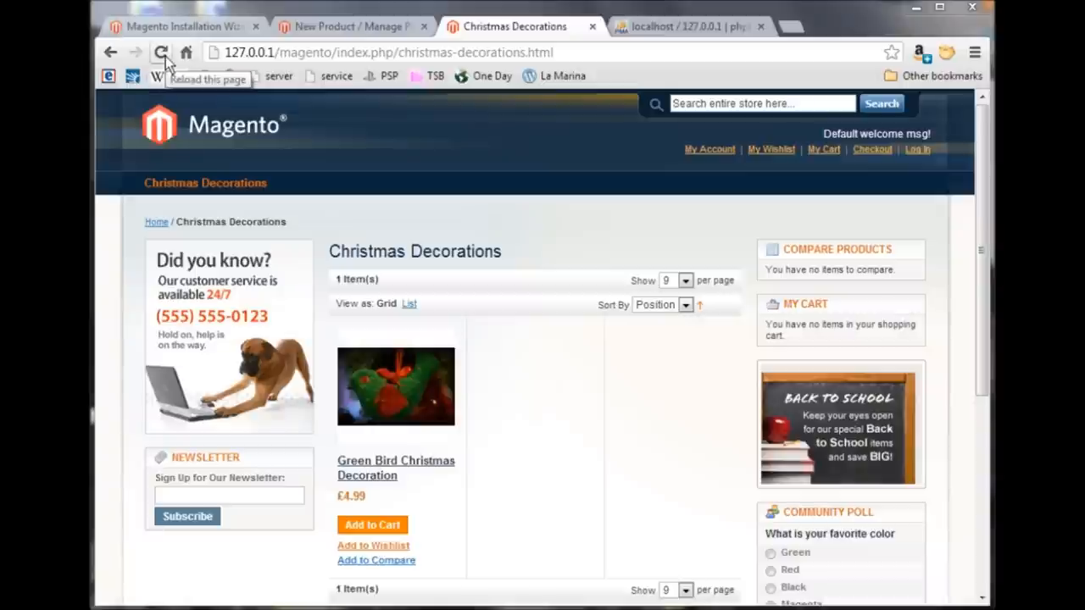
pyautogui.click(161, 51)
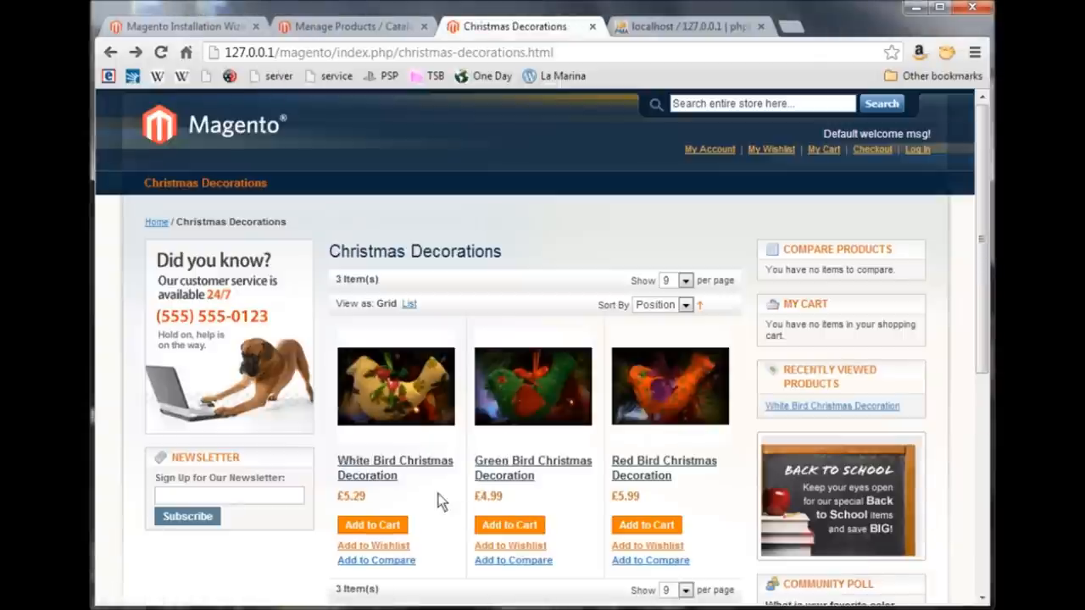
pyautogui.moveTo(397, 388)
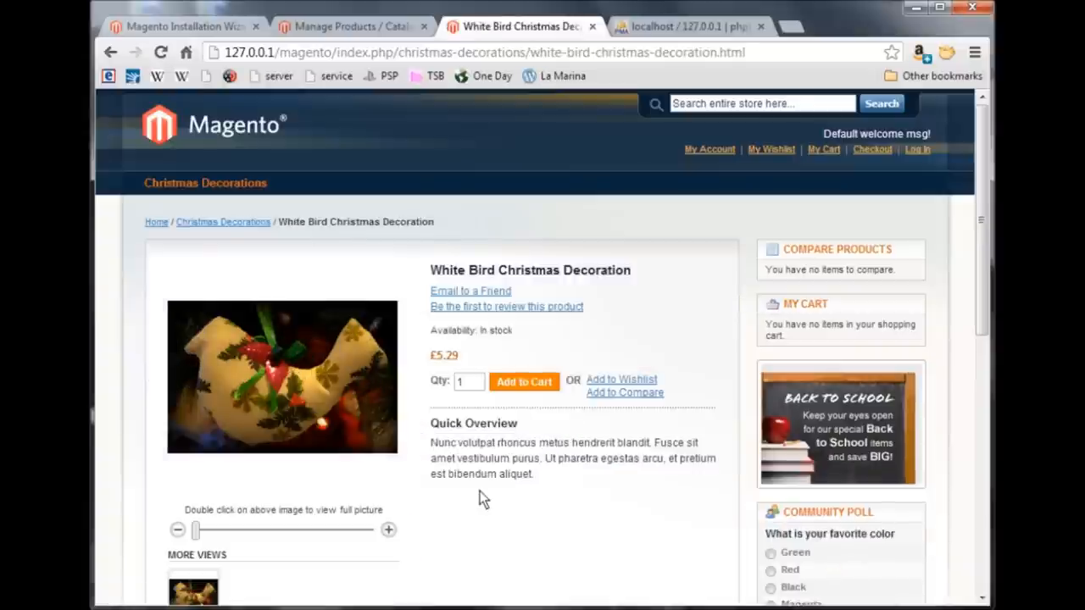
# Step: Enlarge the White Bird product photo and add the decoration to the cart
pyautogui.scroll(-3)
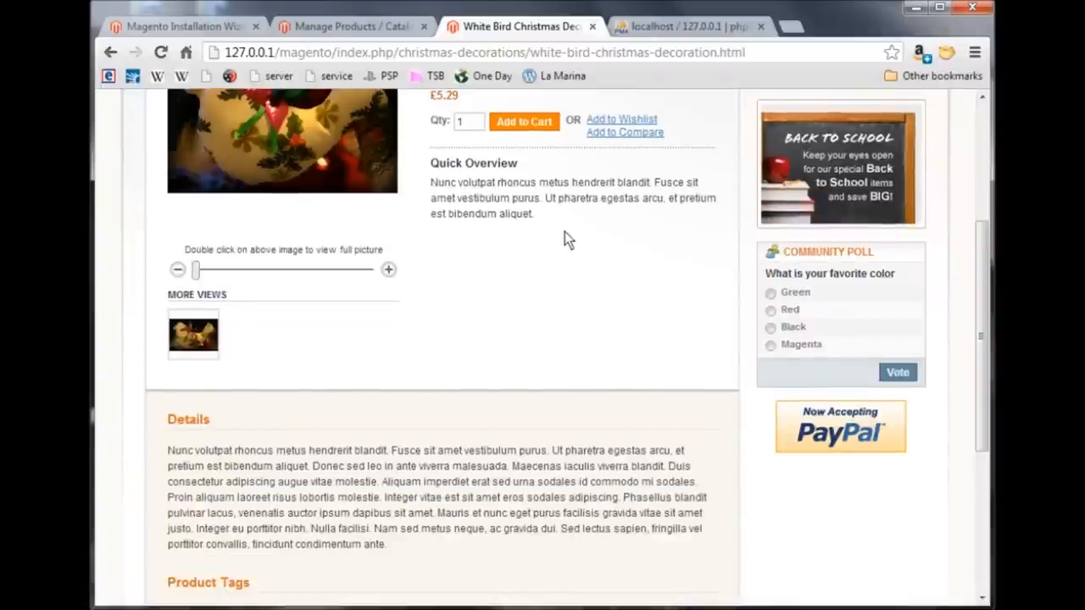
pyautogui.scroll(-3)
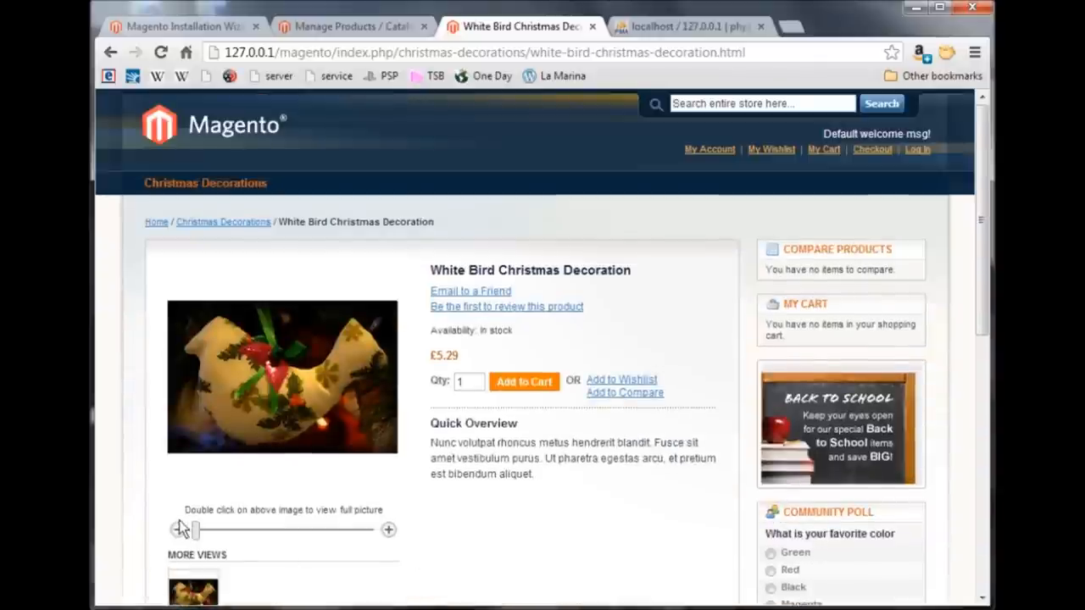
pyautogui.moveTo(195, 529); pyautogui.dragTo(295, 529)
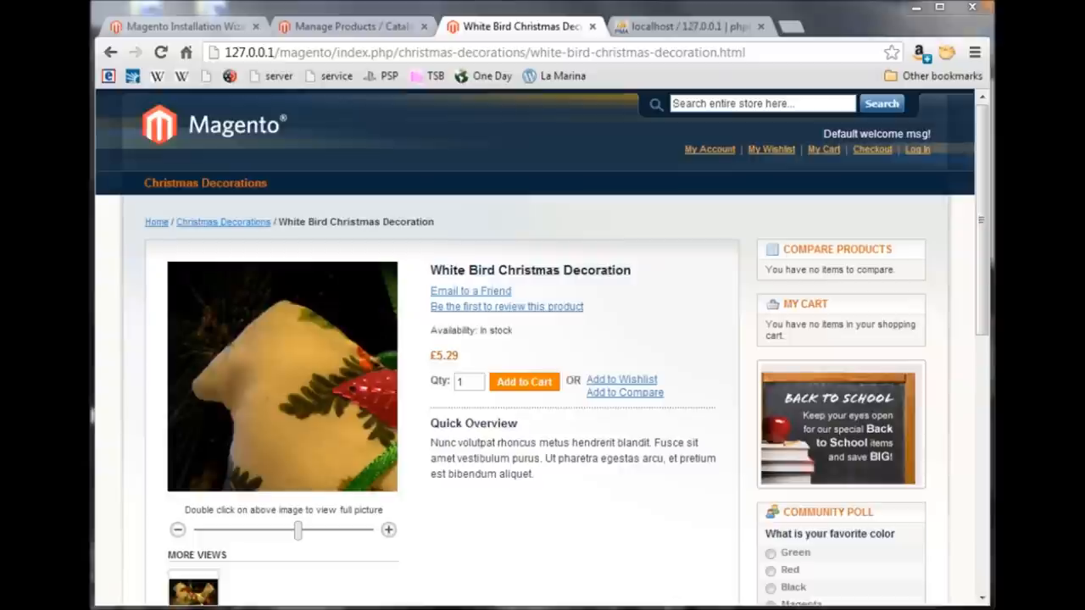
pyautogui.moveTo(536, 542)
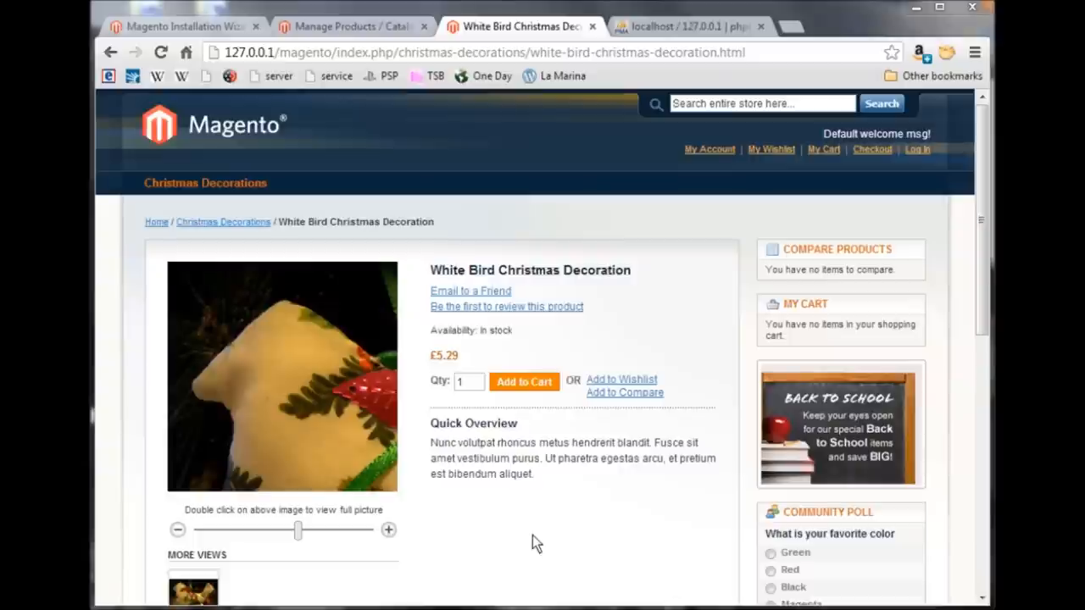
pyautogui.click(524, 382)
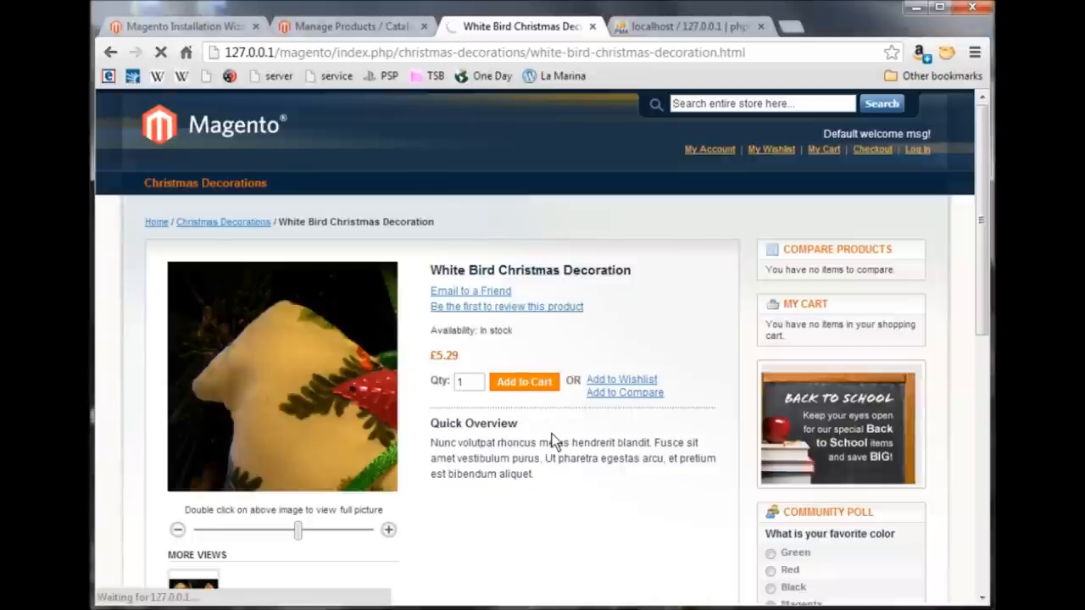
# Step: Proceed to checkout from the cart, then return to the Christmas Decorations category
pyautogui.click(523, 382)
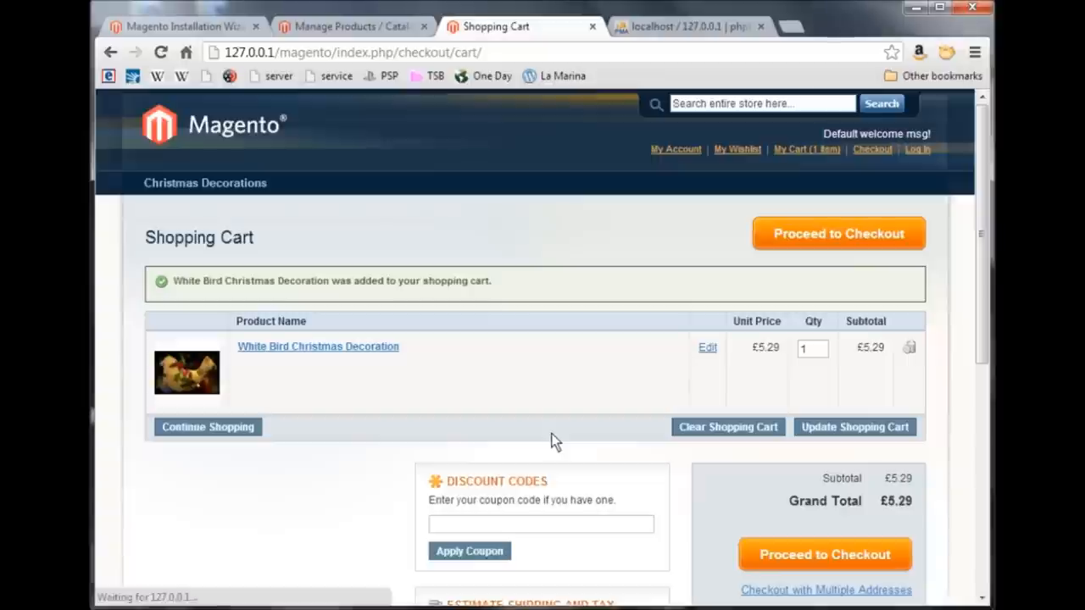
pyautogui.scroll(-3)
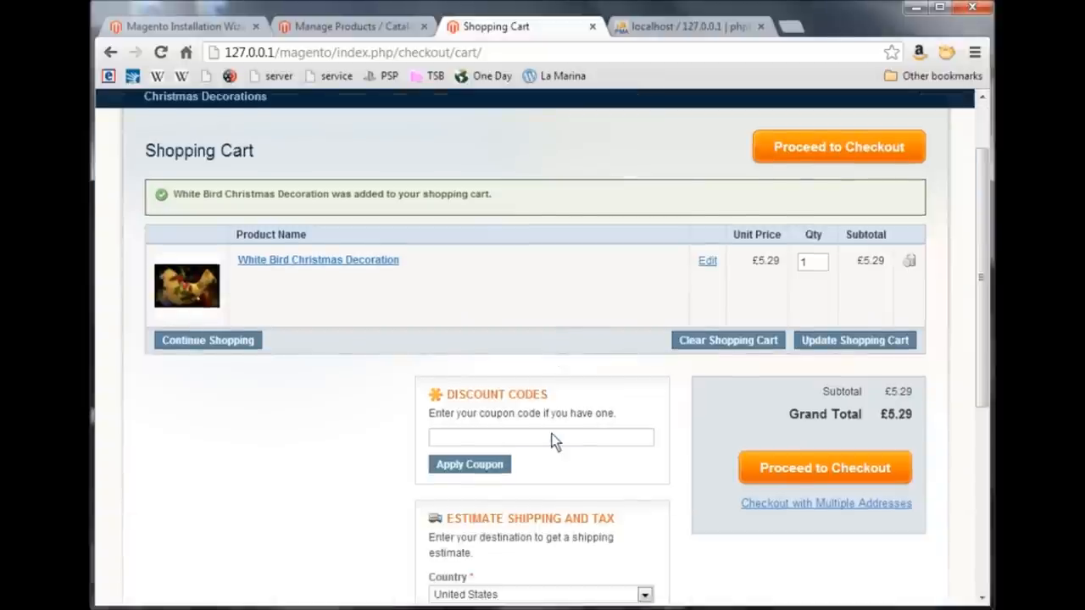
pyautogui.click(825, 468)
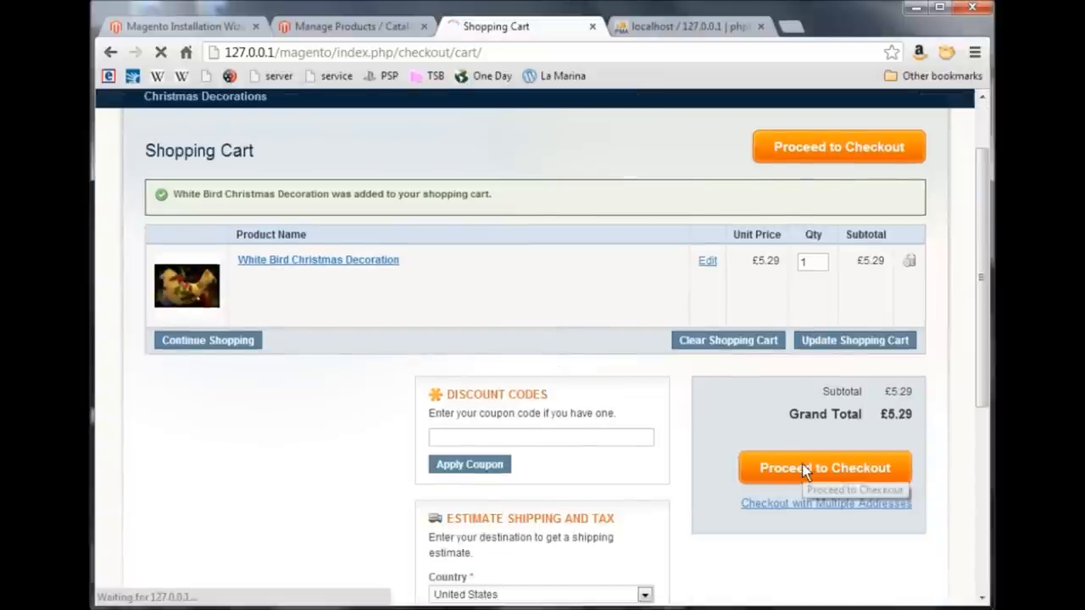
pyautogui.click(824, 468)
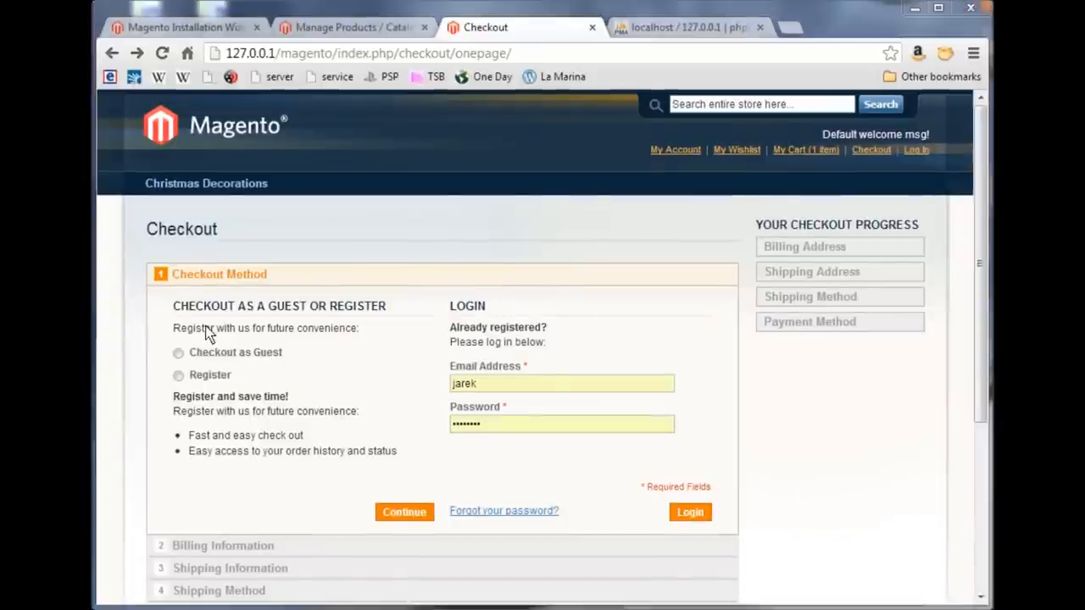
pyautogui.click(206, 183)
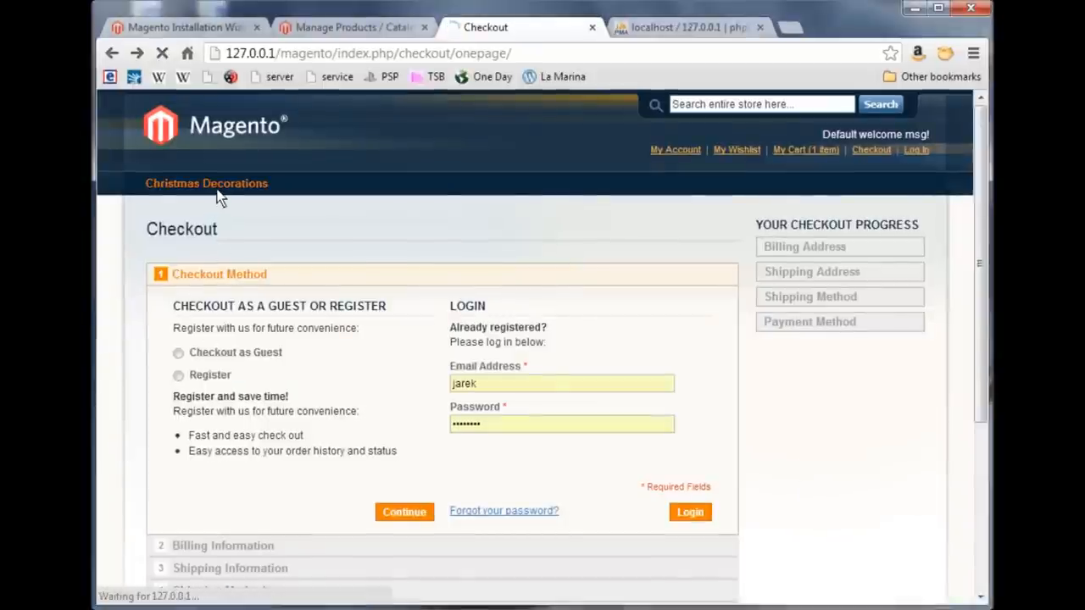
pyautogui.click(207, 183)
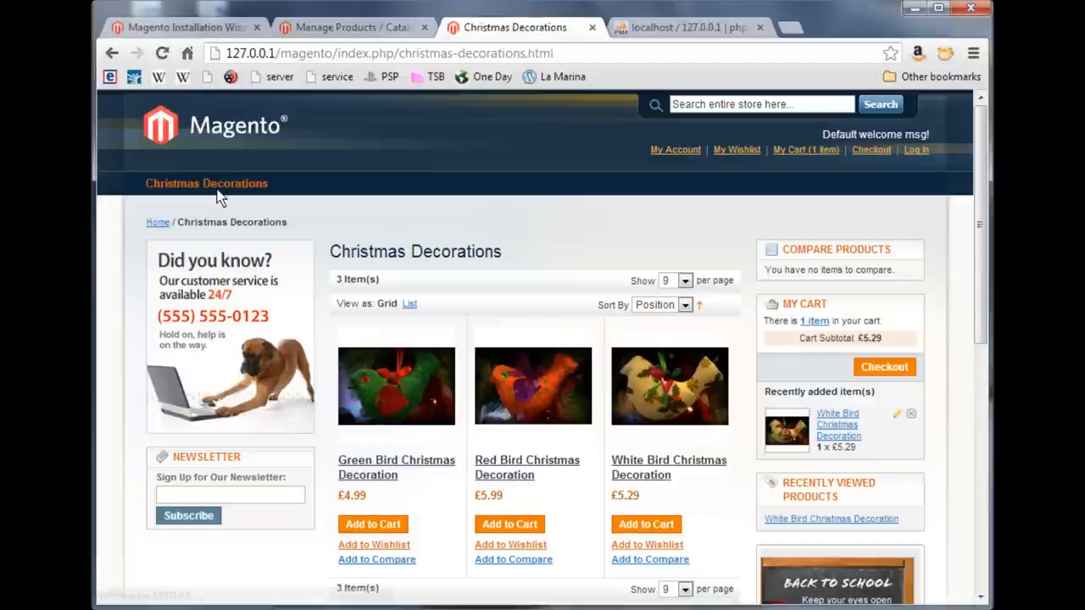